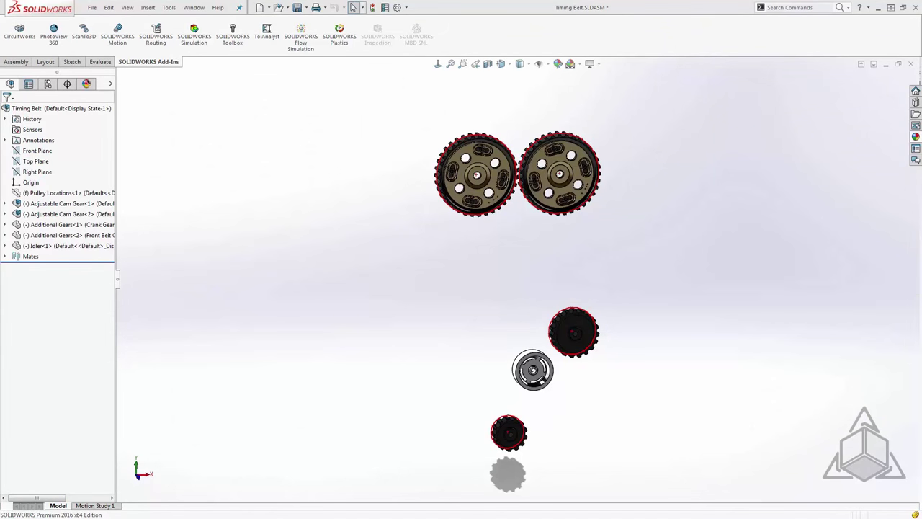
{"action": "mouse_move", "coordinate": [292, 310]}
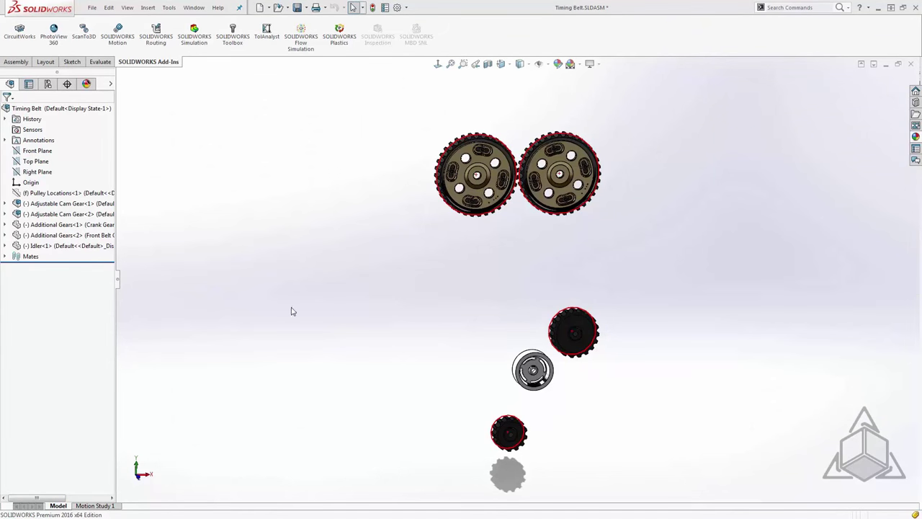
- Open the Pulley Locations part from the FeatureManager design tree
{"action": "left_click", "coordinate": [65, 192]}
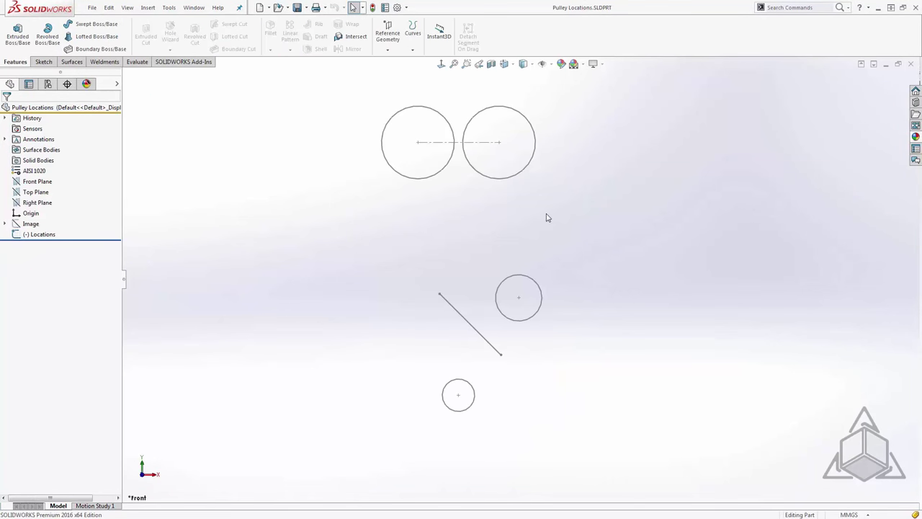
{"action": "mouse_move", "coordinate": [402, 380]}
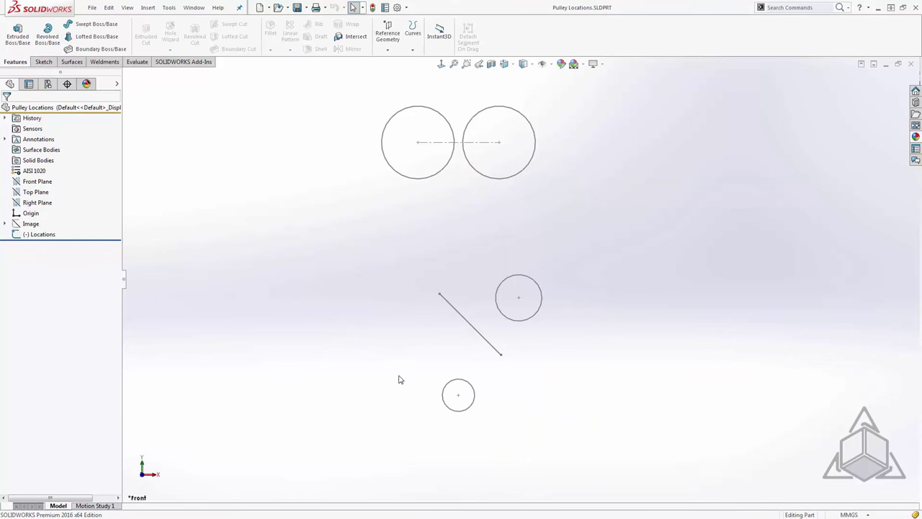
{"action": "mouse_move", "coordinate": [332, 342]}
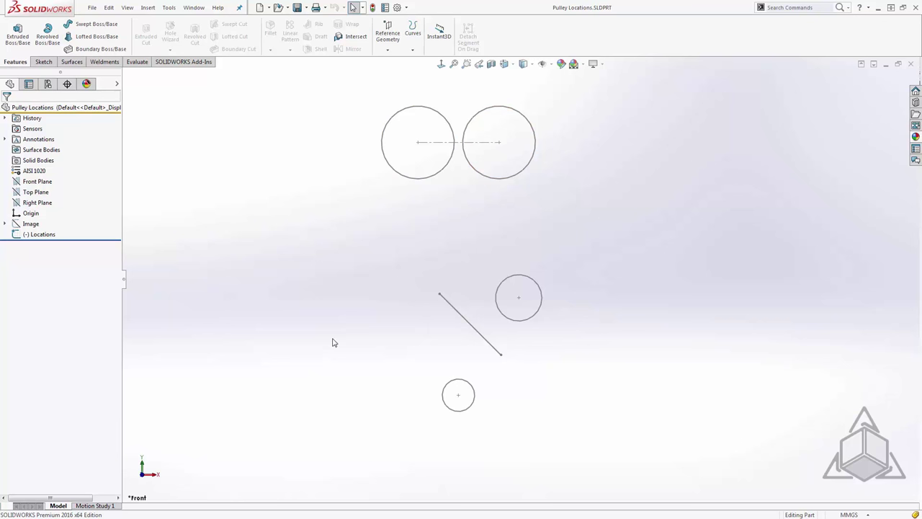
- Show the engine reference photo in the Image sketch, then hide it again
{"action": "left_click", "coordinate": [32, 223]}
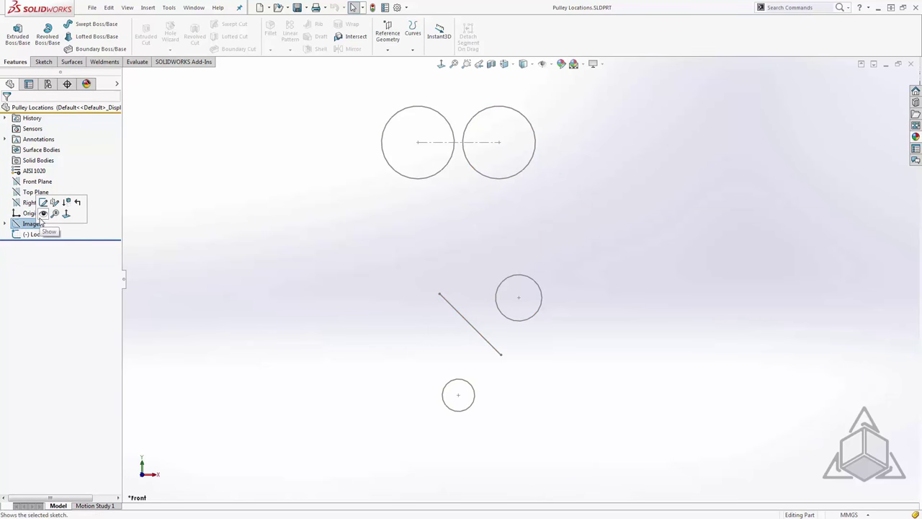
{"action": "left_click", "coordinate": [49, 232]}
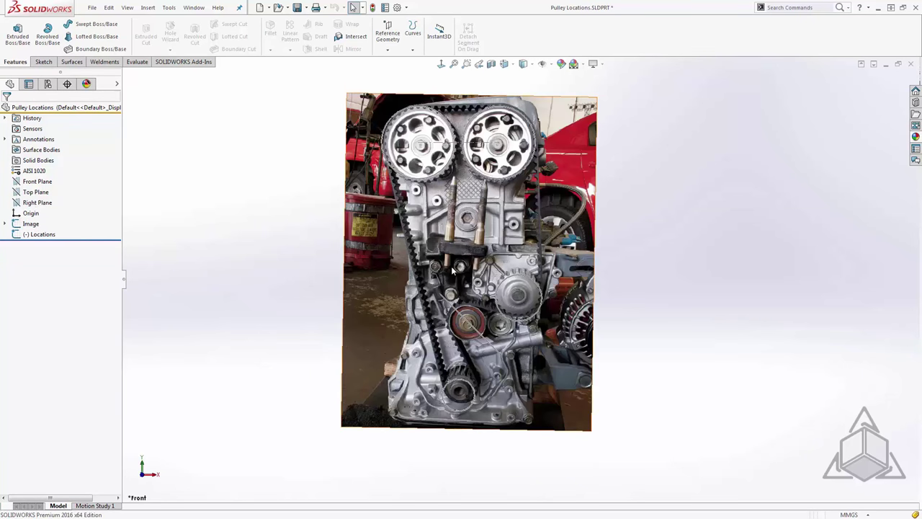
{"action": "left_click", "coordinate": [30, 223]}
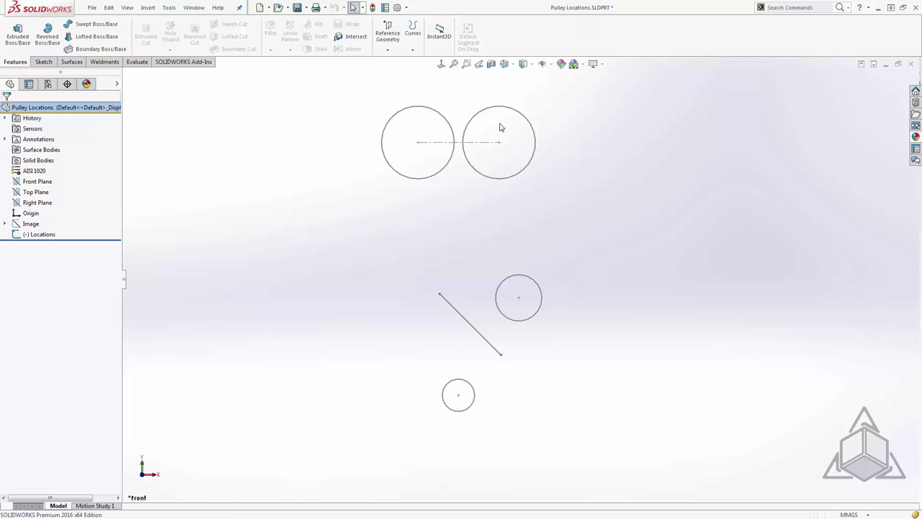
{"action": "mouse_move", "coordinate": [425, 391]}
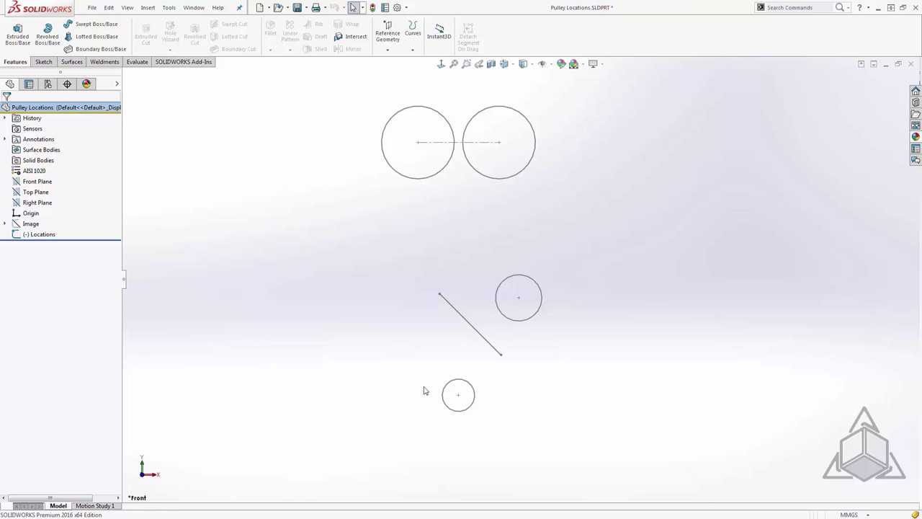
{"action": "mouse_move", "coordinate": [482, 360]}
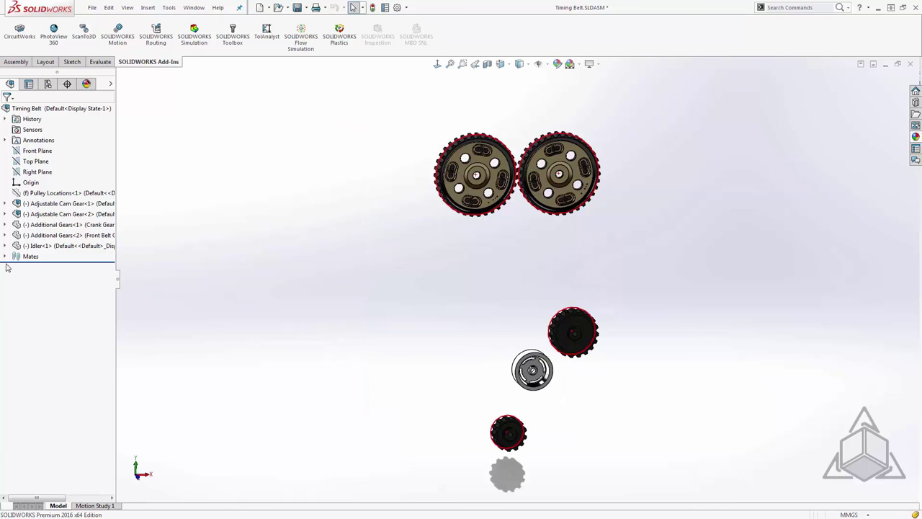
- Review the Parallel1 and Coincident4 idler mates, then drag the idler to test rotation
{"action": "left_click", "coordinate": [4, 255]}
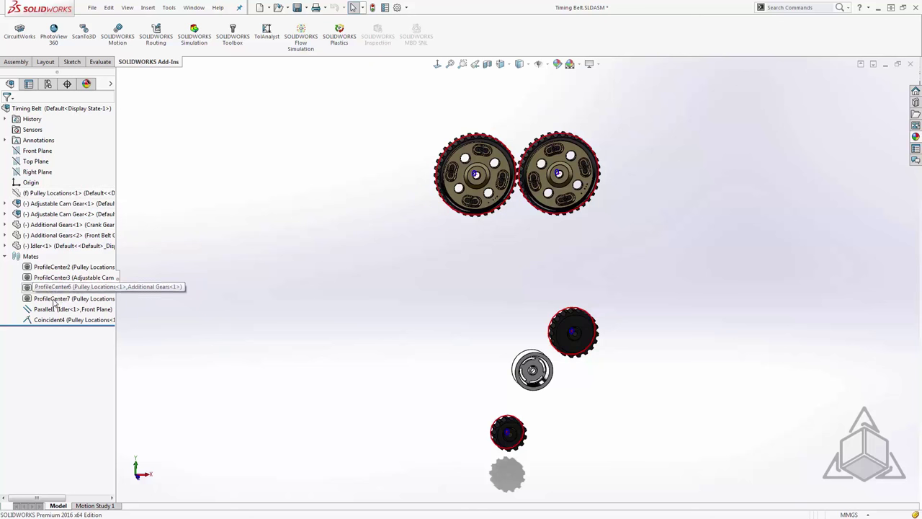
{"action": "left_click", "coordinate": [72, 309]}
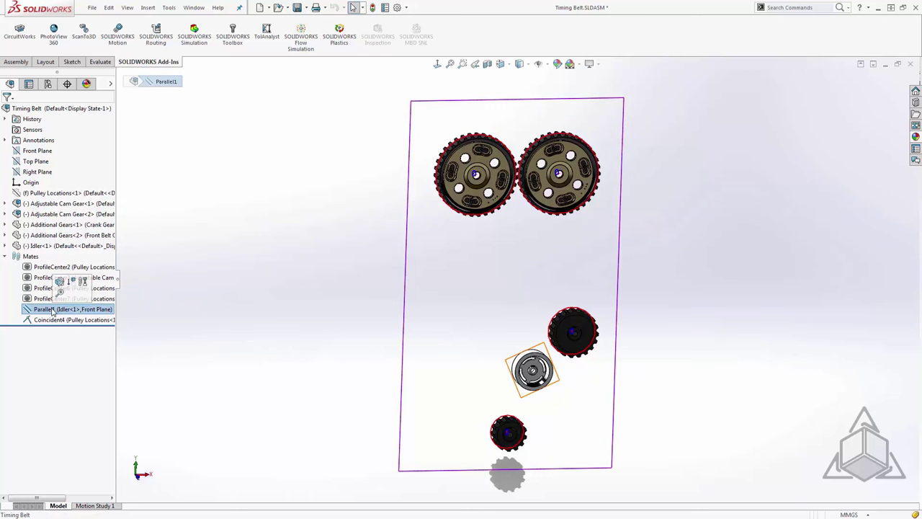
{"action": "left_click", "coordinate": [50, 319]}
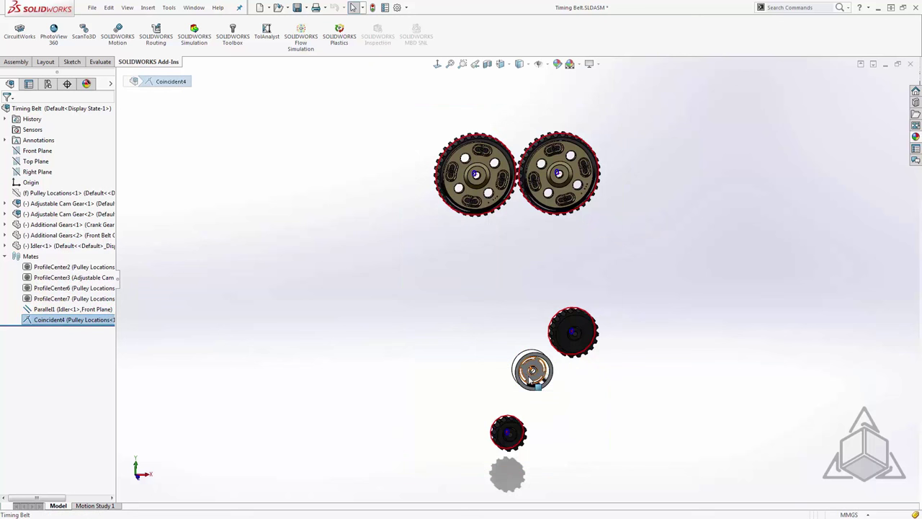
{"action": "left_click", "coordinate": [533, 371]}
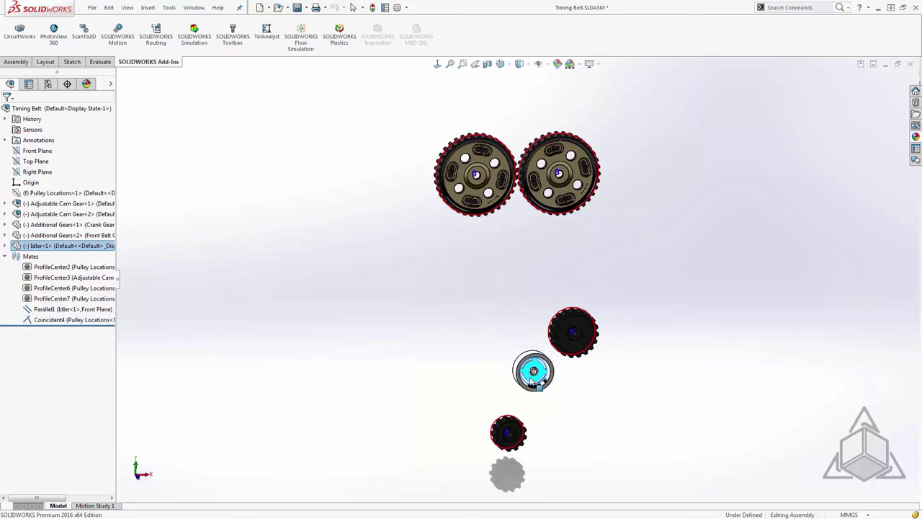
{"action": "left_click_drag", "start_coordinate": [533, 371], "coordinate": [516, 352]}
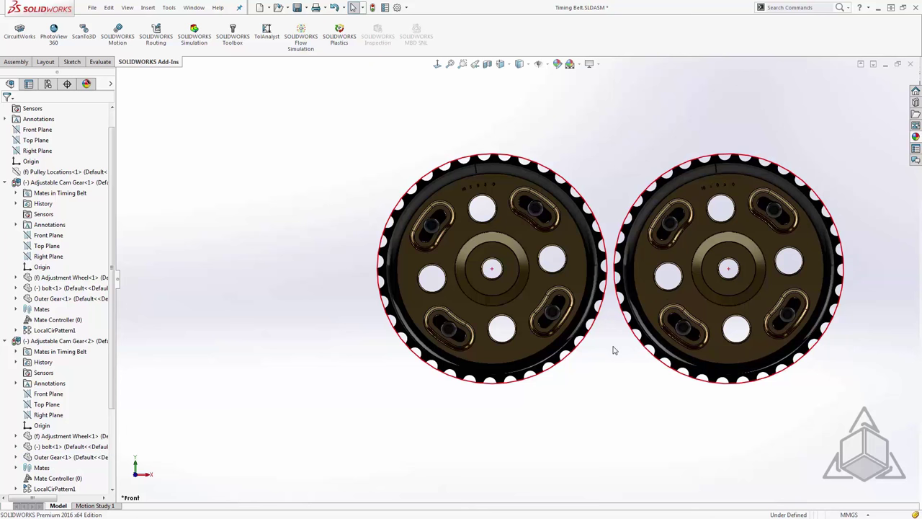
{"action": "mouse_move", "coordinate": [610, 349]}
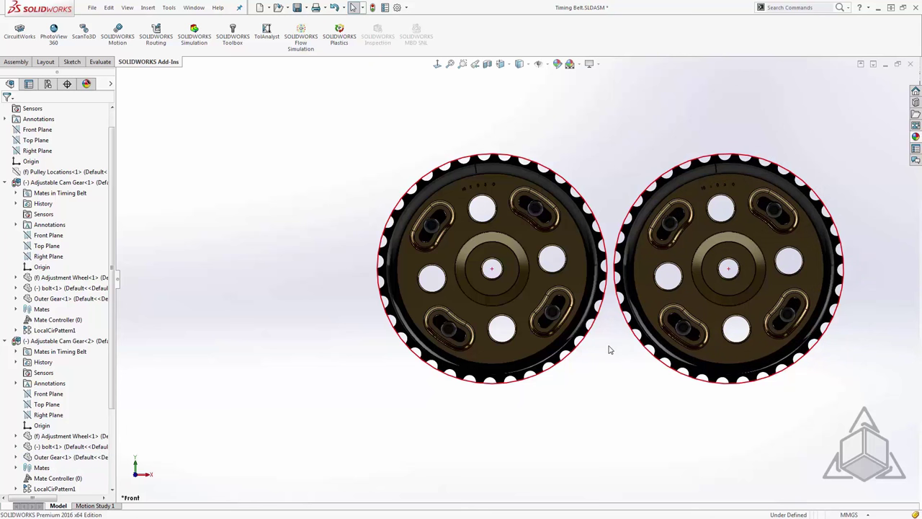
{"action": "mouse_move", "coordinate": [528, 158]}
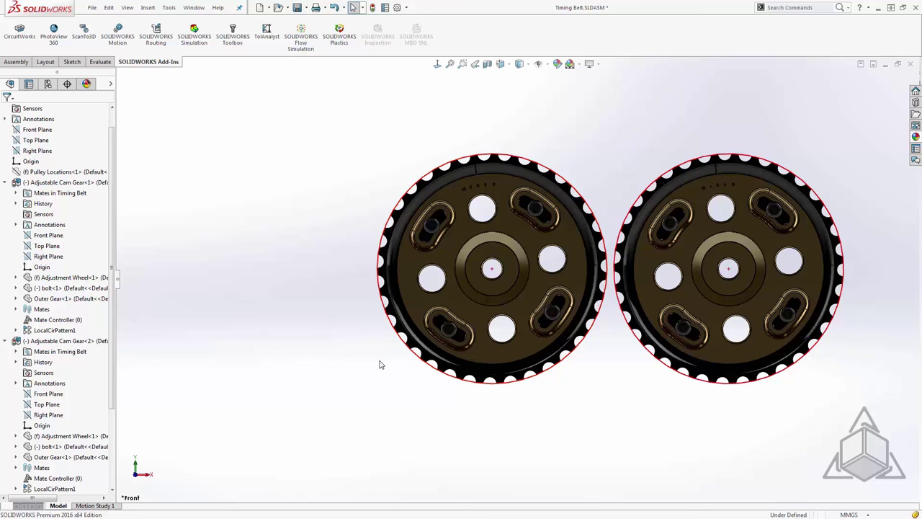
{"action": "mouse_move", "coordinate": [379, 362]}
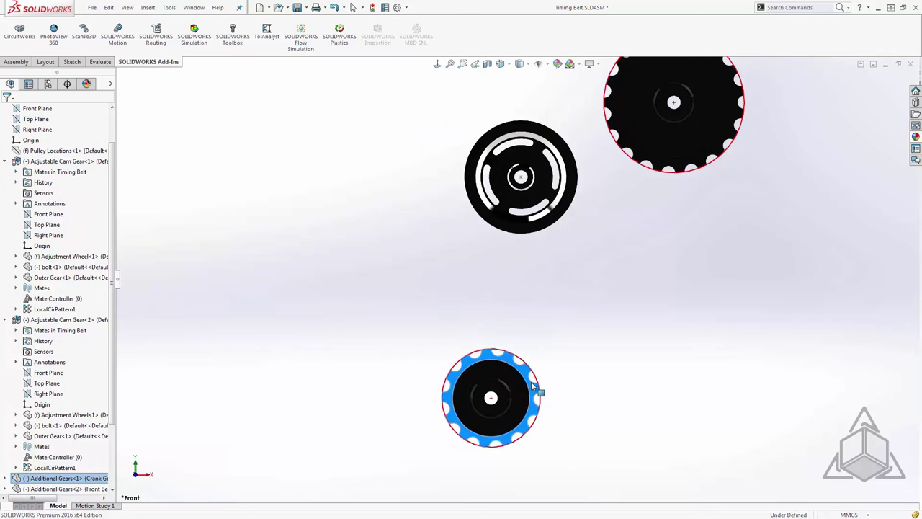
- Identify the Additional Gears<1> crank gear component in the front view
{"action": "left_click", "coordinate": [607, 362]}
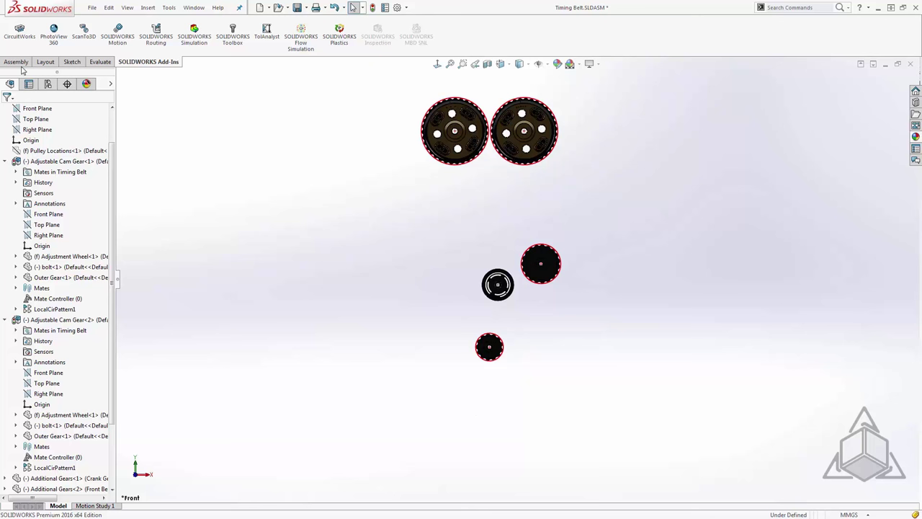
- Start a Belt/Chain feature from the Assembly Features dropdown
{"action": "left_click", "coordinate": [16, 61]}
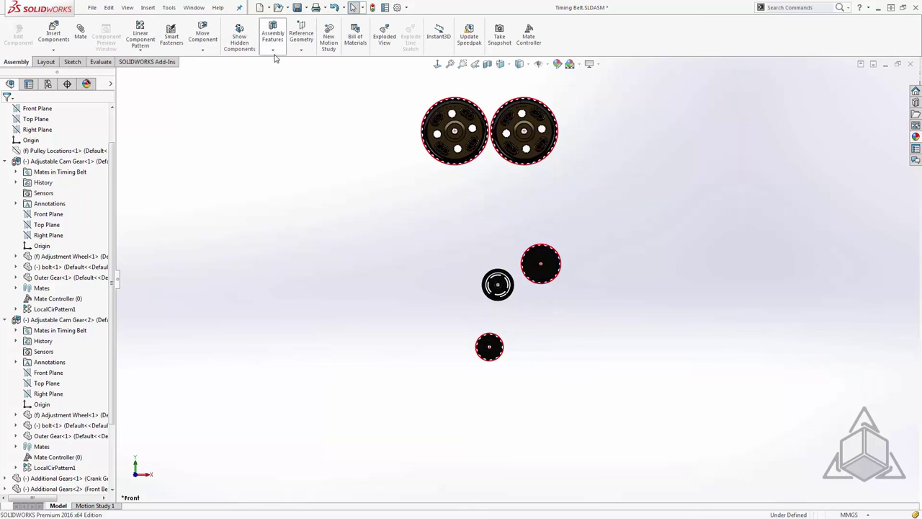
{"action": "left_click", "coordinate": [273, 36]}
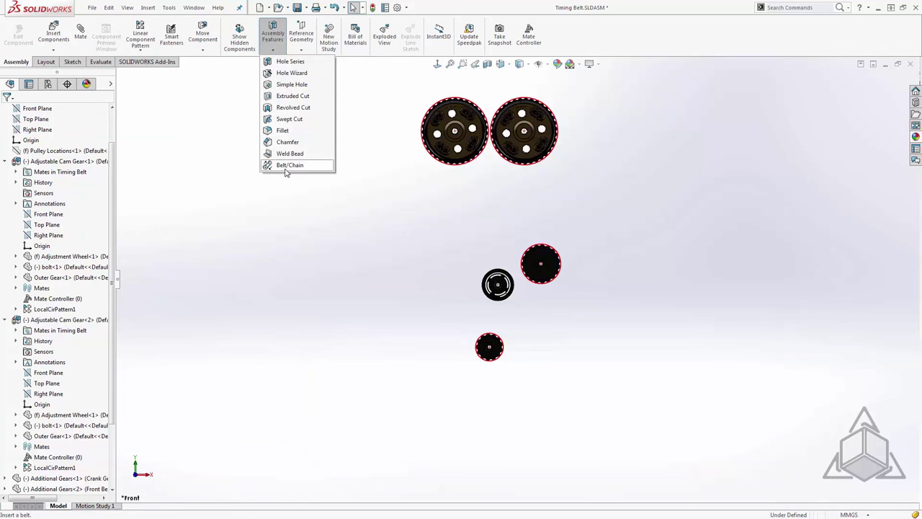
{"action": "left_click", "coordinate": [290, 165]}
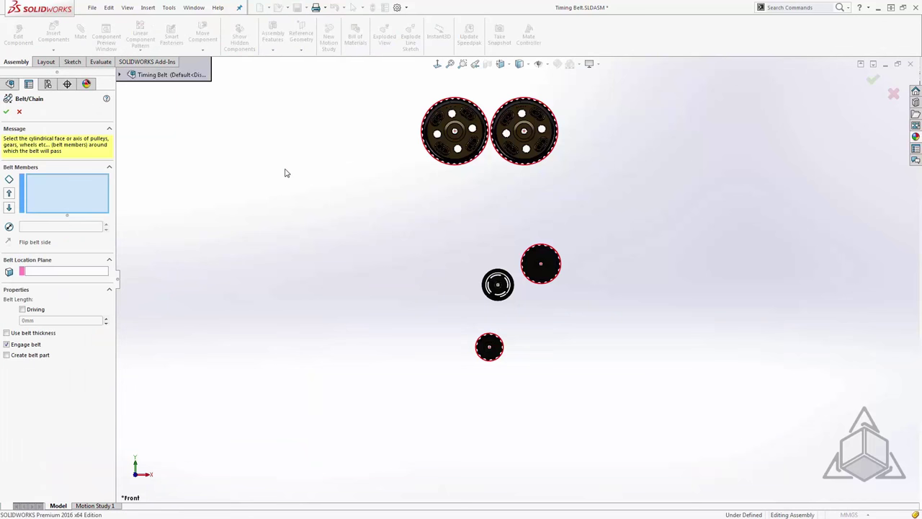
{"action": "mouse_move", "coordinate": [123, 197]}
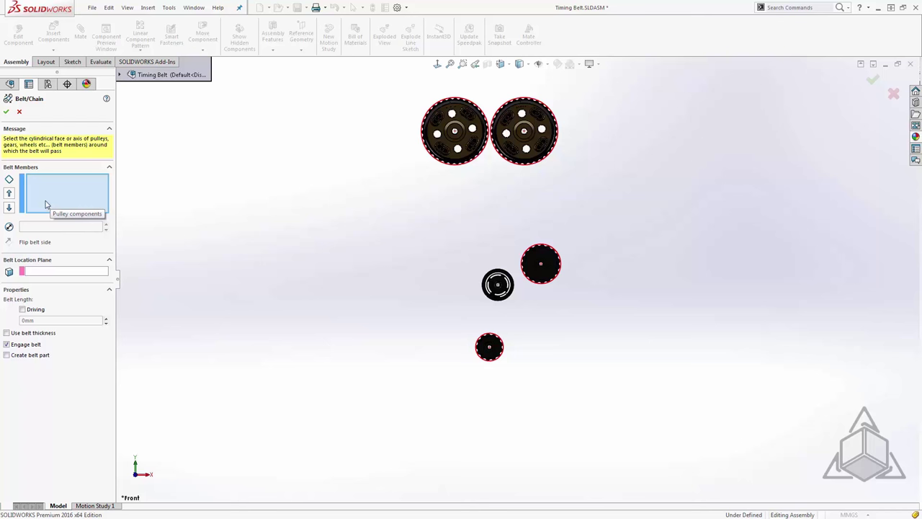
{"action": "mouse_move", "coordinate": [205, 185]}
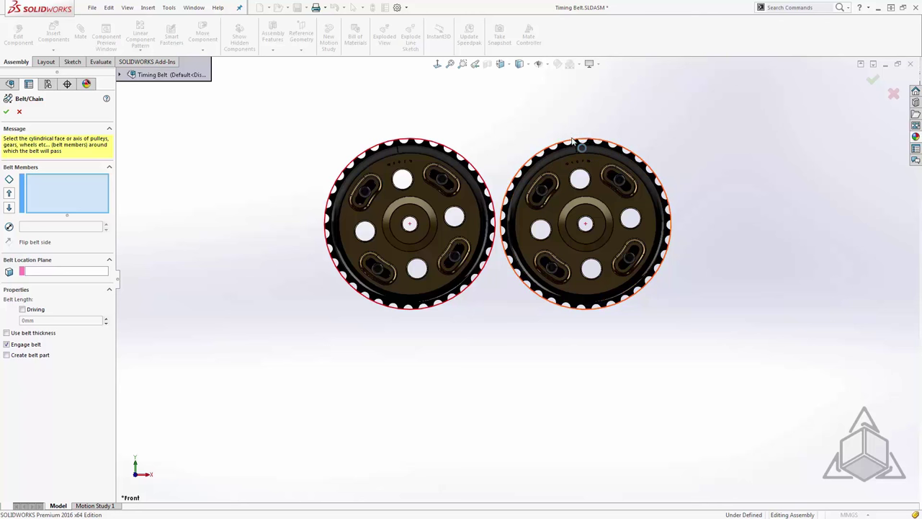
- Add both cam gears, the black gear, the idler and the crank gear as belt members
{"action": "left_click", "coordinate": [582, 148]}
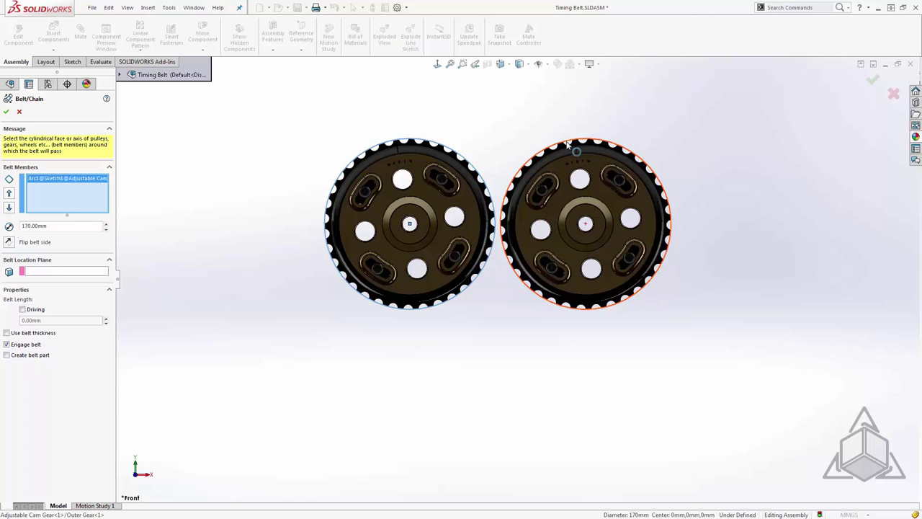
{"action": "left_click", "coordinate": [576, 148]}
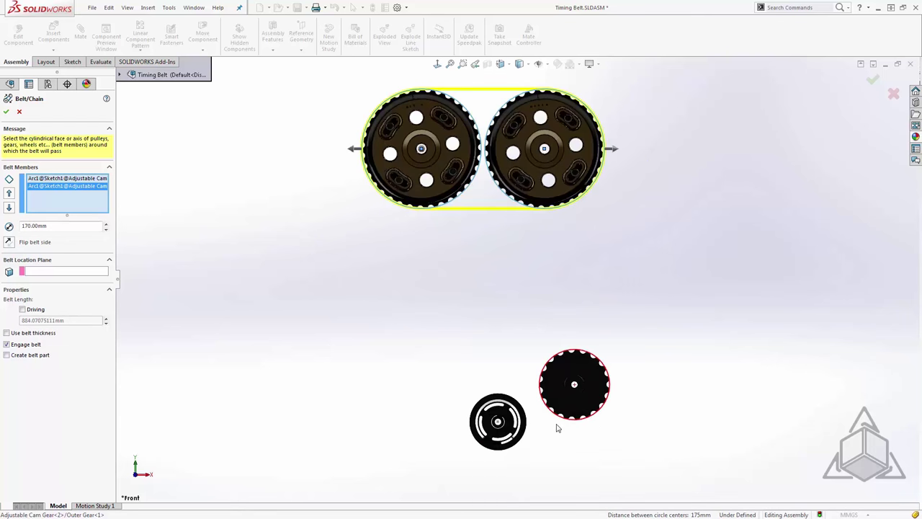
{"action": "left_click", "coordinate": [574, 384]}
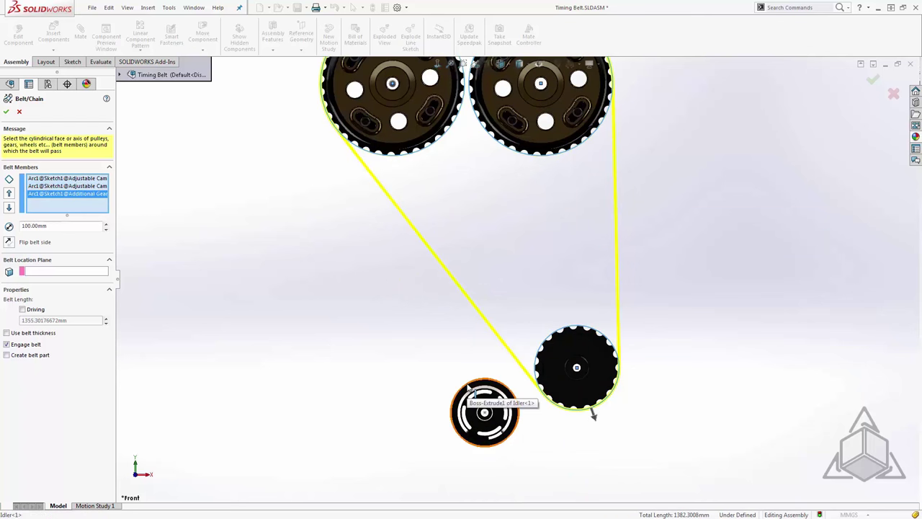
{"action": "left_click", "coordinate": [485, 411]}
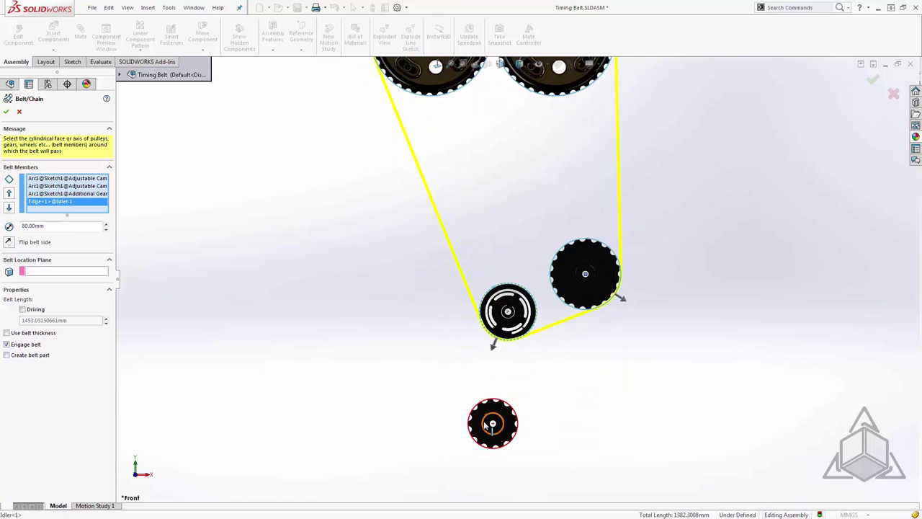
{"action": "left_click", "coordinate": [493, 423]}
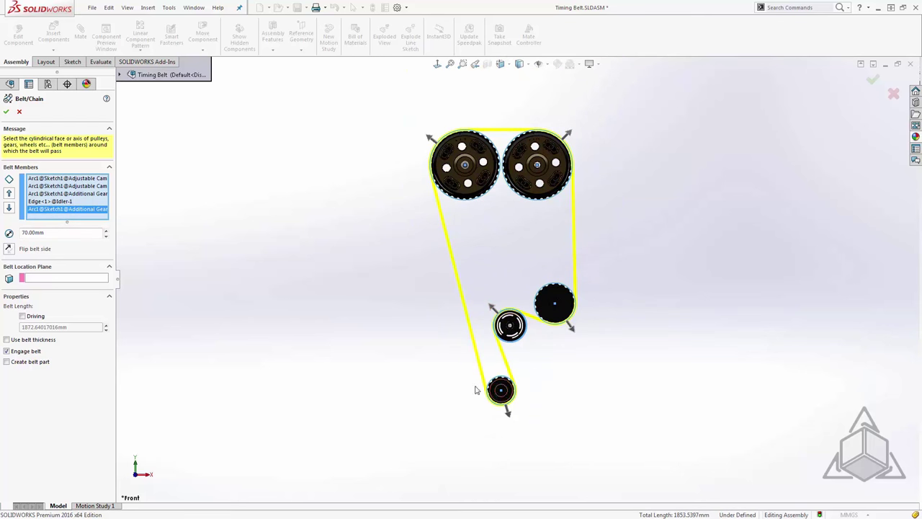
{"action": "mouse_move", "coordinate": [441, 360]}
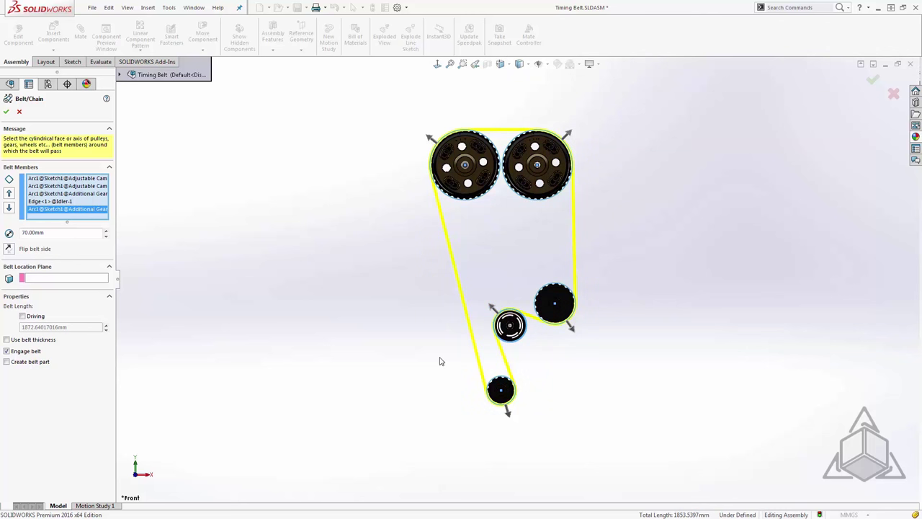
{"action": "mouse_move", "coordinate": [98, 303]}
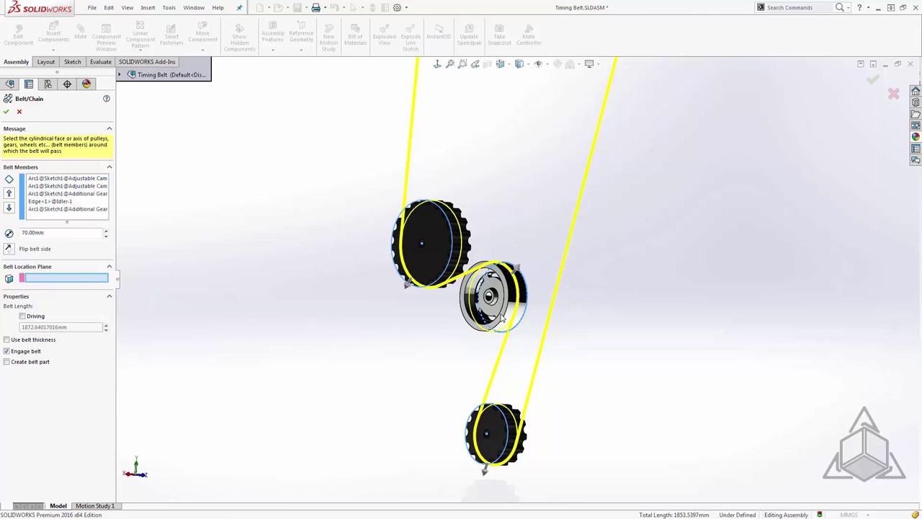
- Set the idler's front face as the belt location plane
{"action": "left_click", "coordinate": [493, 295]}
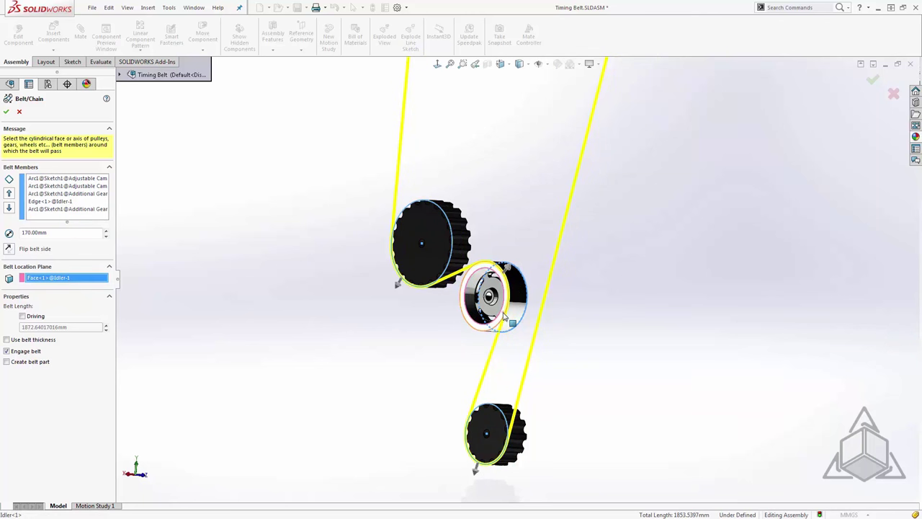
{"action": "mouse_move", "coordinate": [528, 341]}
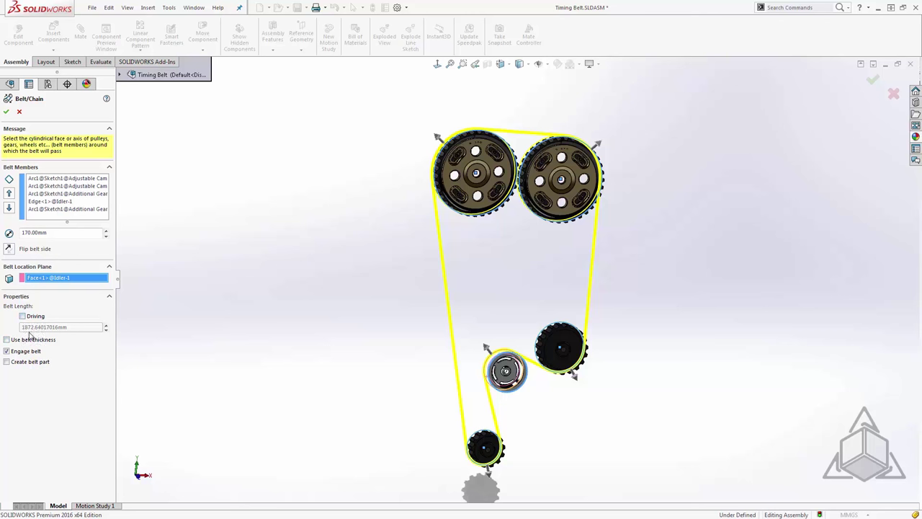
{"action": "mouse_move", "coordinate": [49, 336]}
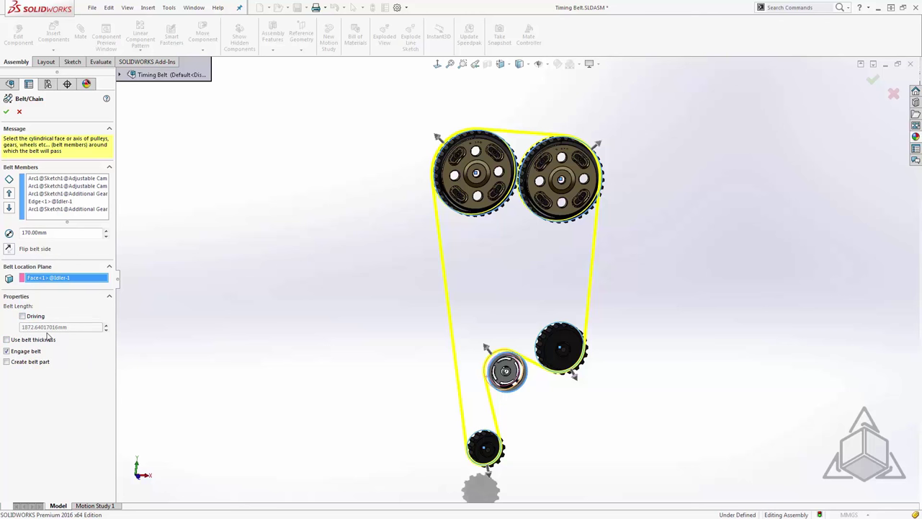
{"action": "mouse_move", "coordinate": [59, 340]}
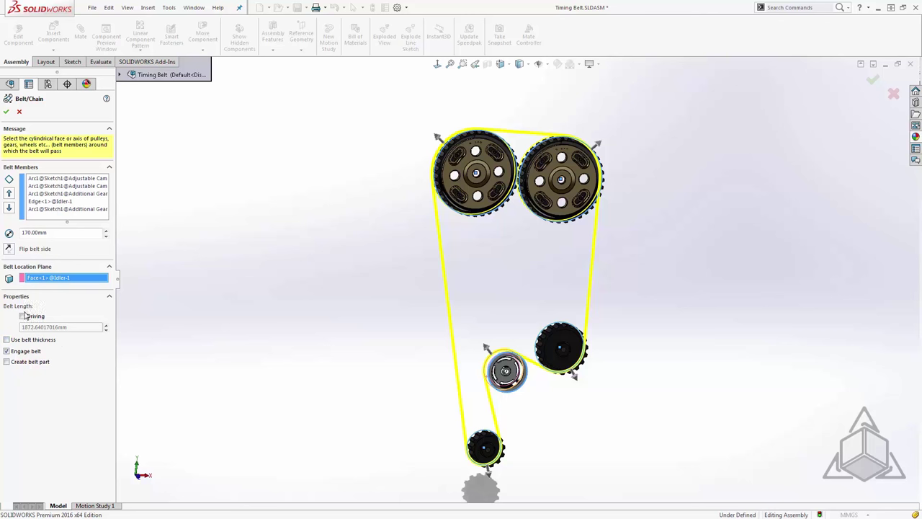
- Make the belt length driving, trying 2000 and 1800 before settling on 1900 mm
{"action": "left_click", "coordinate": [22, 315]}
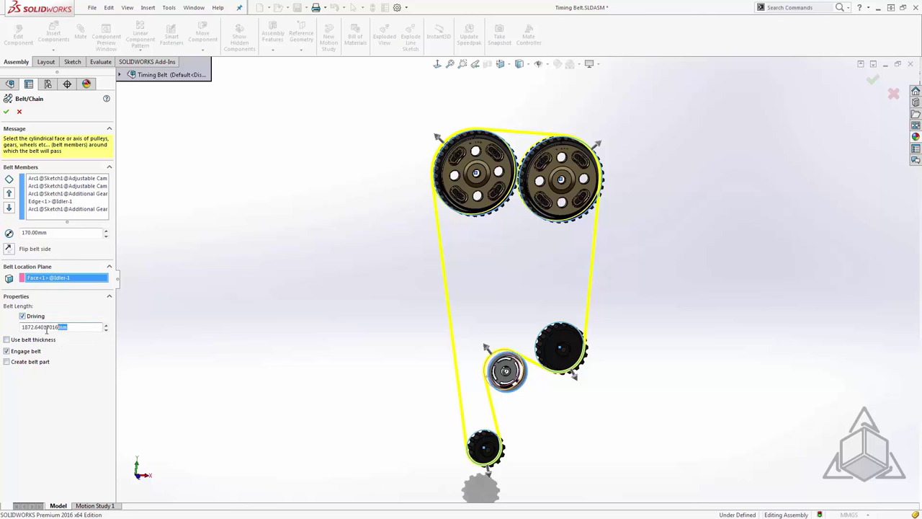
{"action": "triple_click", "coordinate": [54, 326]}
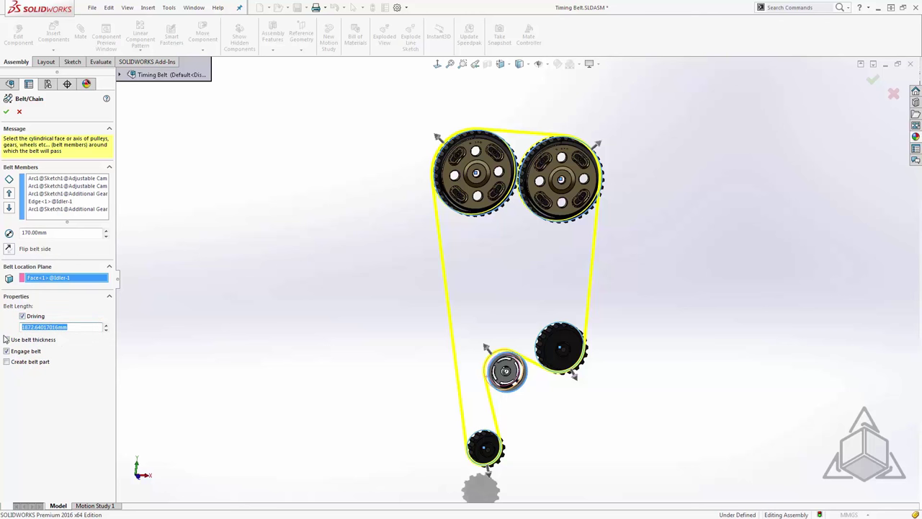
{"action": "type", "text": "19"}
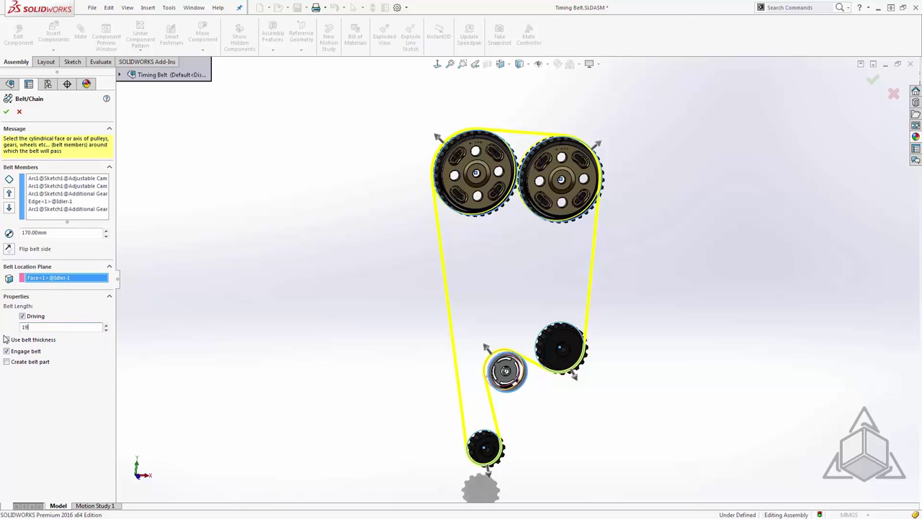
{"action": "type", "text": "900.00mm"}
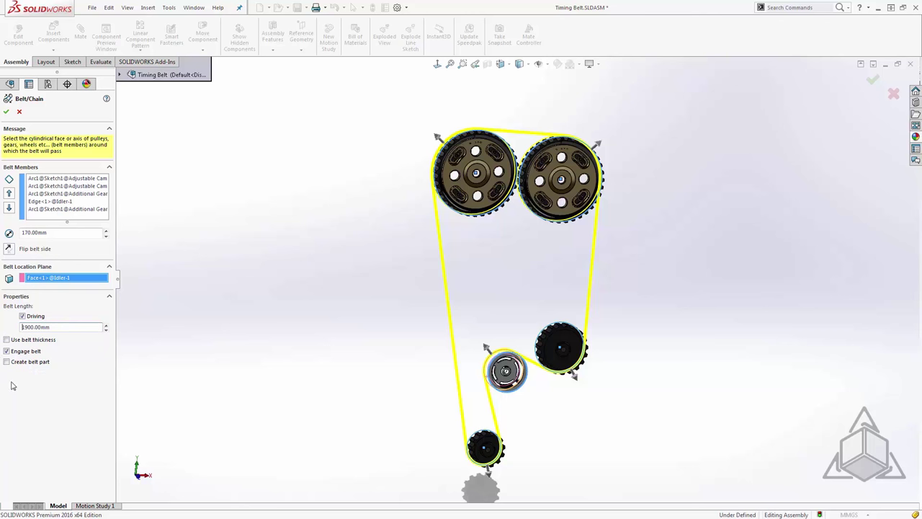
{"action": "left_click", "coordinate": [62, 327]}
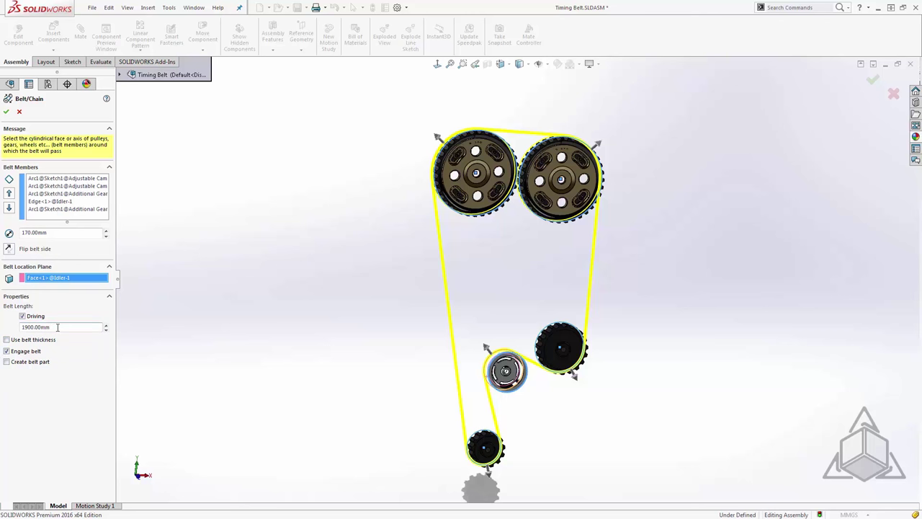
{"action": "triple_click", "coordinate": [57, 327]}
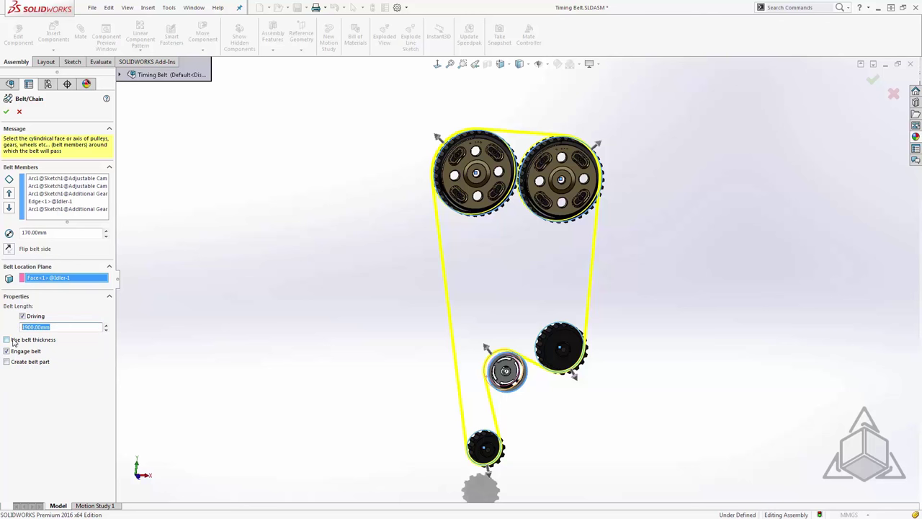
{"action": "type", "text": "2000"}
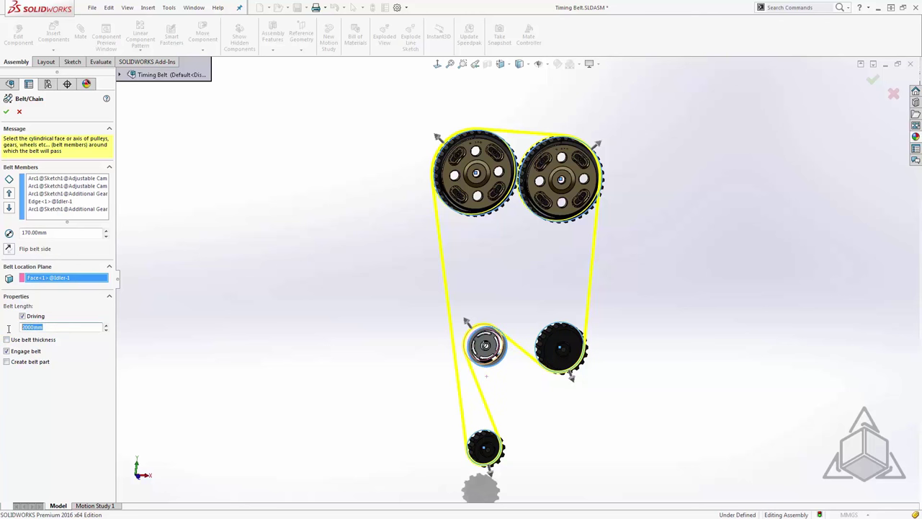
{"action": "type", "text": "1800"}
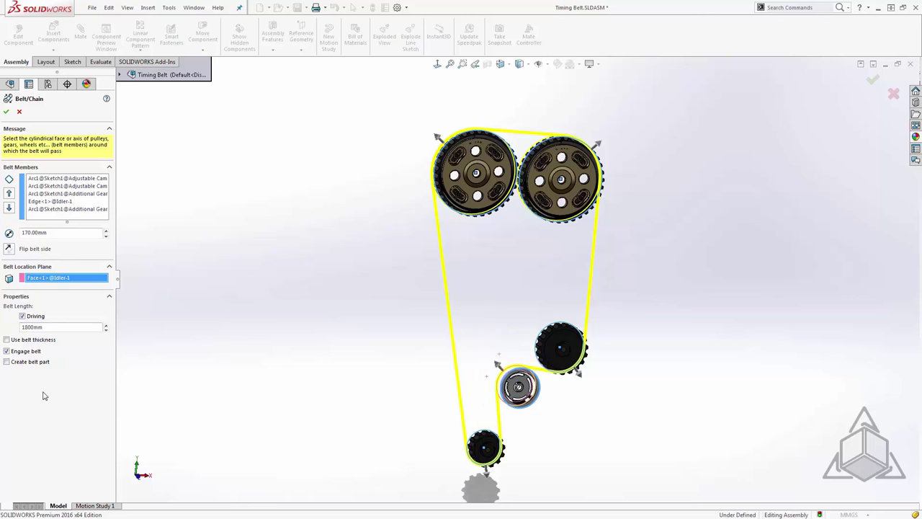
{"action": "left_click", "coordinate": [61, 327]}
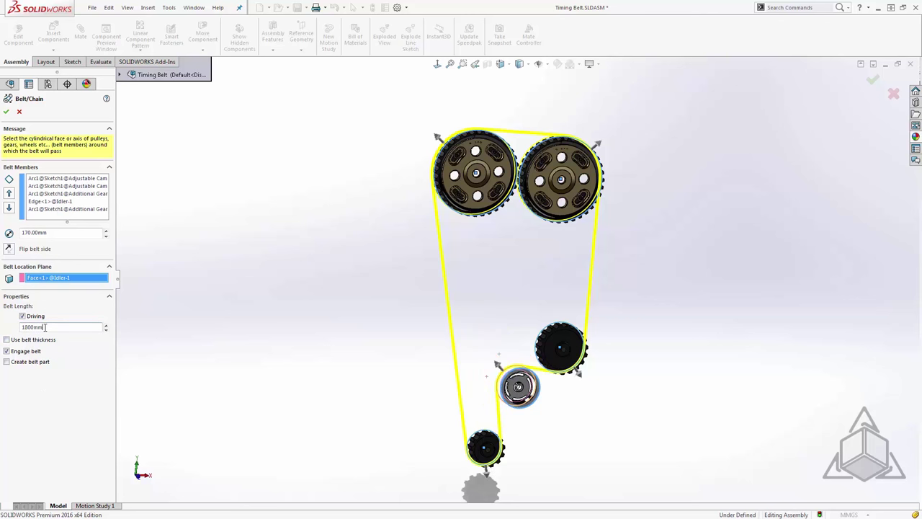
{"action": "triple_click", "coordinate": [61, 326]}
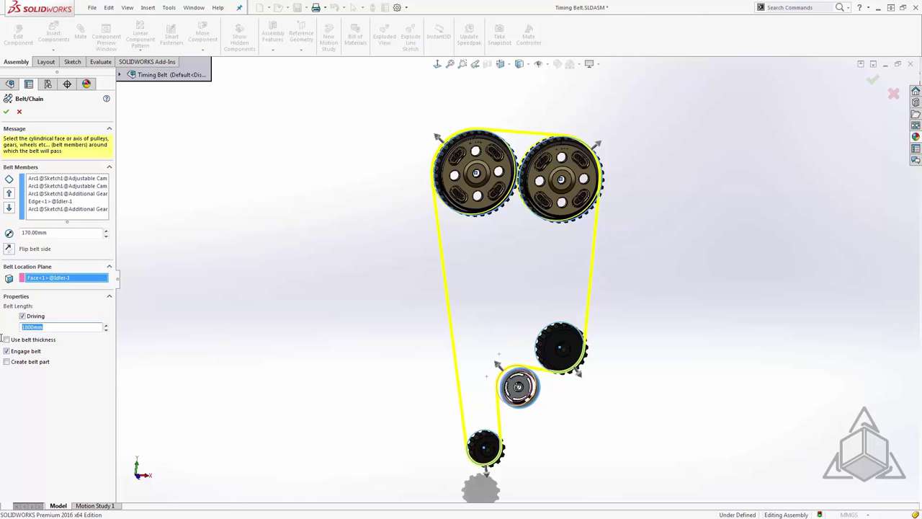
{"action": "type", "text": "1900."}
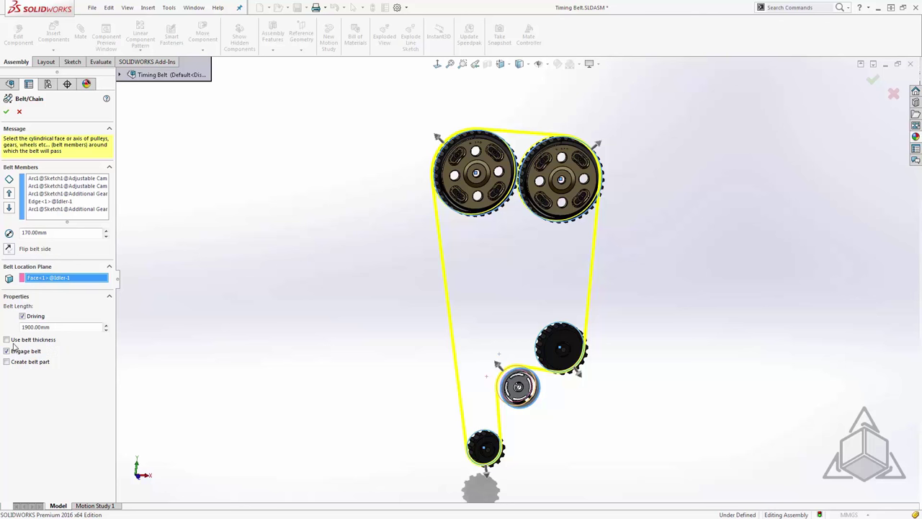
- Enable a 5 mm belt thickness and zoom in on the gear teeth
{"action": "left_click", "coordinate": [6, 339]}
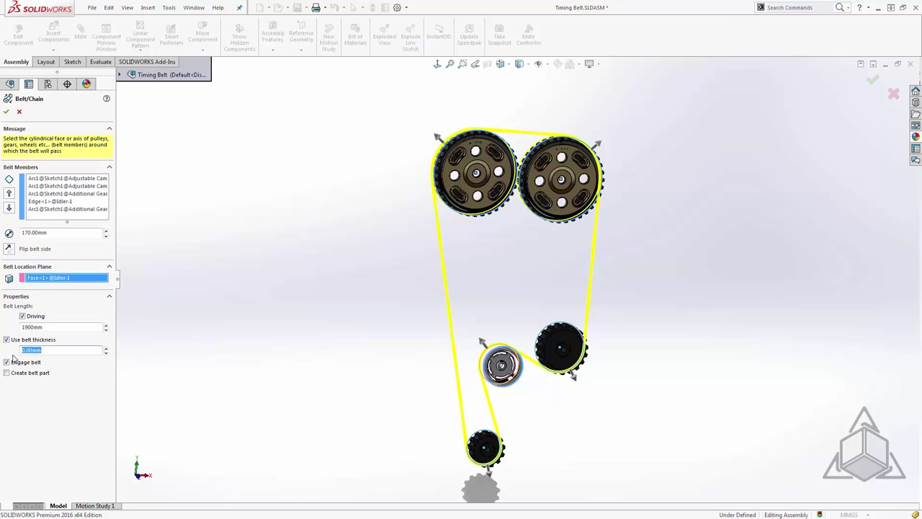
{"action": "type", "text": "5"}
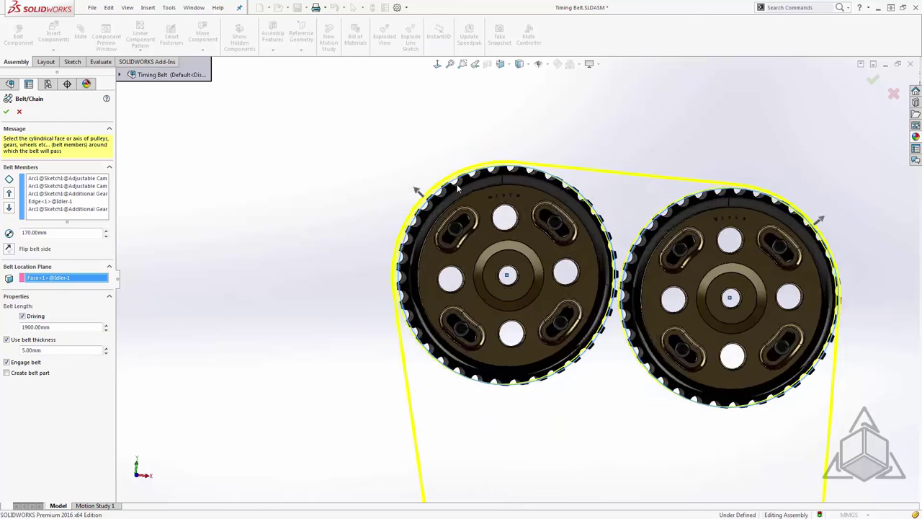
{"action": "scroll", "scroll_direction": "up", "scroll_amount": 3}
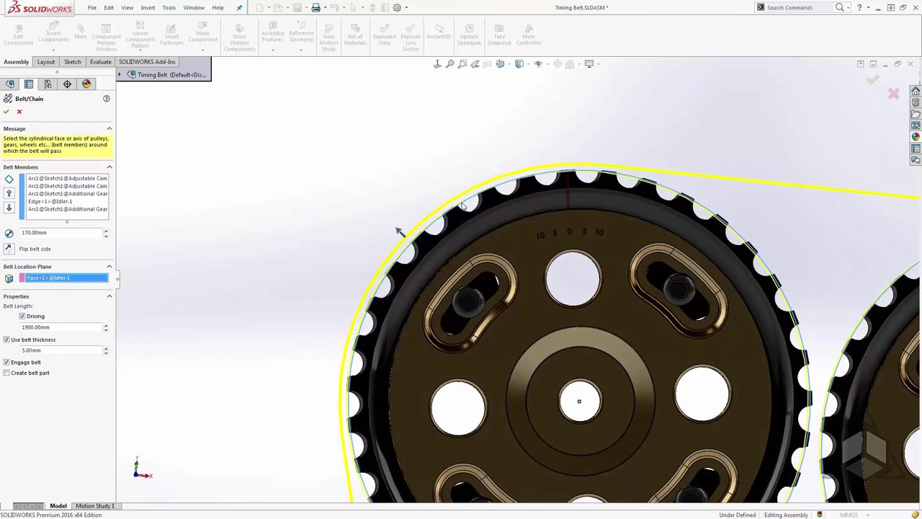
{"action": "mouse_move", "coordinate": [617, 182]}
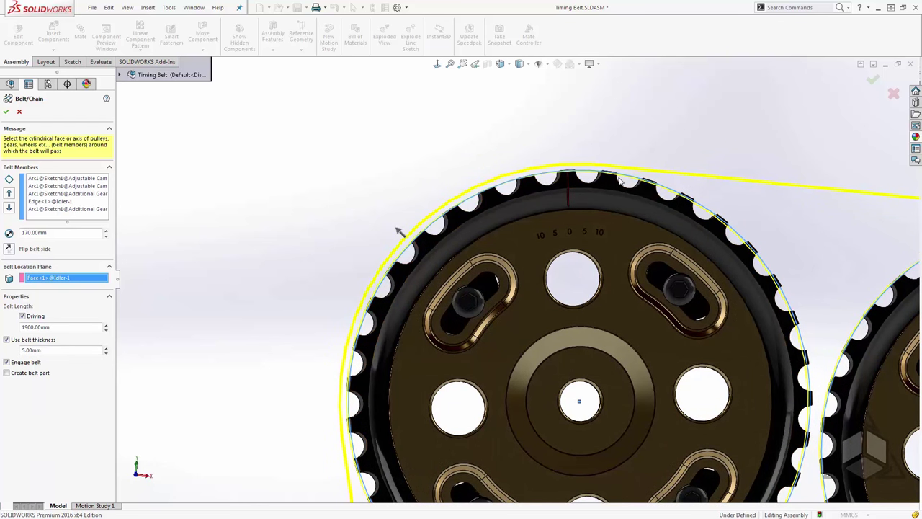
{"action": "mouse_move", "coordinate": [476, 178]}
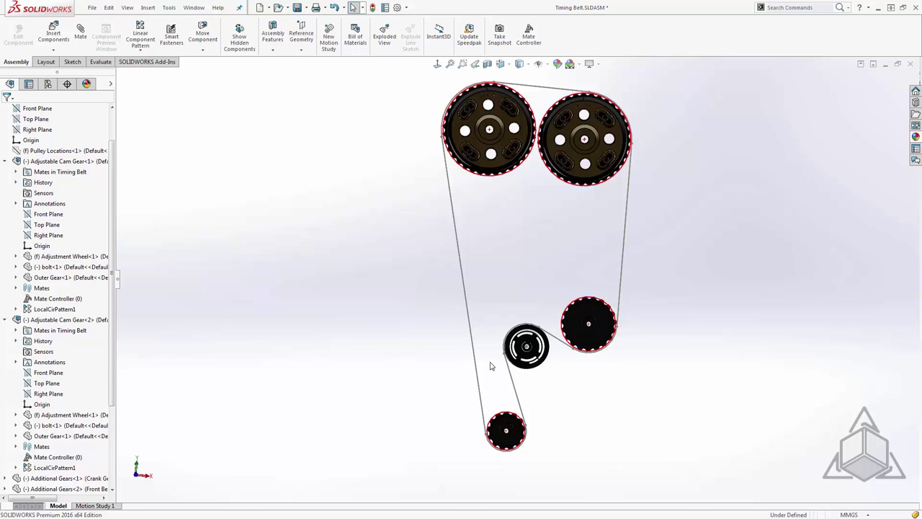
{"action": "mouse_move", "coordinate": [93, 140]}
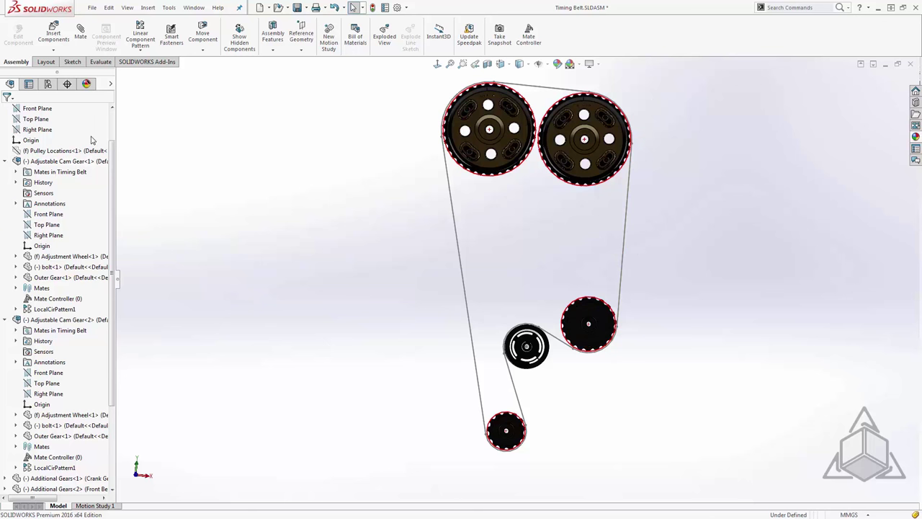
- Collapse the component listings, expand Belt1 and select its generated belt part
{"action": "left_click", "coordinate": [69, 212]}
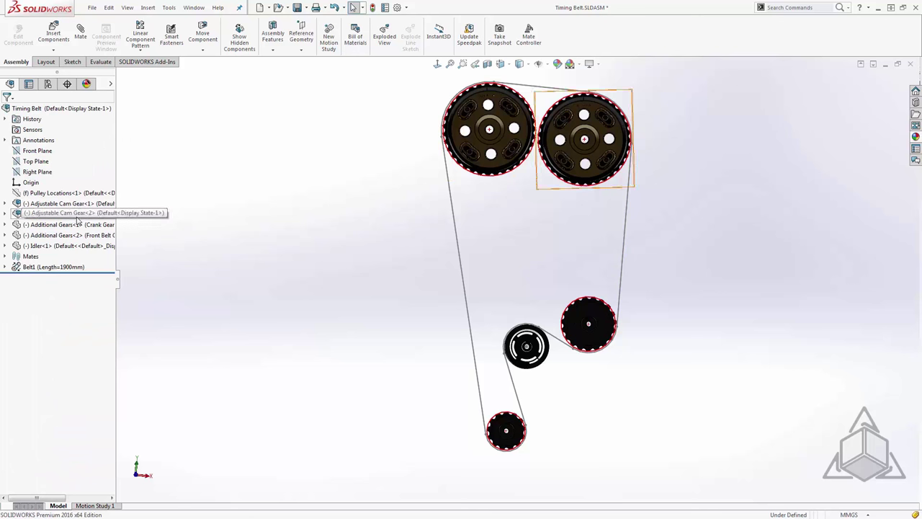
{"action": "left_click", "coordinate": [43, 266]}
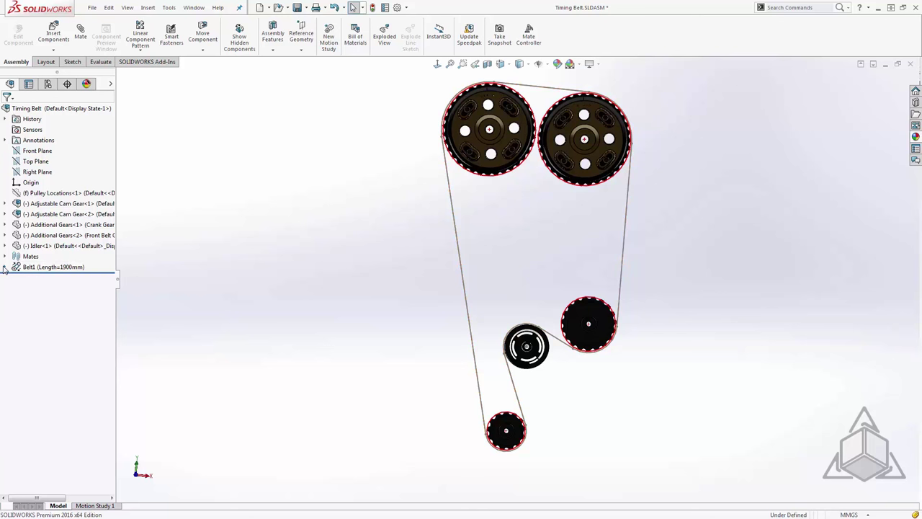
{"action": "left_click", "coordinate": [5, 266]}
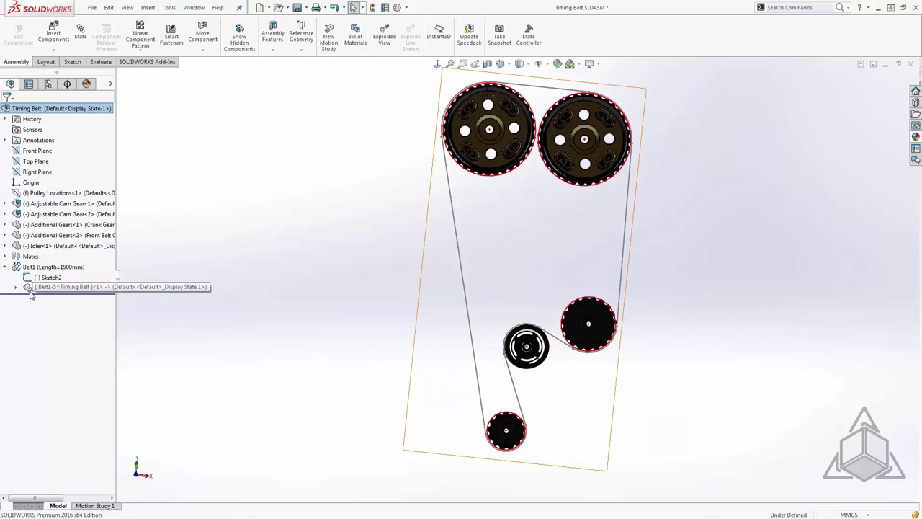
{"action": "mouse_move", "coordinate": [78, 295]}
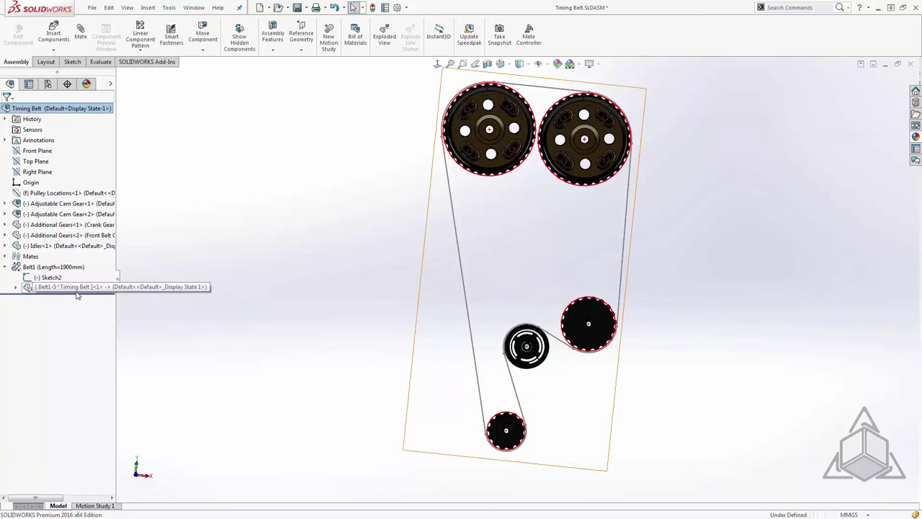
{"action": "left_click", "coordinate": [51, 277]}
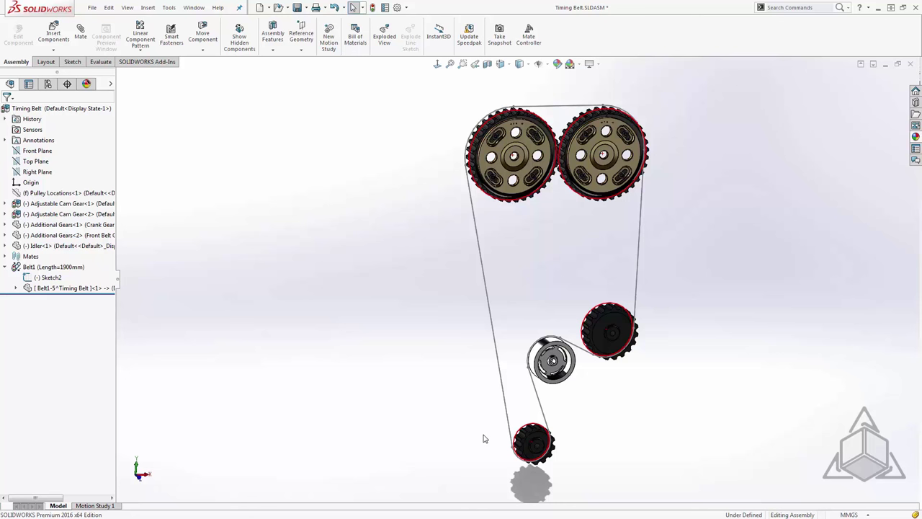
- Edit the Belt1-5^Timing Belt part in context and set its units to millimetres
{"action": "left_click", "coordinate": [65, 287]}
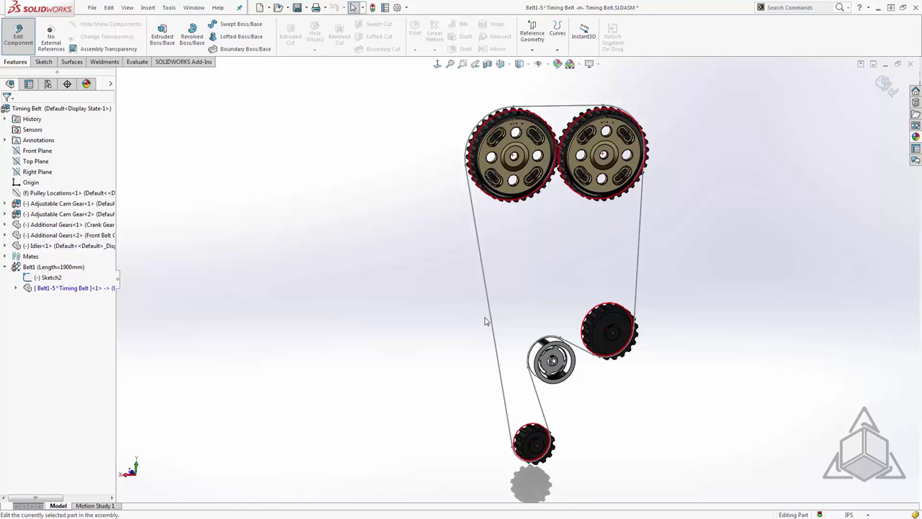
{"action": "mouse_move", "coordinate": [849, 514]}
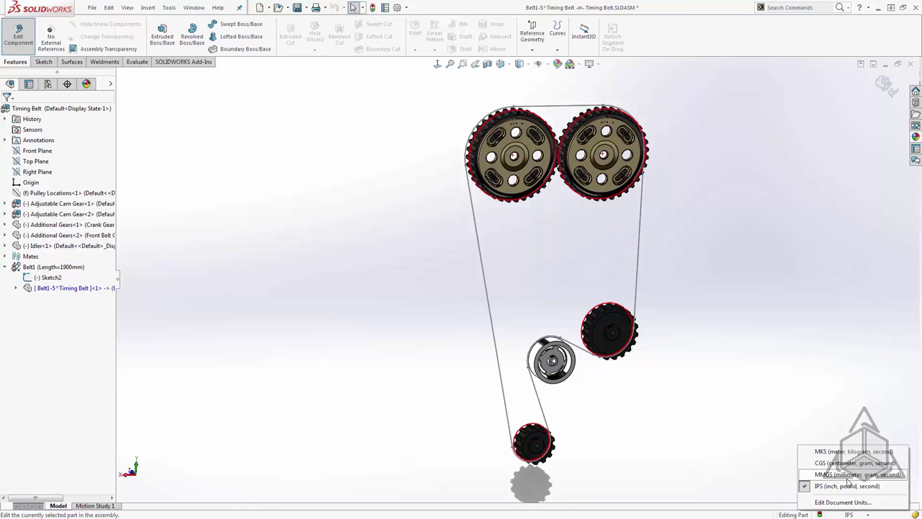
{"action": "left_click", "coordinate": [857, 474]}
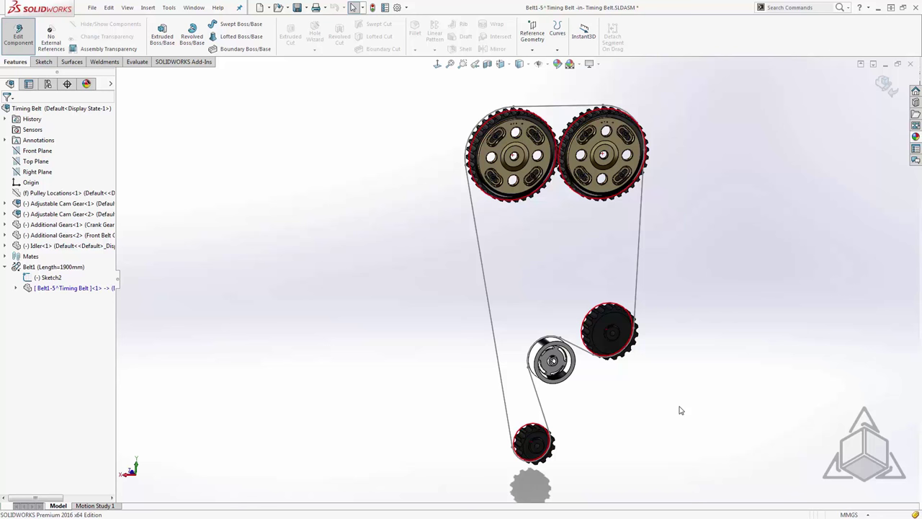
{"action": "mouse_move", "coordinate": [627, 410]}
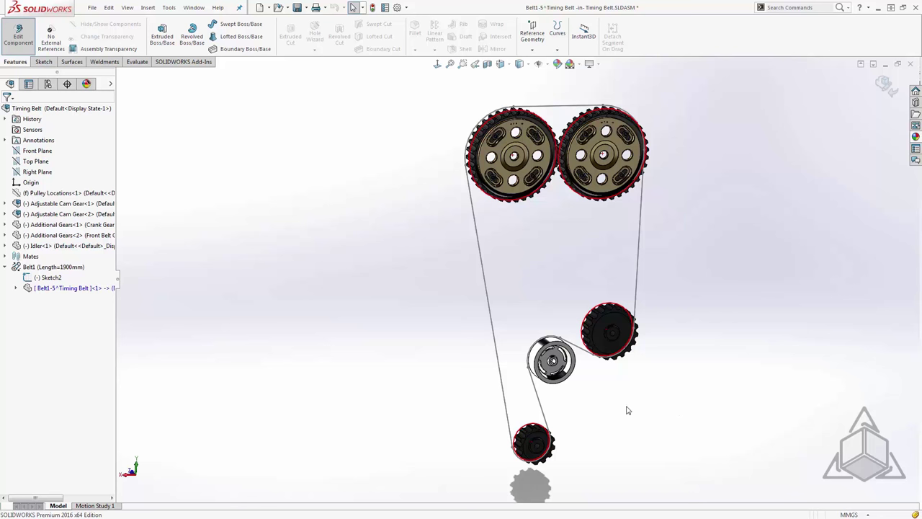
- Add Plane1 parallel to the belt part's Right Plane, through the top of the belt path
{"action": "left_click", "coordinate": [16, 288]}
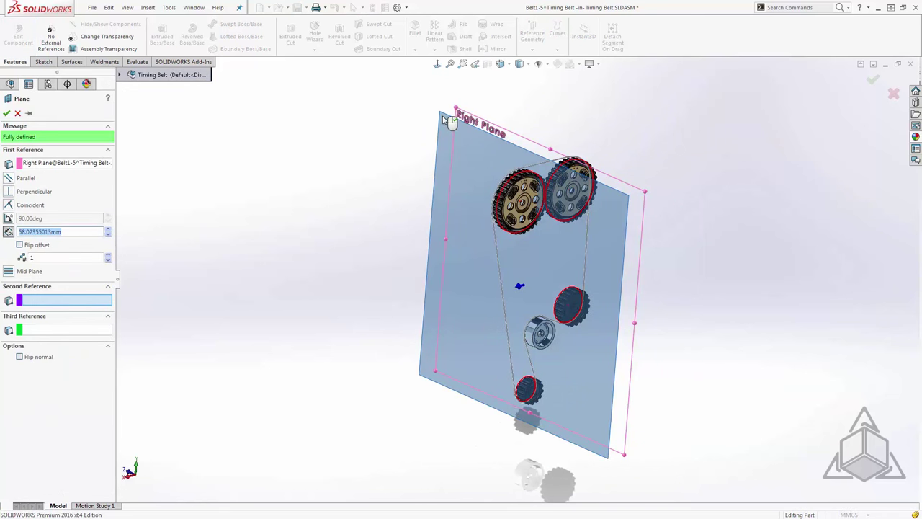
{"action": "mouse_move", "coordinate": [447, 131]}
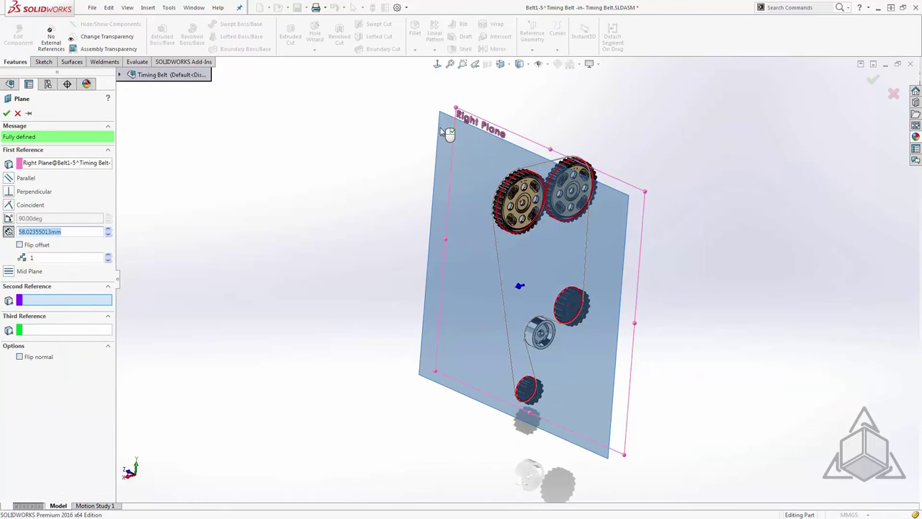
{"action": "mouse_move", "coordinate": [513, 156]}
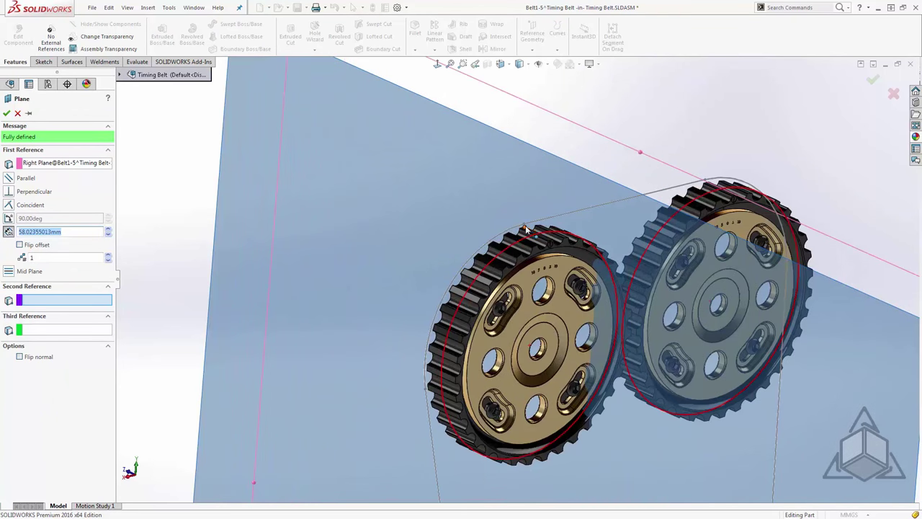
{"action": "left_click", "coordinate": [524, 225]}
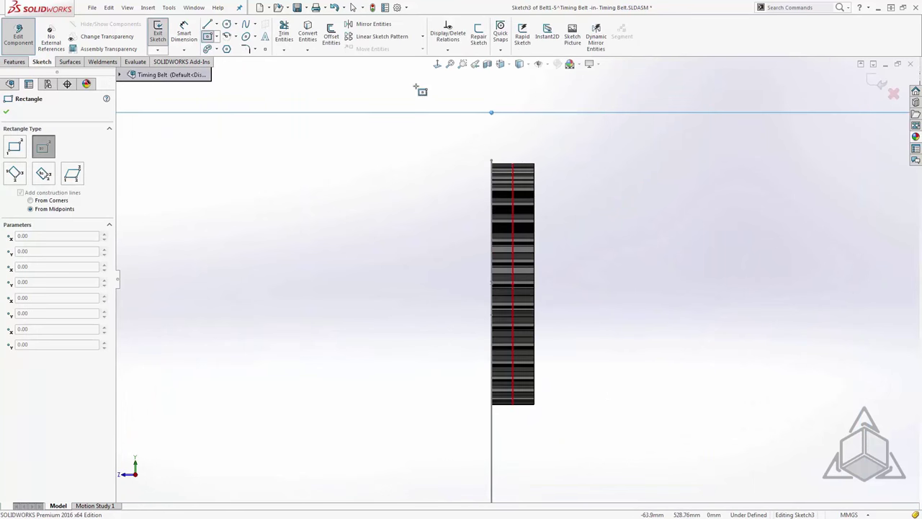
- Draw a 5 mm tall center rectangle on Plane1 at the belt path's top, then exit Sketch3
{"action": "left_click_drag", "start_coordinate": [473, 130], "coordinate": [542, 135]}
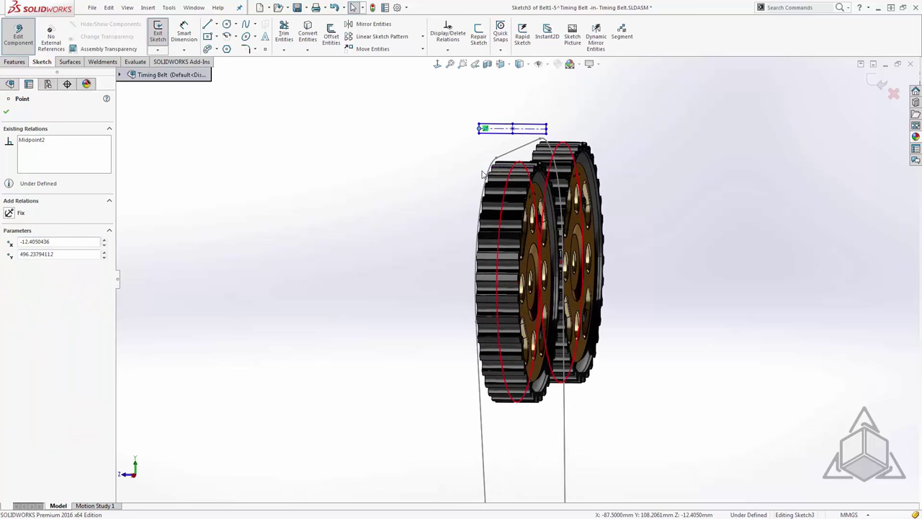
{"action": "scroll", "scroll_direction": "up", "scroll_amount": 3}
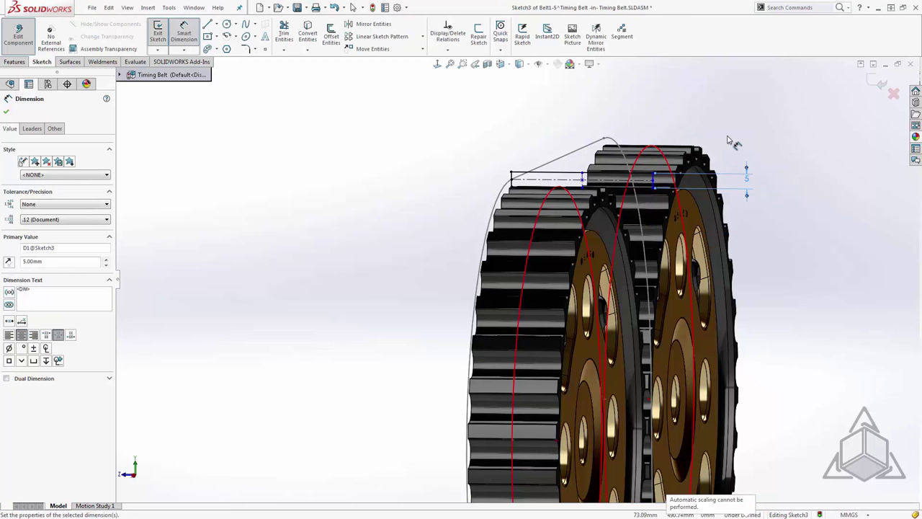
{"action": "key", "text": "space"}
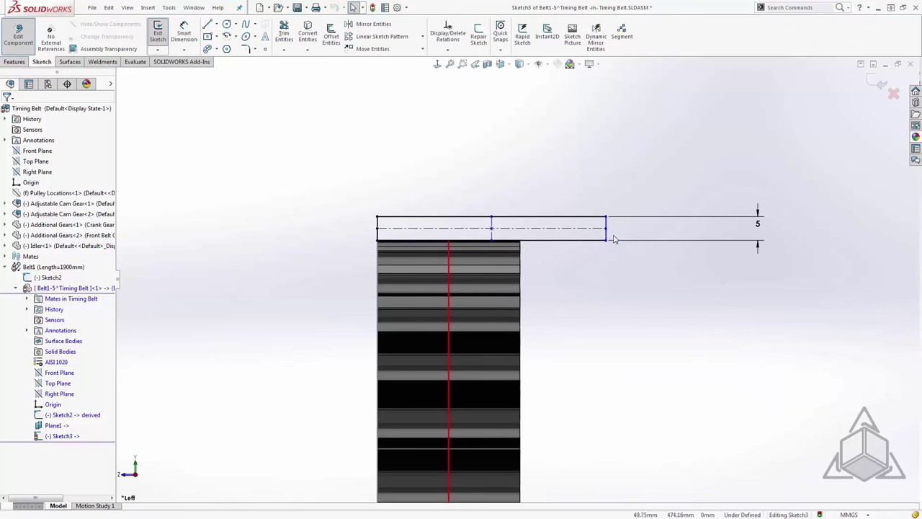
{"action": "left_click", "coordinate": [605, 228]}
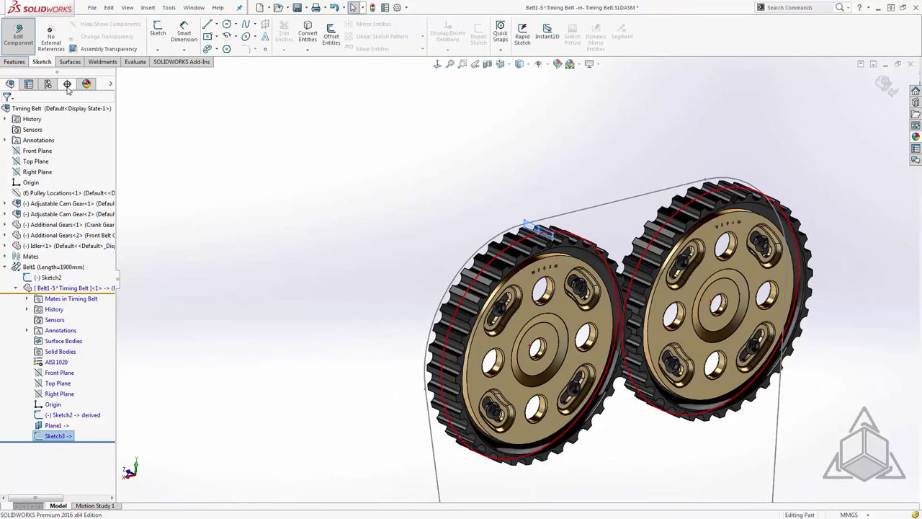
- Sweep the Sketch3 profile along the closed belt loop to form the solid belt
{"action": "left_click", "coordinate": [14, 62]}
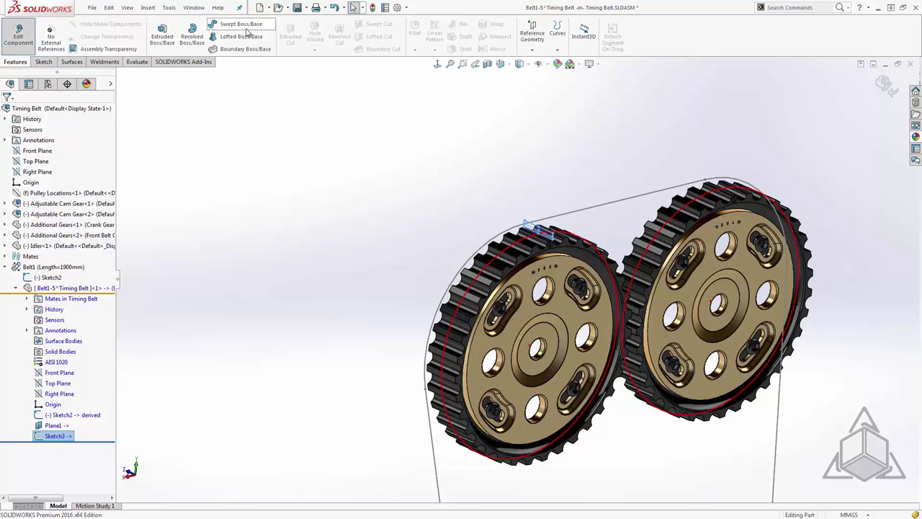
{"action": "left_click", "coordinate": [241, 24]}
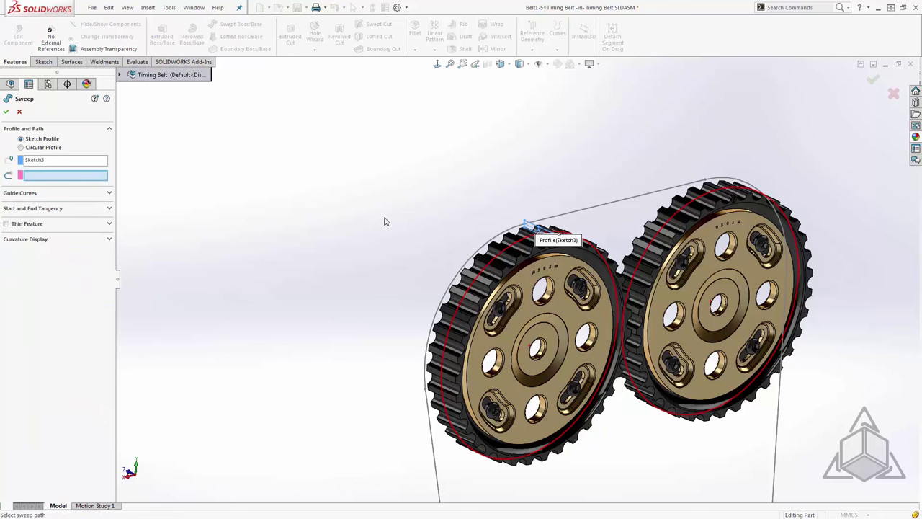
{"action": "mouse_move", "coordinate": [388, 221]}
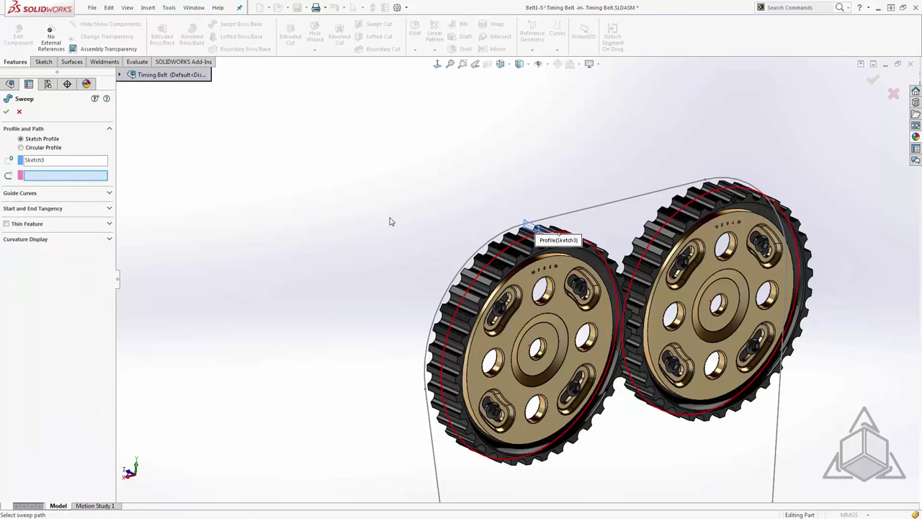
{"action": "scroll", "scroll_direction": "up", "scroll_amount": 3}
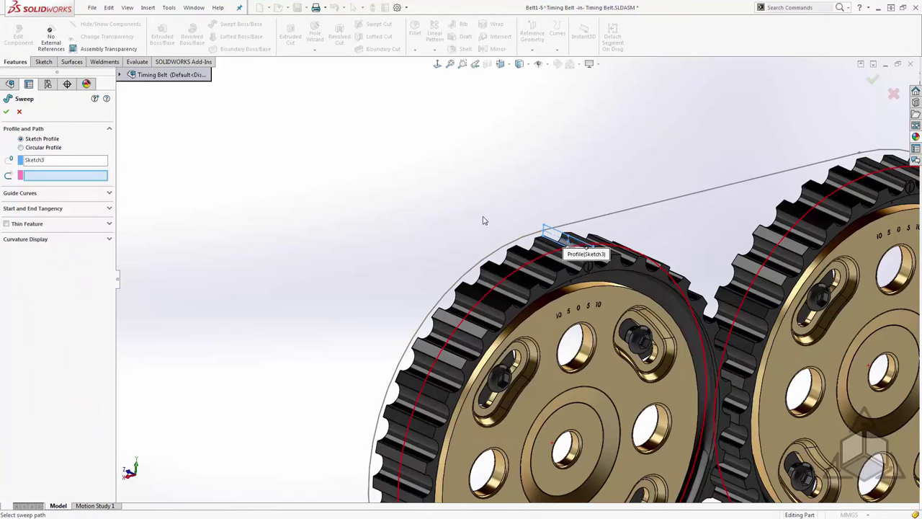
{"action": "right_click", "coordinate": [576, 241]}
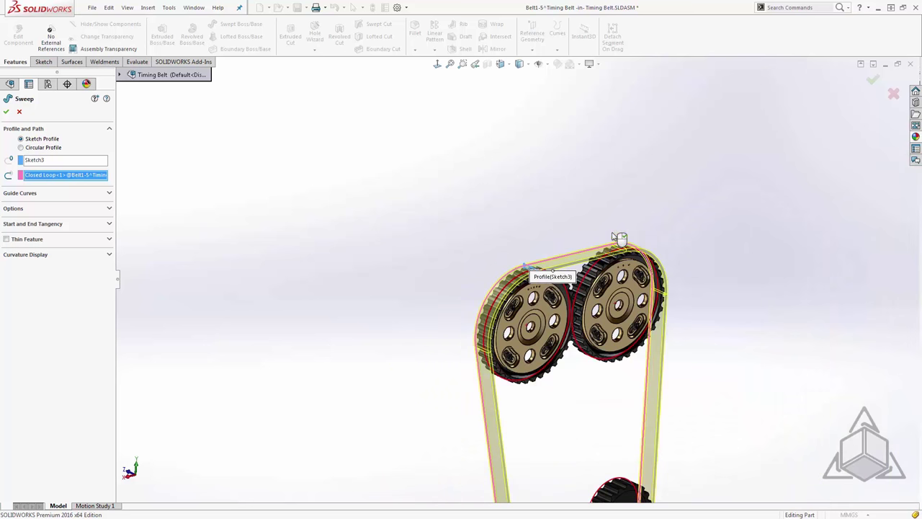
{"action": "left_click_drag", "start_coordinate": [612, 237], "coordinate": [540, 443]}
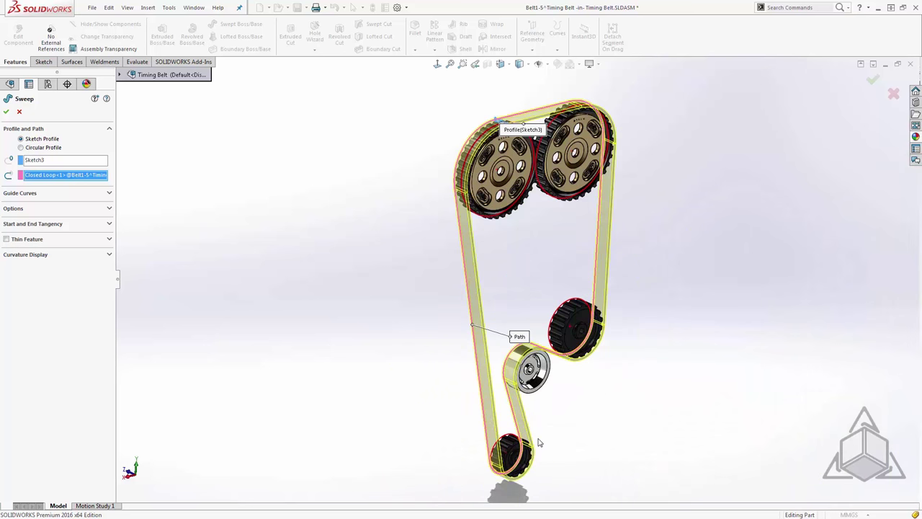
{"action": "mouse_move", "coordinate": [541, 440]}
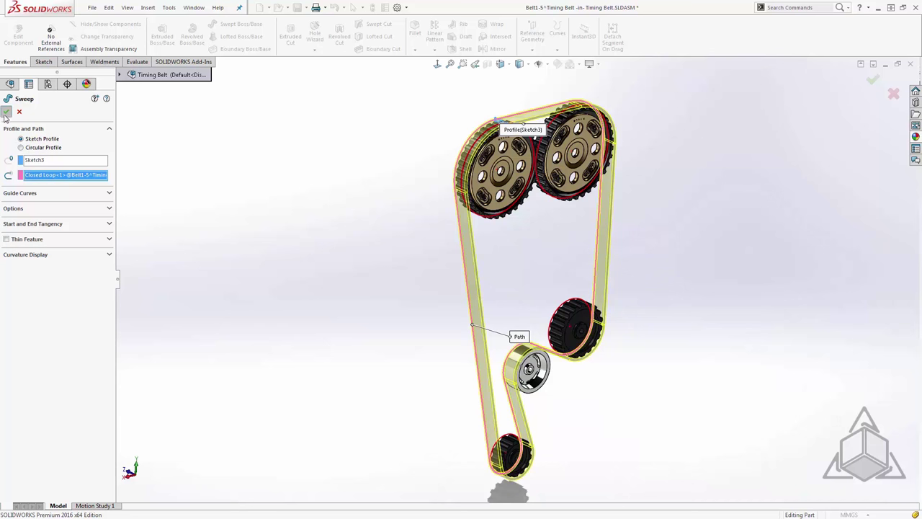
{"action": "left_click", "coordinate": [6, 112]}
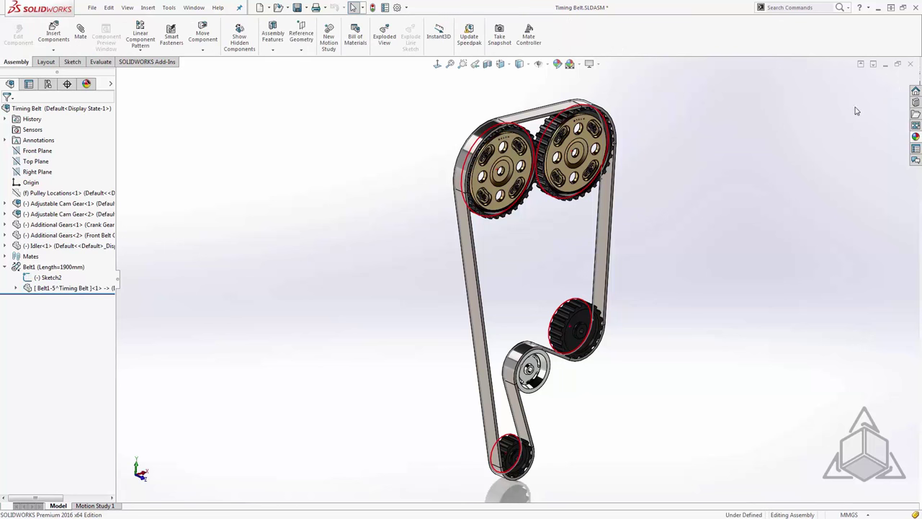
{"action": "mouse_move", "coordinate": [755, 184]}
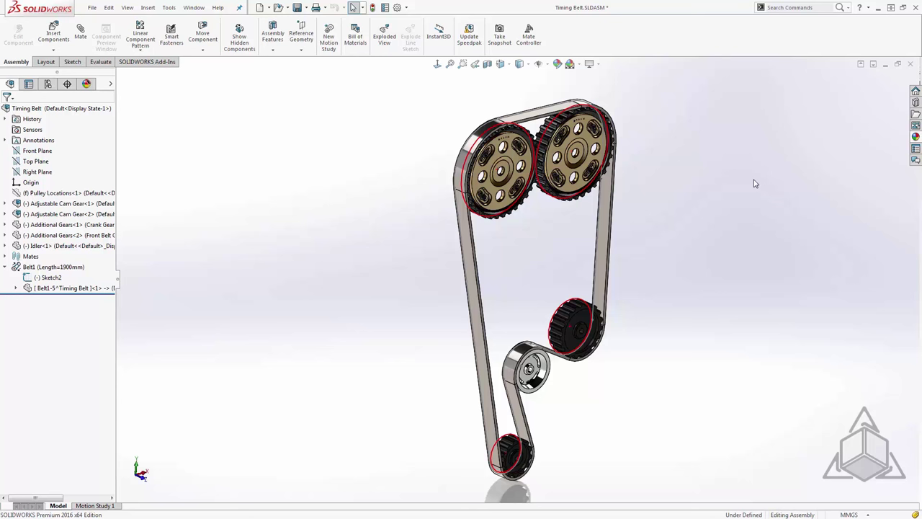
{"action": "mouse_move", "coordinate": [484, 259]}
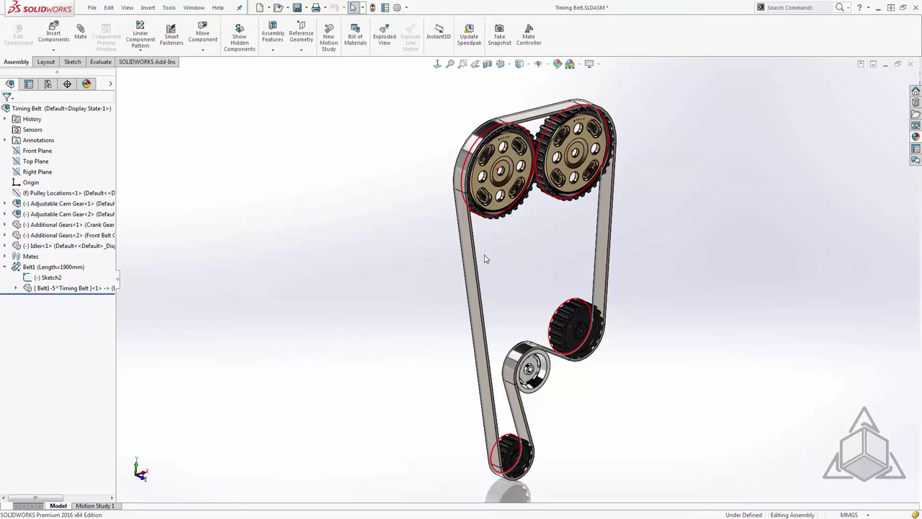
- Open the belt part on its own and hide Plane1
{"action": "left_click", "coordinate": [68, 288]}
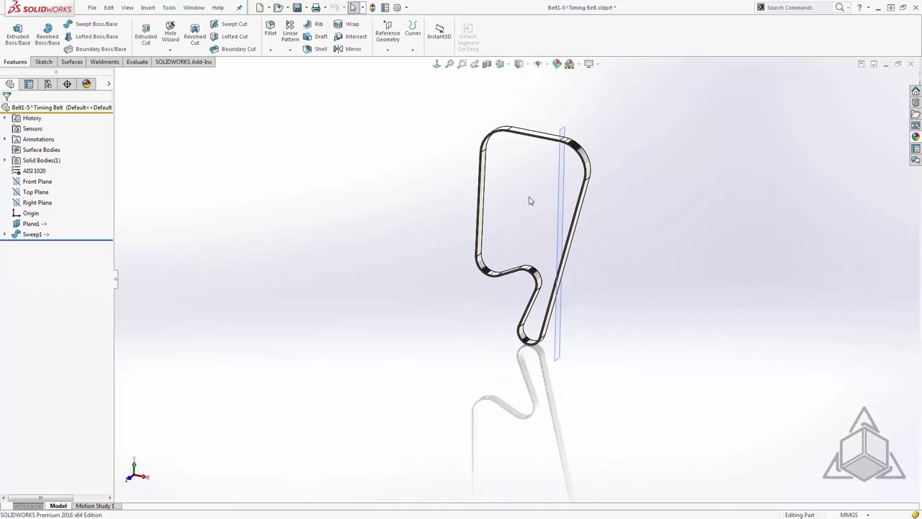
{"action": "left_click", "coordinate": [31, 223]}
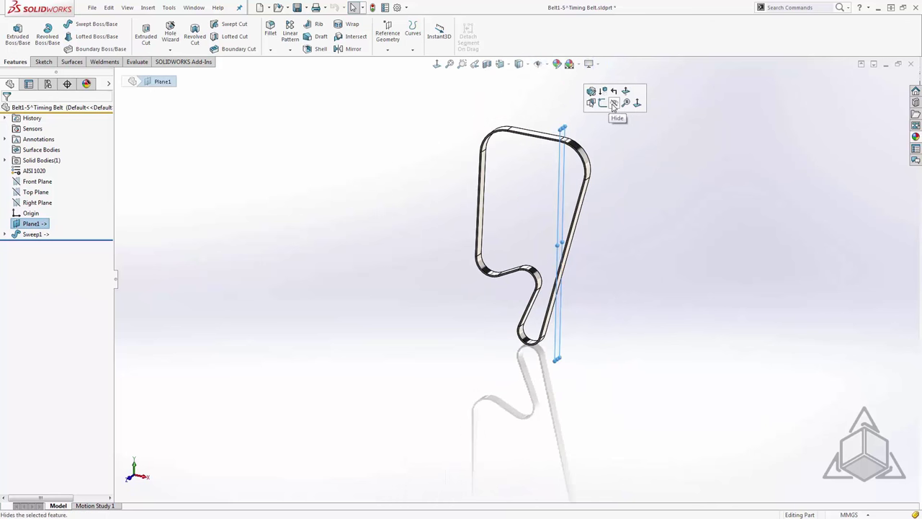
{"action": "left_click", "coordinate": [613, 102]}
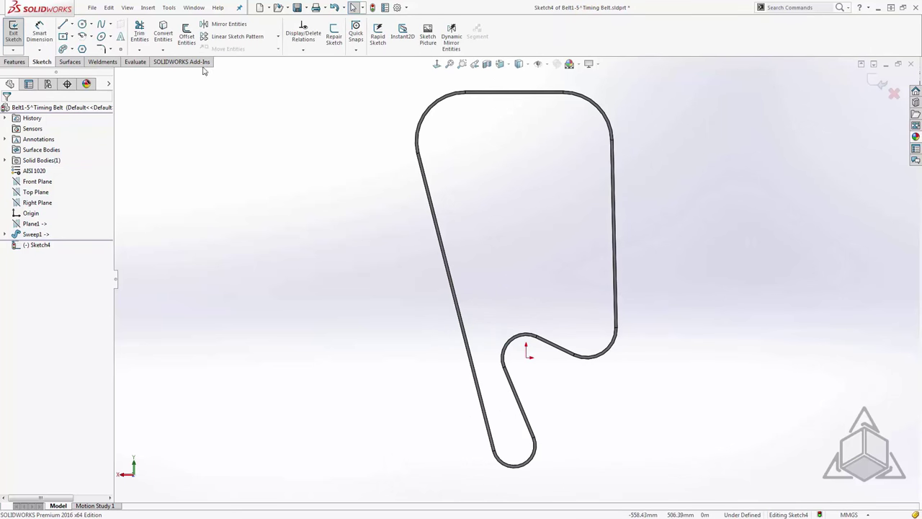
- Convert the belt loop's edge chains into Sketch4 geometry, leaving the sketch fully defined
{"action": "left_click", "coordinate": [187, 36]}
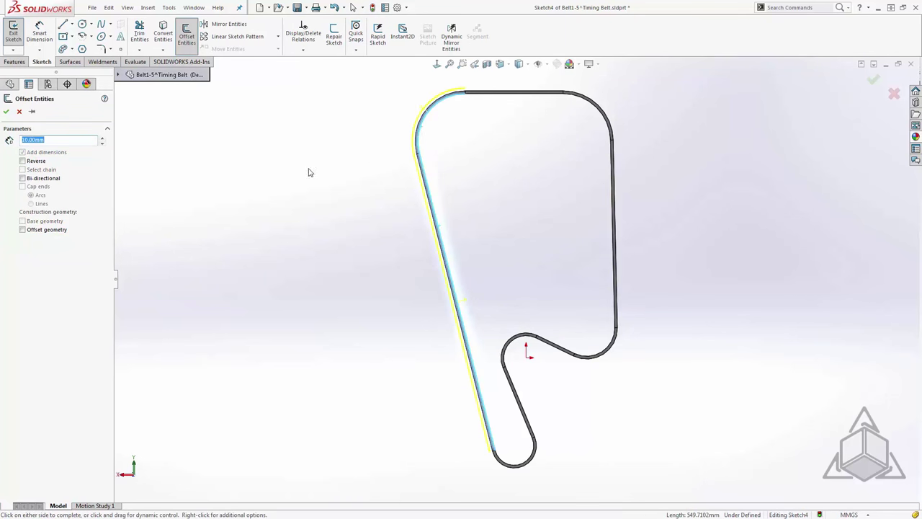
{"action": "left_click", "coordinate": [7, 111]}
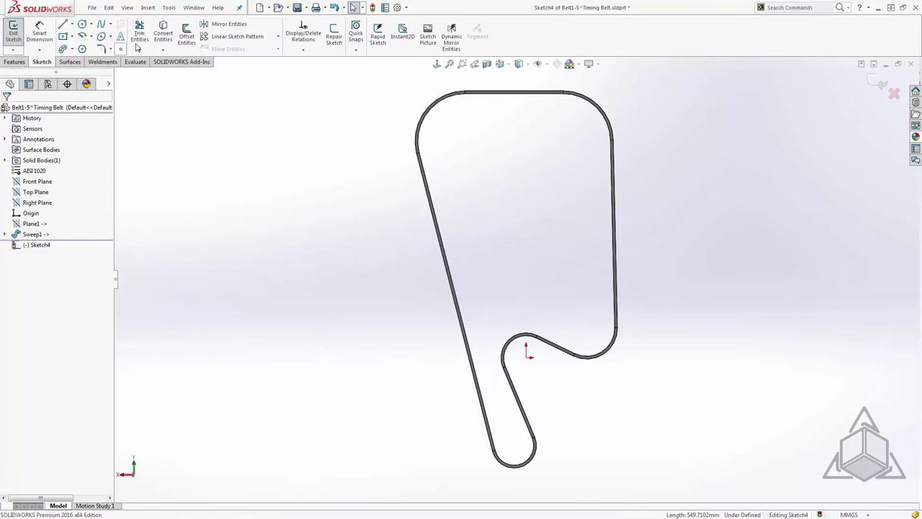
{"action": "left_click", "coordinate": [163, 36]}
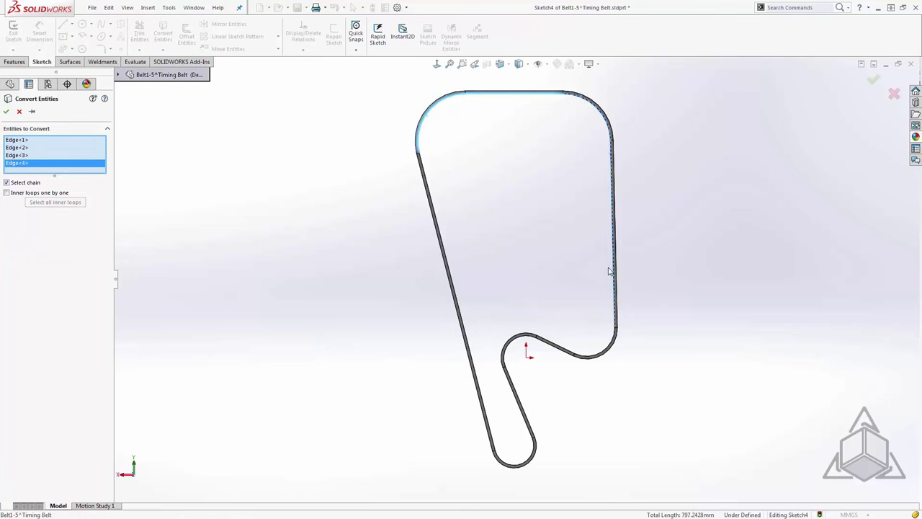
{"action": "left_click", "coordinate": [548, 340]}
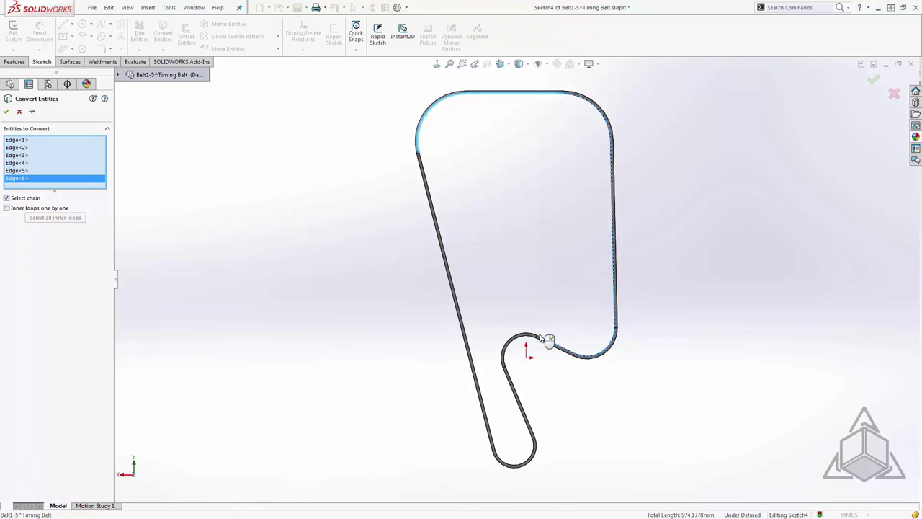
{"action": "left_click", "coordinate": [519, 342]}
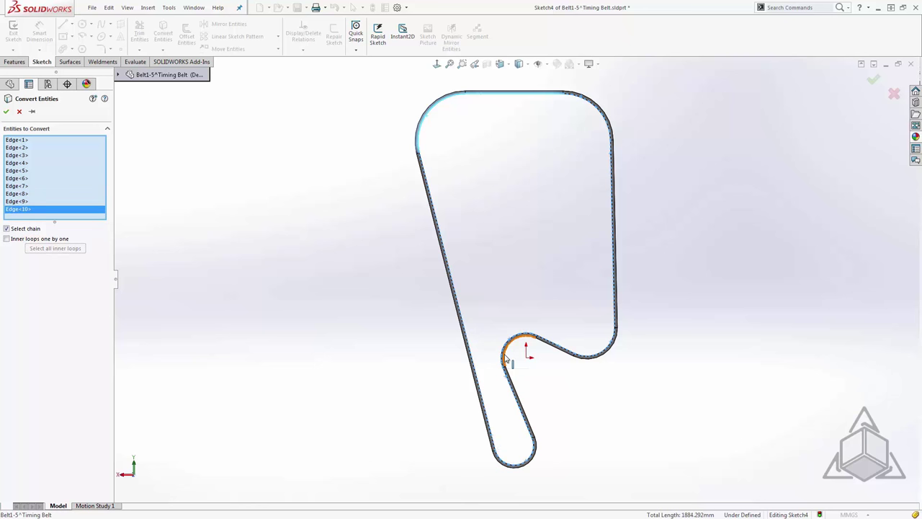
{"action": "left_click", "coordinate": [6, 112]}
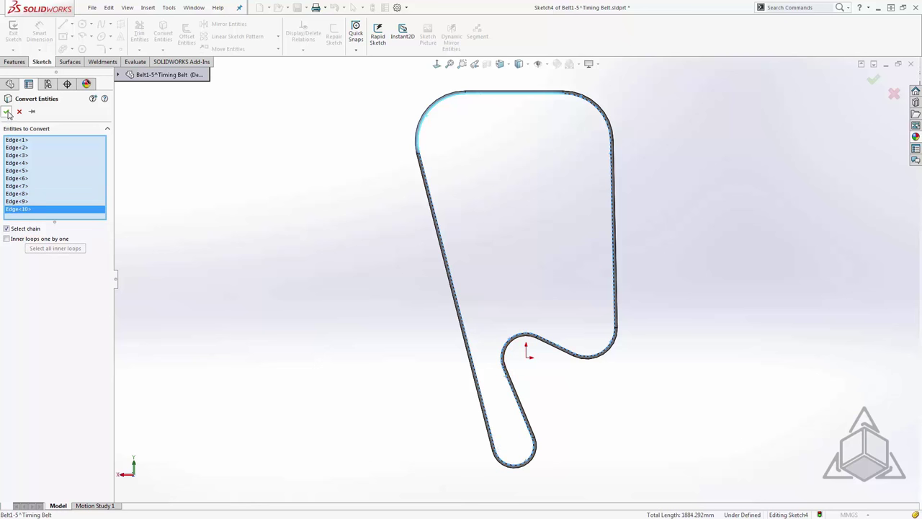
{"action": "left_click", "coordinate": [9, 112]}
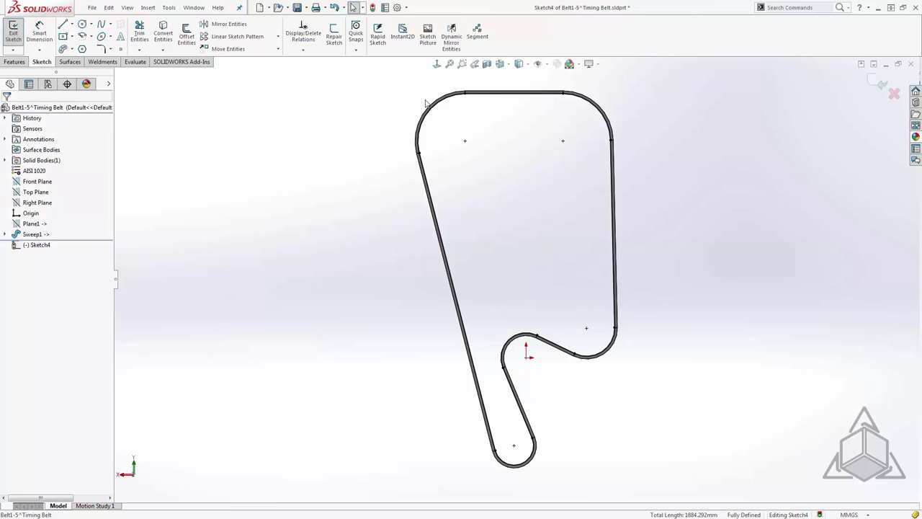
{"action": "mouse_move", "coordinate": [582, 346]}
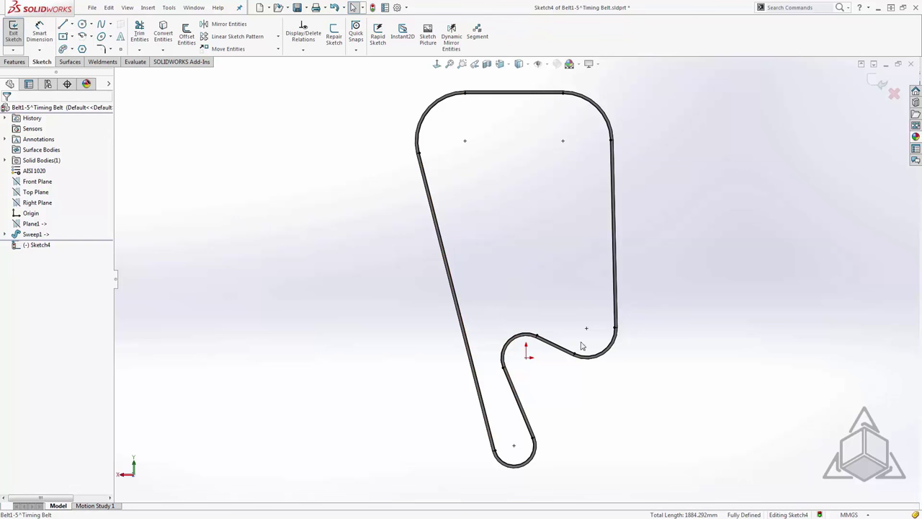
{"action": "mouse_move", "coordinate": [463, 89]}
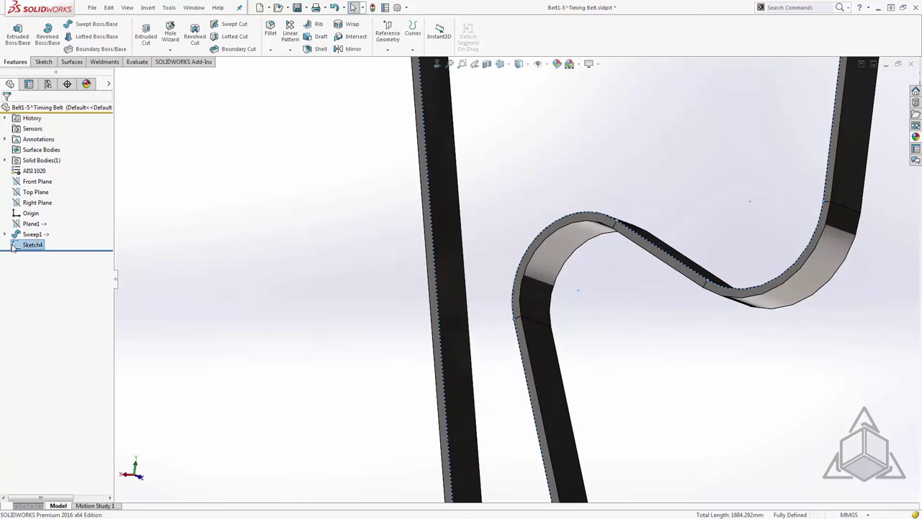
- Set Sketch4's sketch colour to yellow
{"action": "right_click", "coordinate": [32, 244]}
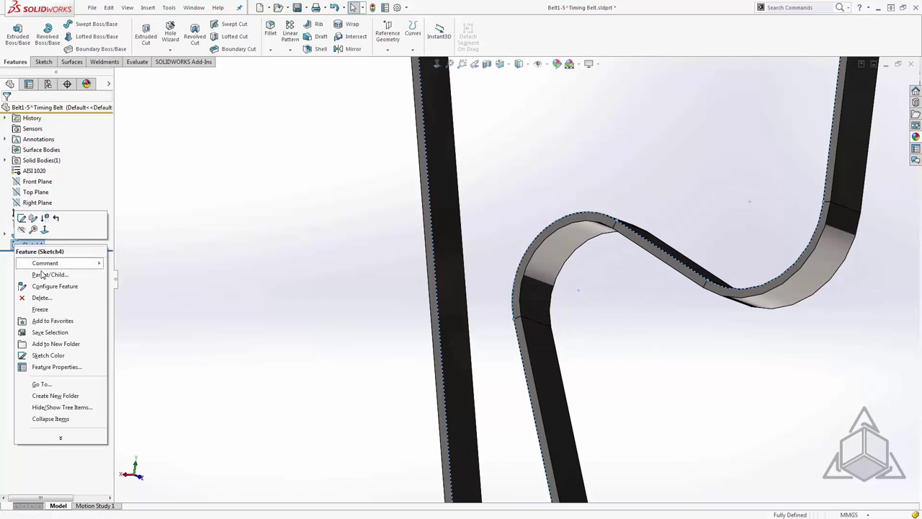
{"action": "left_click", "coordinate": [48, 355]}
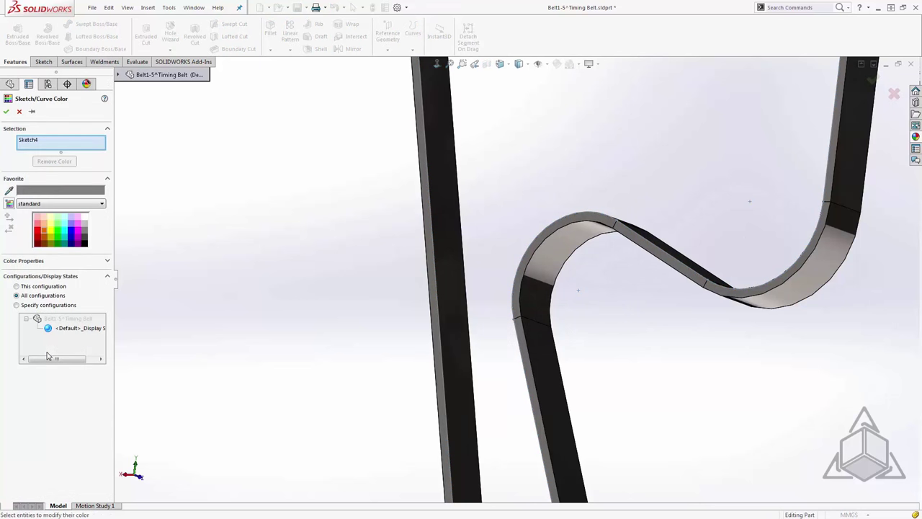
{"action": "mouse_move", "coordinate": [48, 237]}
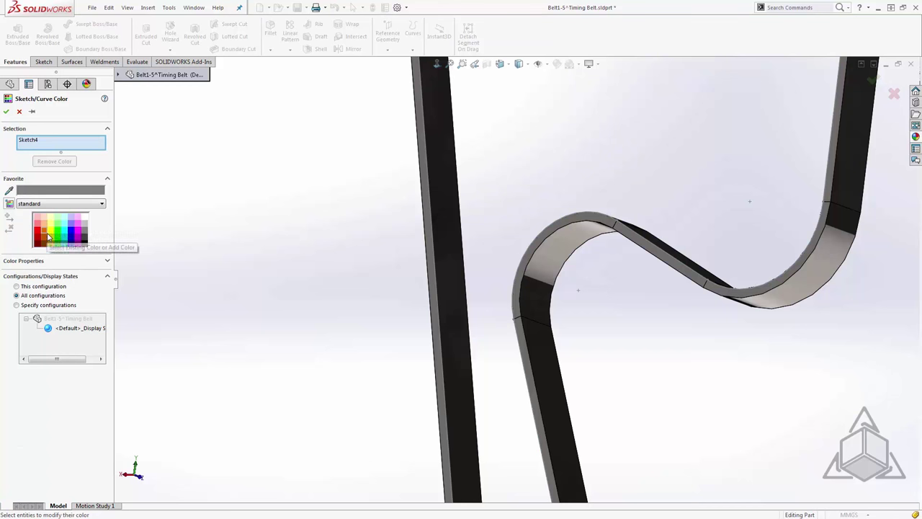
{"action": "left_click", "coordinate": [40, 229]}
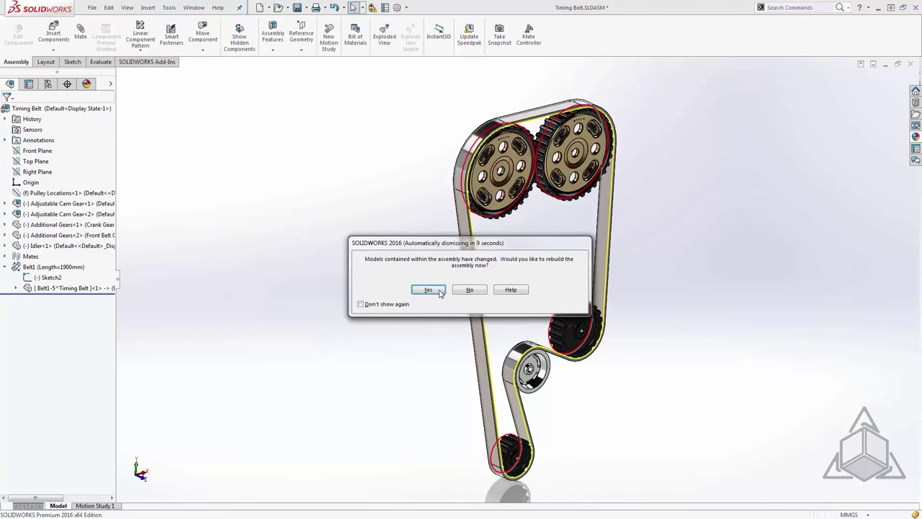
- Confirm the rebuild of the Timing Belt assembly after the belt part change
{"action": "left_click", "coordinate": [428, 289]}
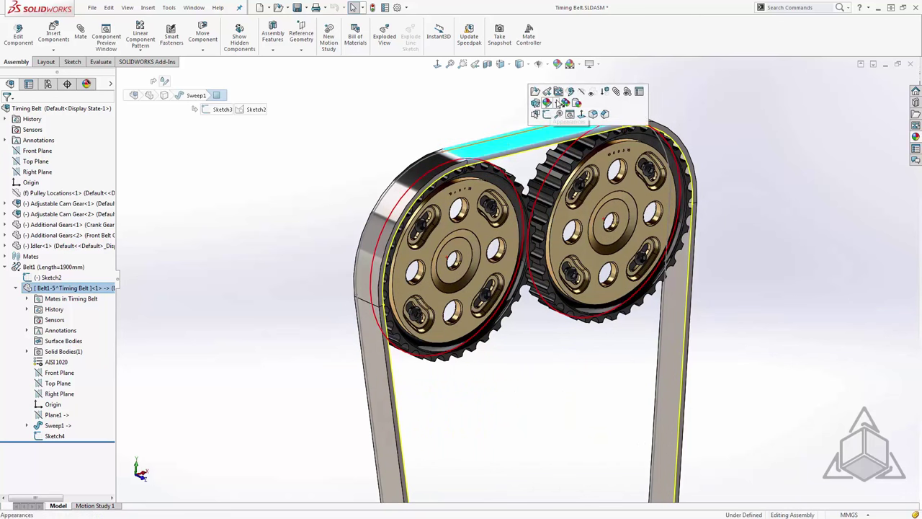
{"action": "mouse_move", "coordinate": [558, 94]}
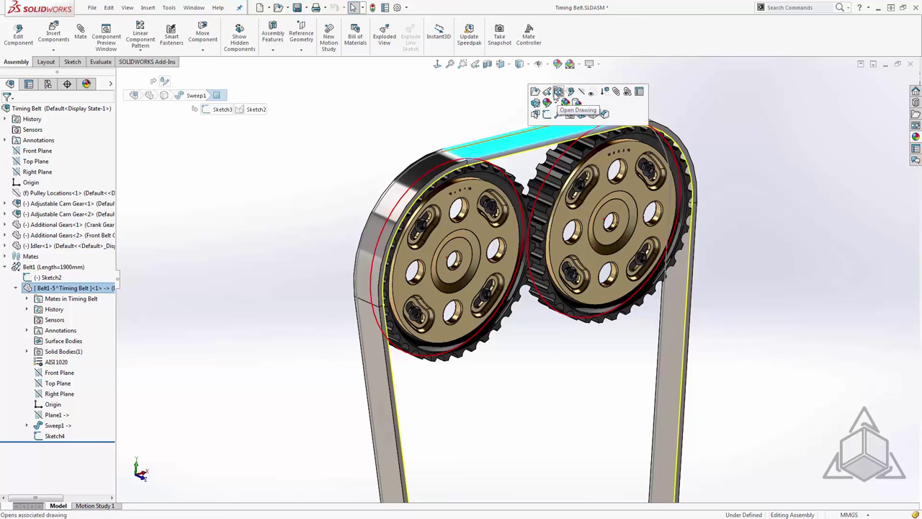
{"action": "mouse_move", "coordinate": [547, 92]}
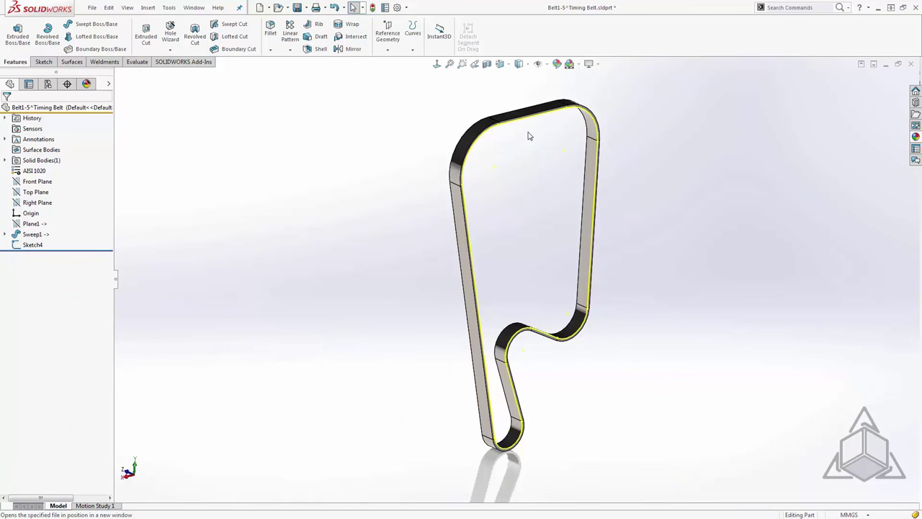
{"action": "mouse_move", "coordinate": [525, 138]}
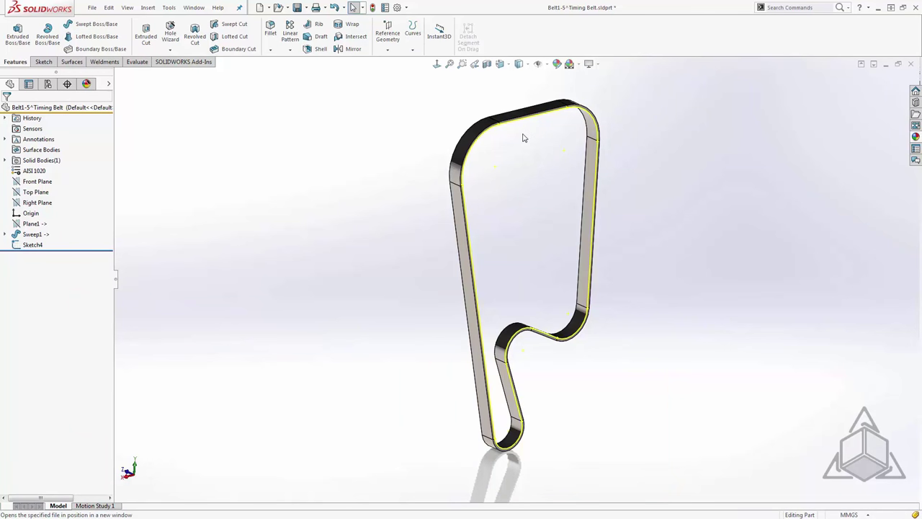
- Move Sketch4 onto a belt face, then rebuild the assembly to show the yellow outline
{"action": "left_click", "coordinate": [33, 244]}
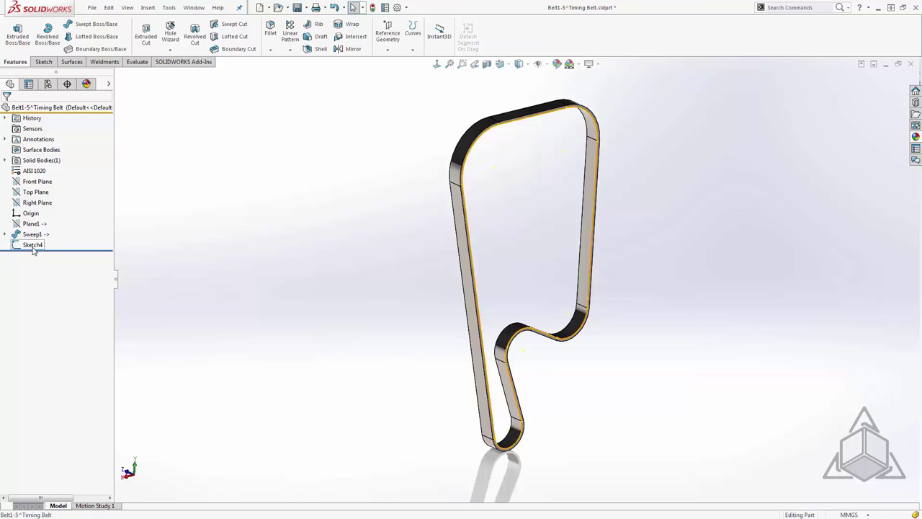
{"action": "left_click", "coordinate": [32, 244]}
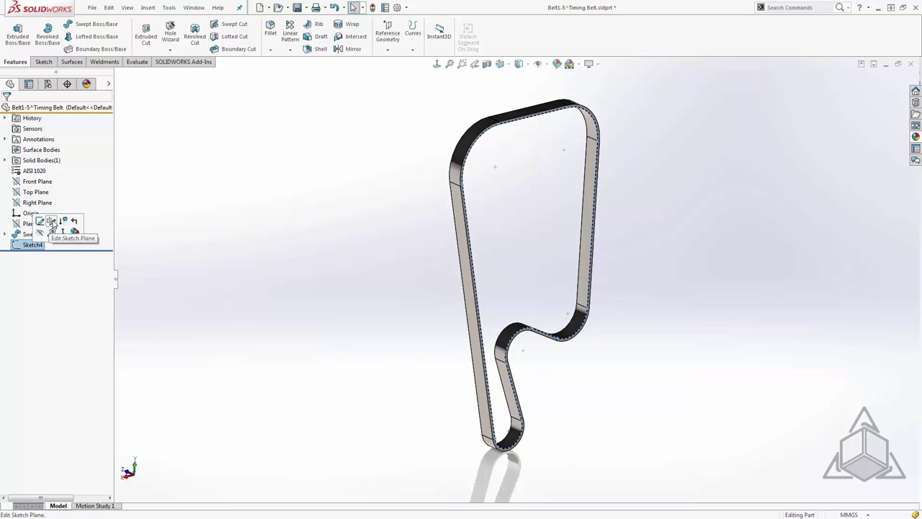
{"action": "left_click", "coordinate": [41, 221]}
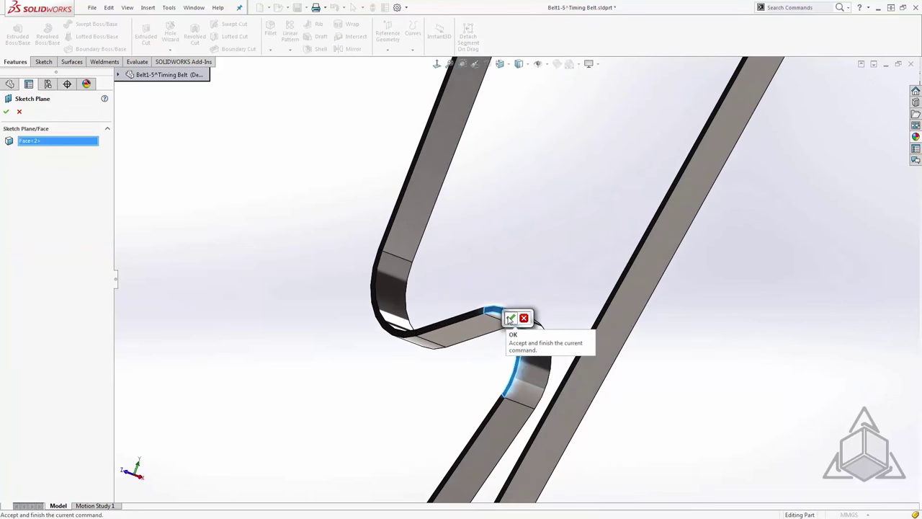
{"action": "left_click", "coordinate": [511, 318]}
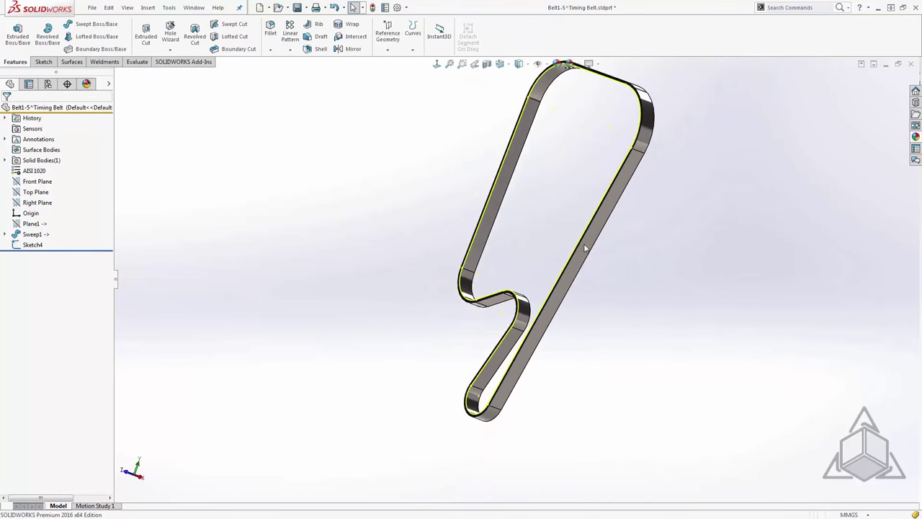
{"action": "left_click_drag", "start_coordinate": [583, 245], "coordinate": [483, 231]}
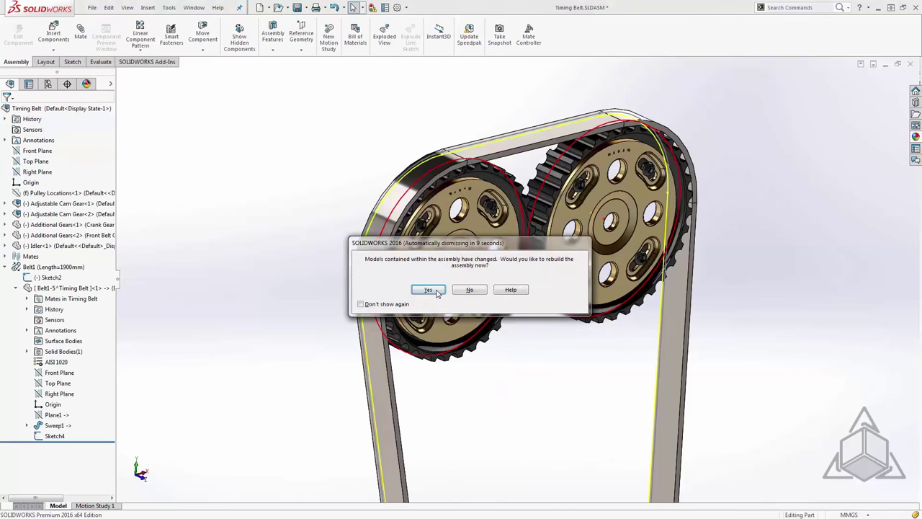
{"action": "left_click", "coordinate": [428, 290]}
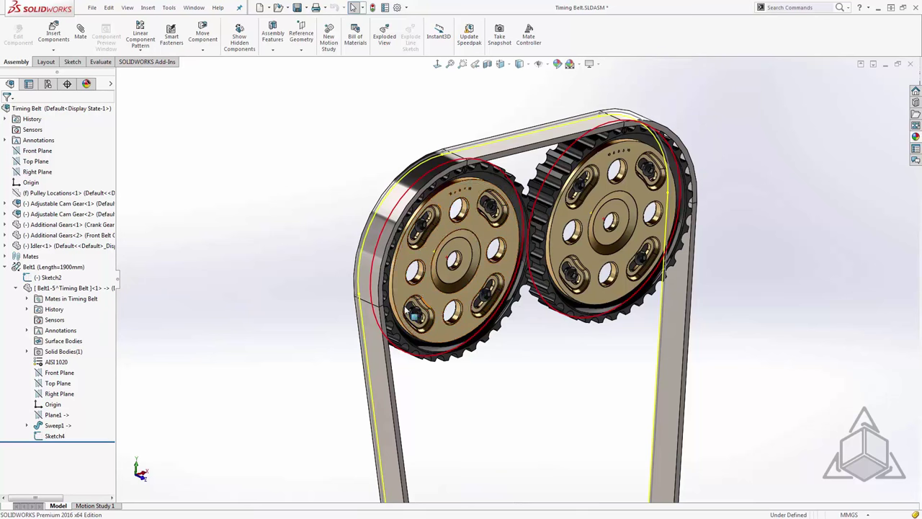
{"action": "left_click", "coordinate": [51, 278]}
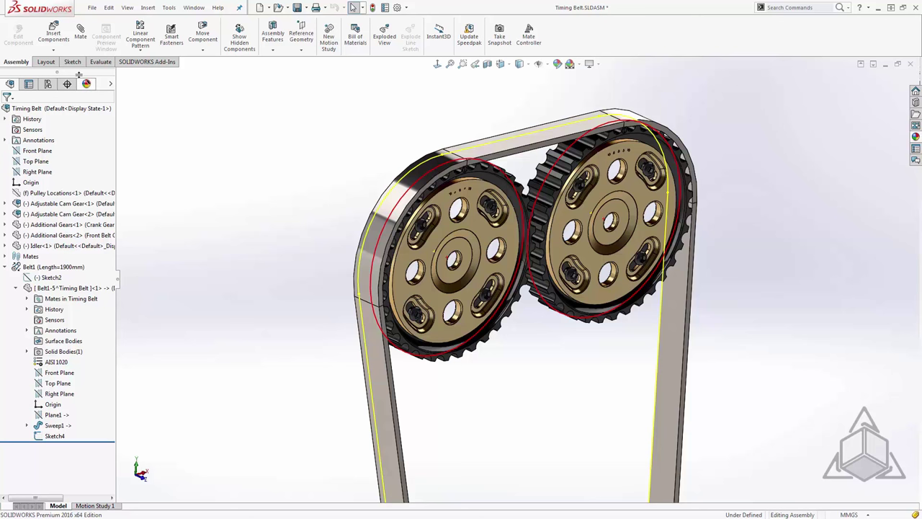
- Insert the Belt Tooth part and place it beside the pulleys
{"action": "left_click", "coordinate": [53, 34]}
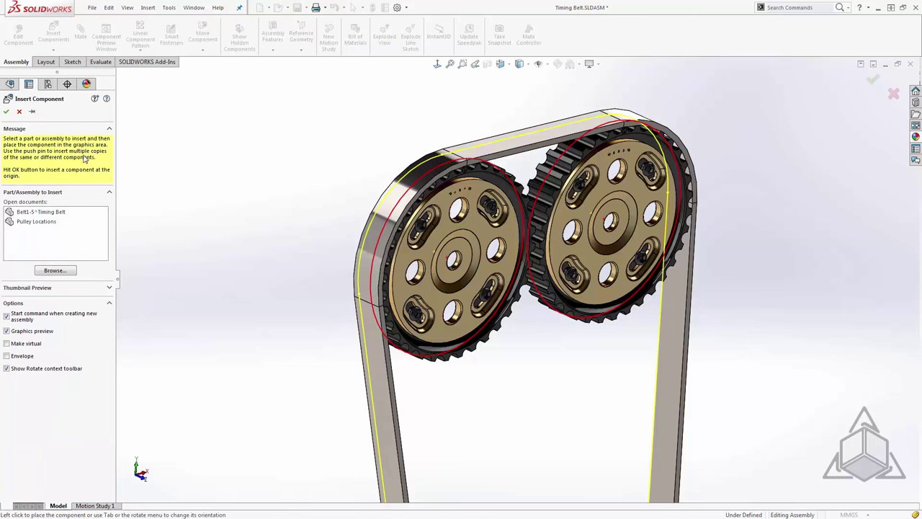
{"action": "left_click", "coordinate": [55, 270]}
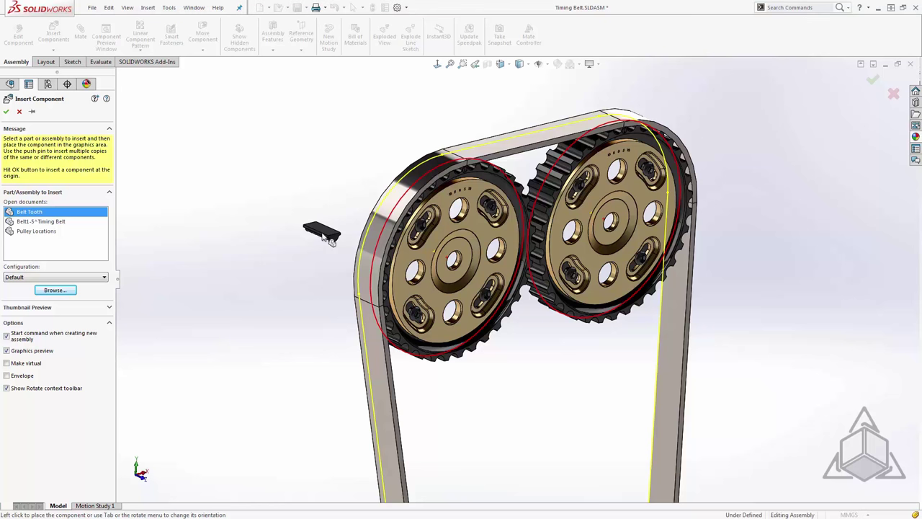
{"action": "left_click", "coordinate": [6, 111]}
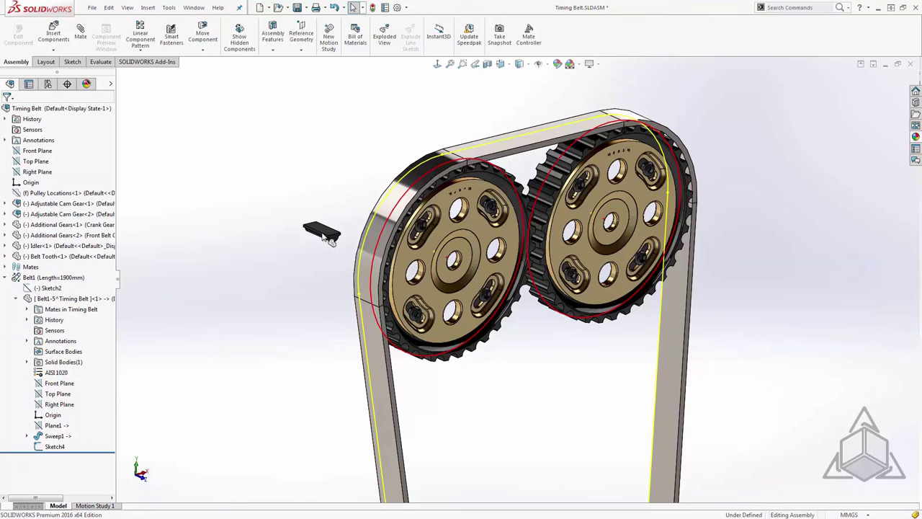
{"action": "mouse_move", "coordinate": [234, 230]}
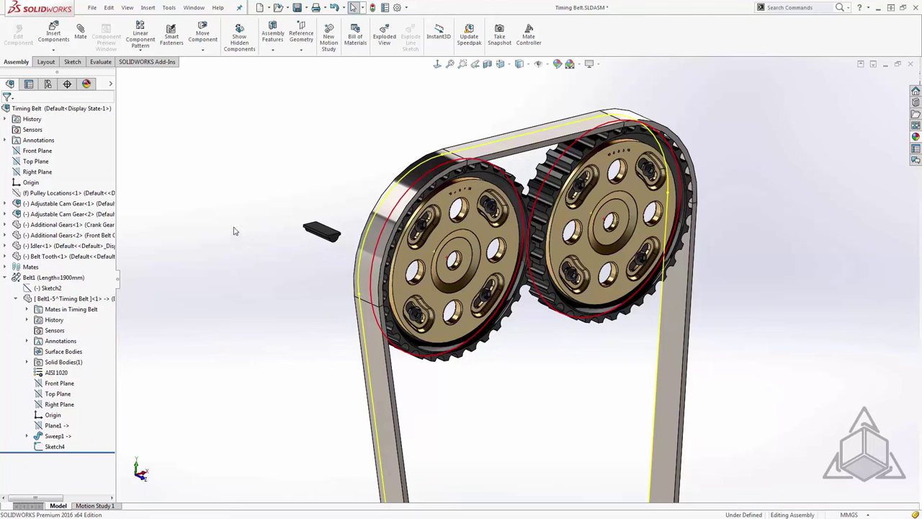
{"action": "mouse_move", "coordinate": [140, 35]}
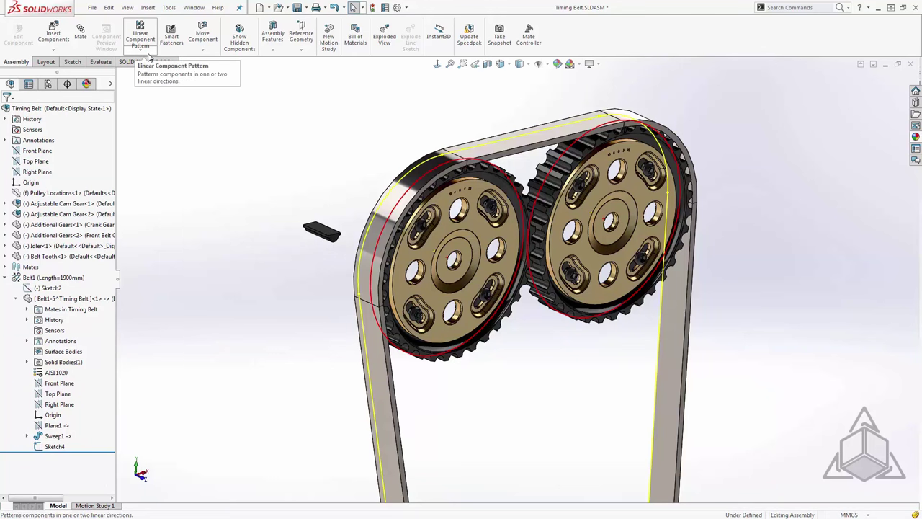
- Start a Chain Component Pattern using the belt's closed loop as the chain path
{"action": "left_click", "coordinate": [140, 47]}
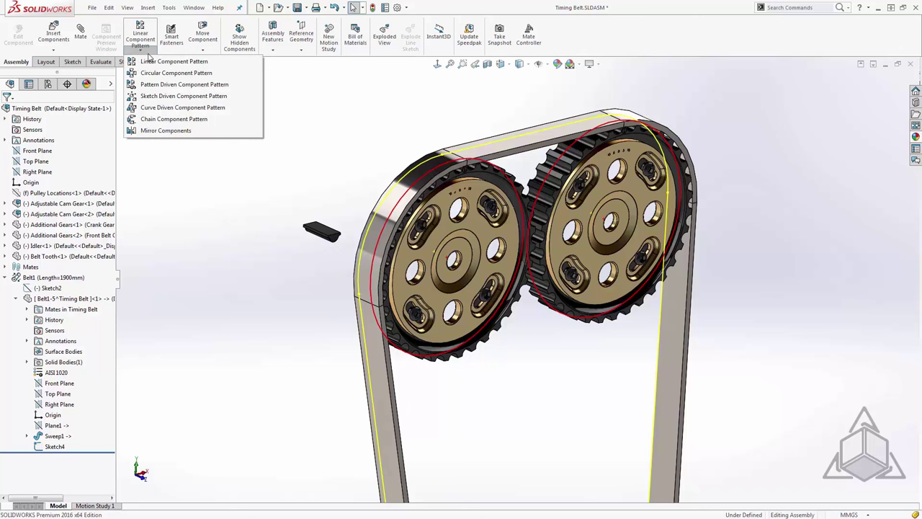
{"action": "mouse_move", "coordinate": [183, 108]}
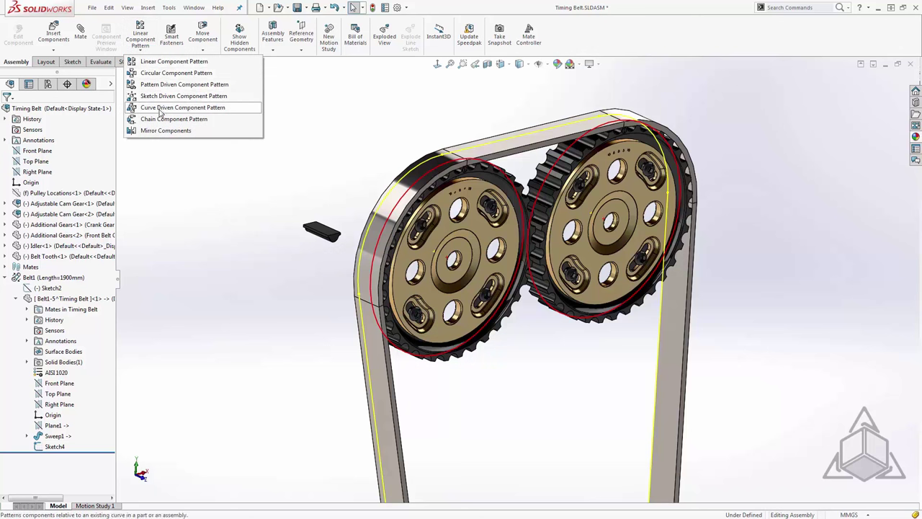
{"action": "left_click", "coordinate": [173, 119]}
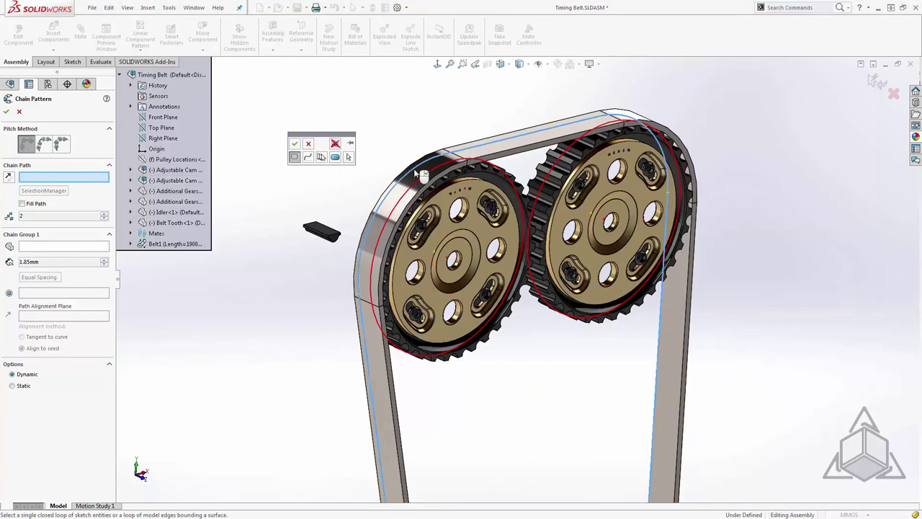
{"action": "left_click", "coordinate": [423, 175]}
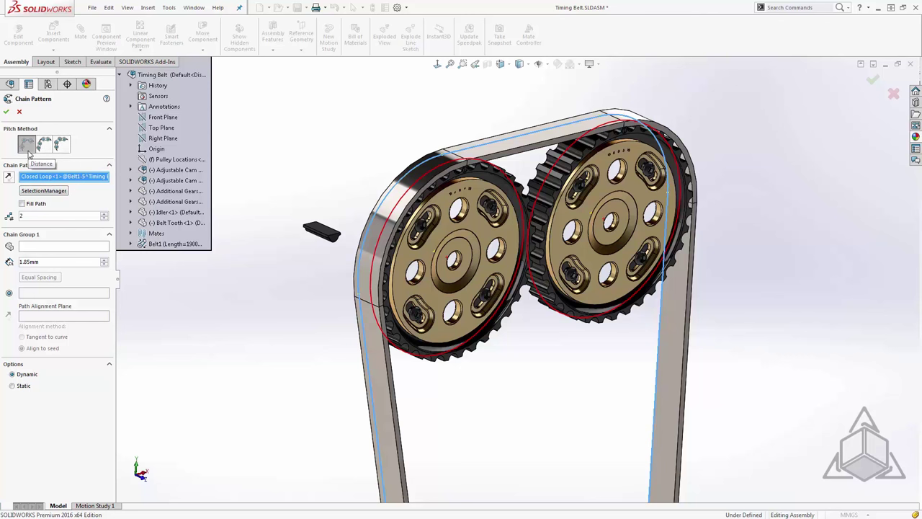
{"action": "mouse_move", "coordinate": [33, 153]}
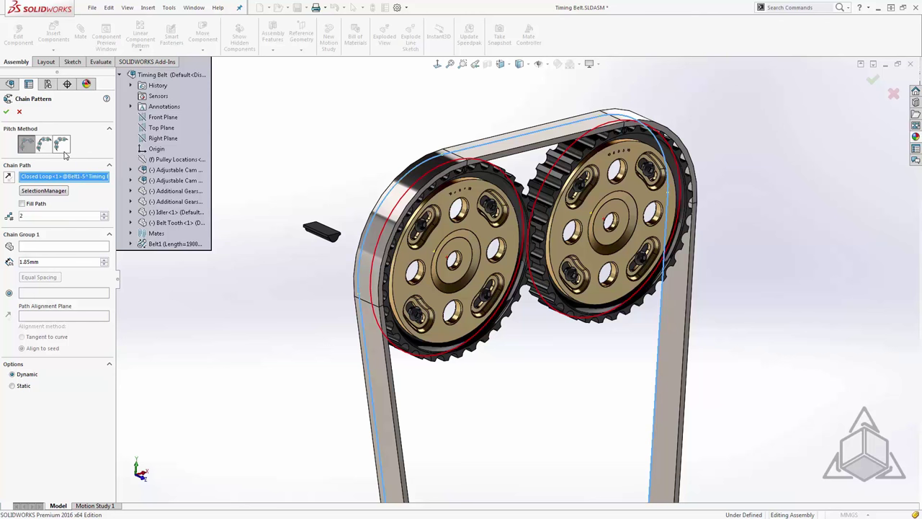
{"action": "mouse_move", "coordinate": [63, 155]}
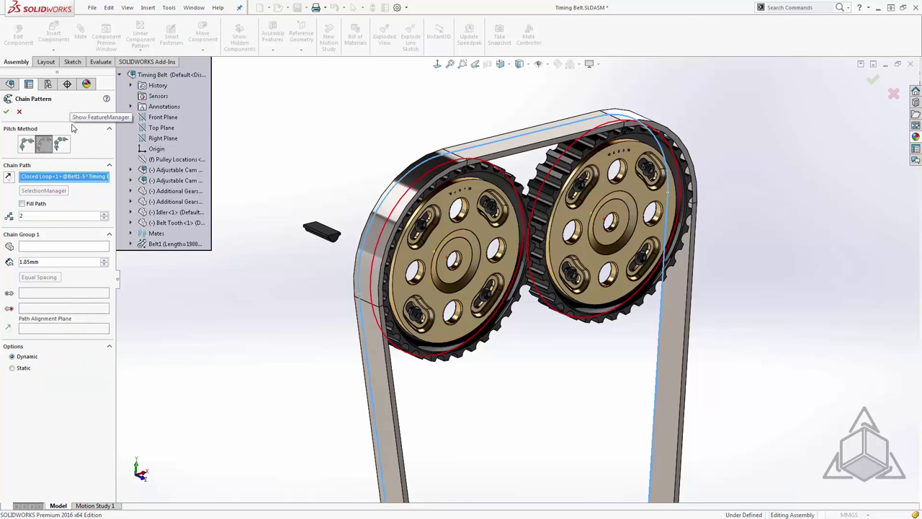
{"action": "mouse_move", "coordinate": [70, 252]}
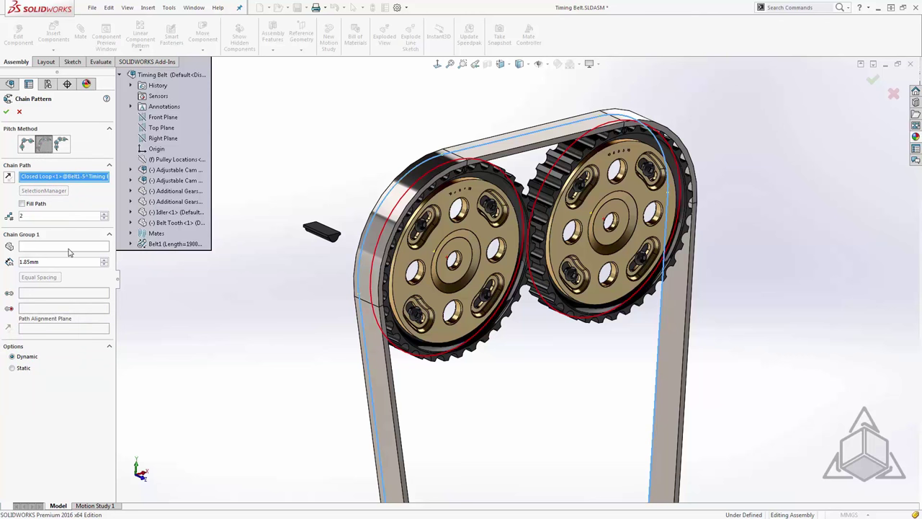
- Pattern Belt Tooth along the loop via two edge links, Front Plane alignment, 1.90 mm pitch
{"action": "left_click", "coordinate": [63, 246]}
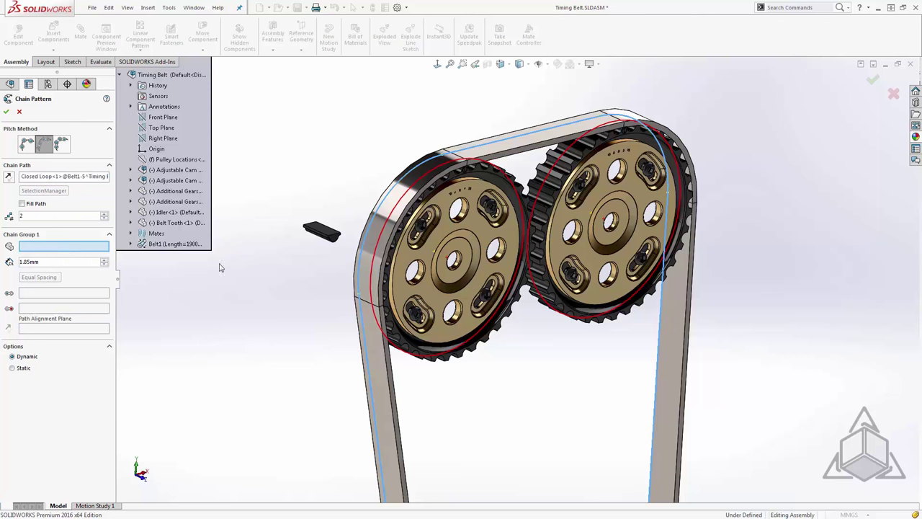
{"action": "left_click", "coordinate": [322, 232]}
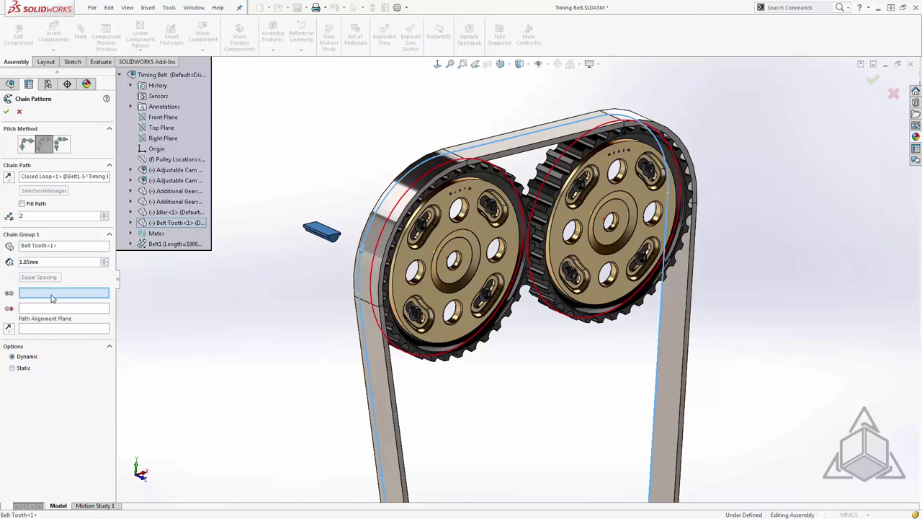
{"action": "mouse_move", "coordinate": [64, 293]}
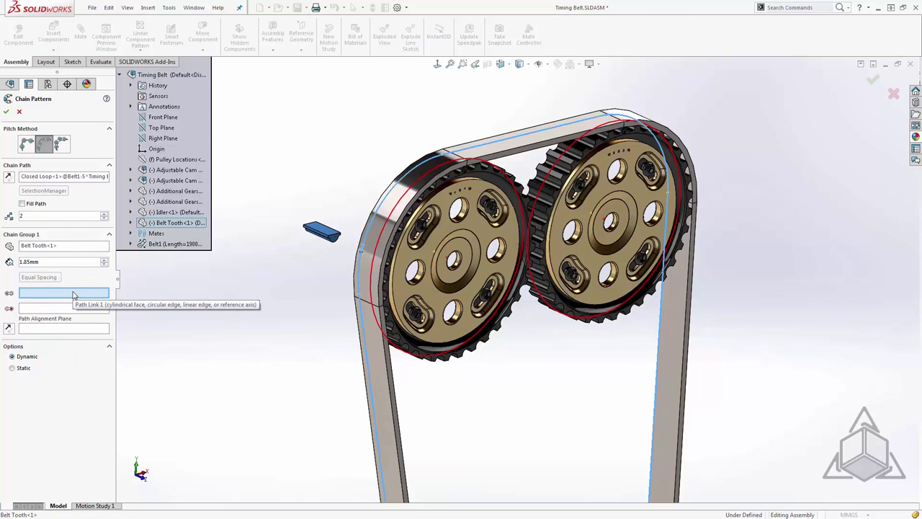
{"action": "mouse_move", "coordinate": [326, 245]}
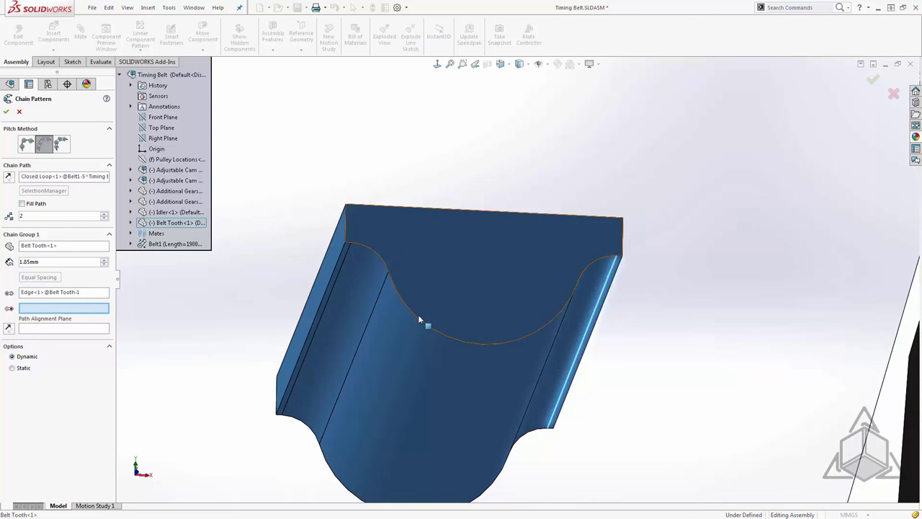
{"action": "left_click", "coordinate": [339, 277]}
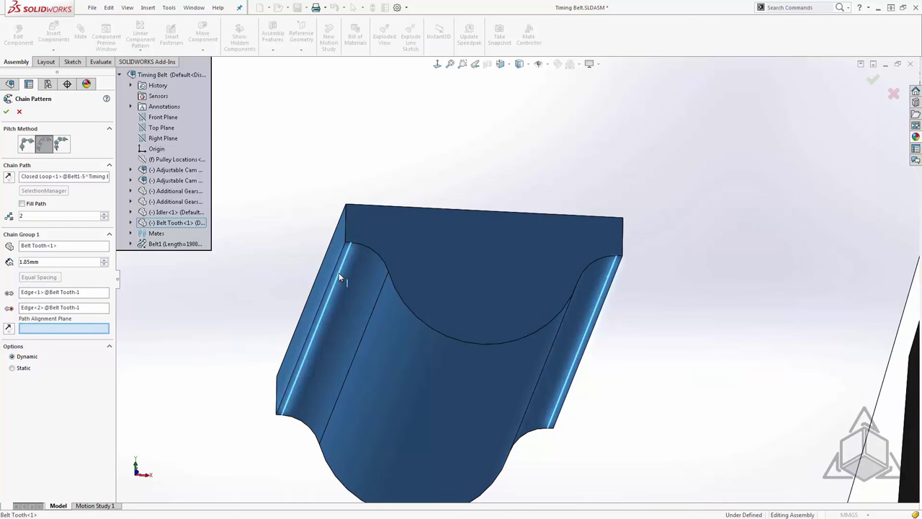
{"action": "mouse_move", "coordinate": [63, 328]}
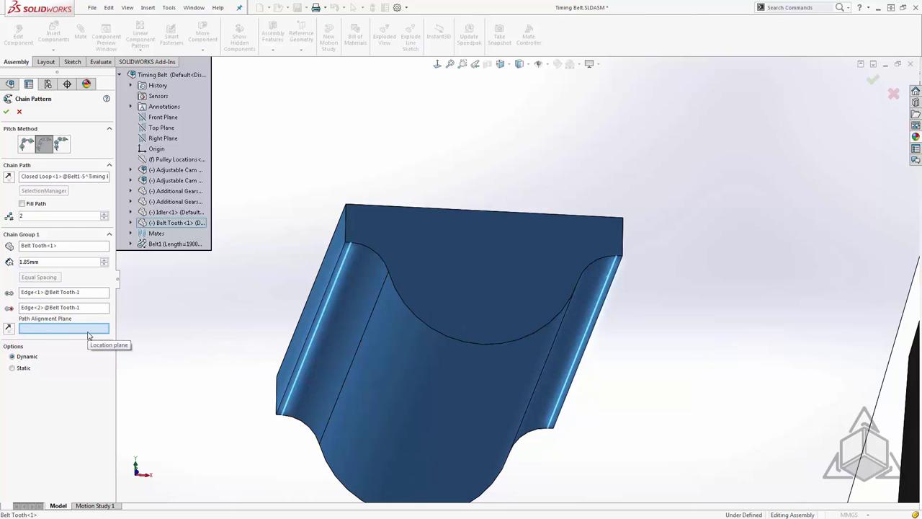
{"action": "mouse_move", "coordinate": [129, 229]}
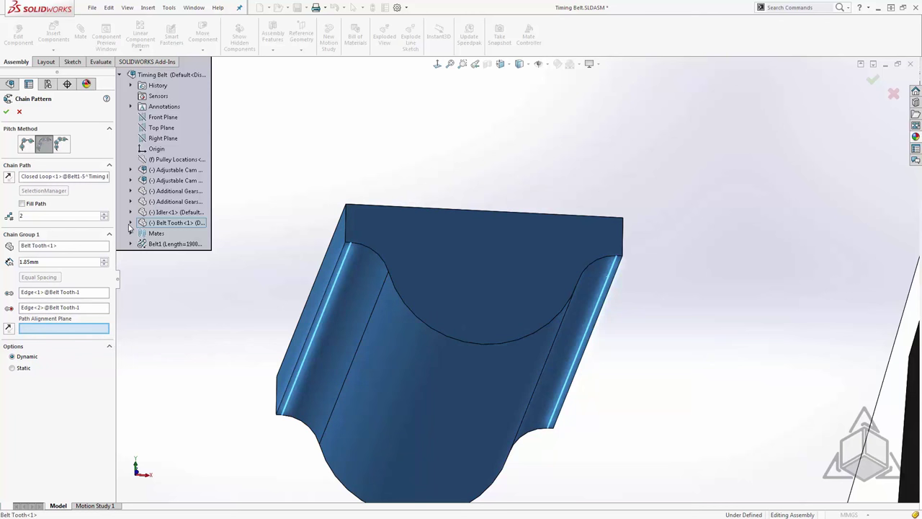
{"action": "left_click", "coordinate": [130, 223]}
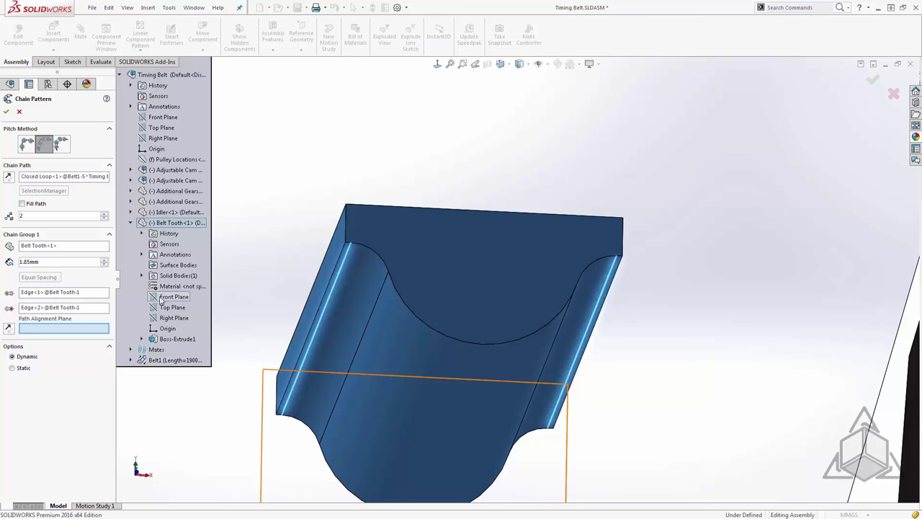
{"action": "left_click", "coordinate": [174, 297]}
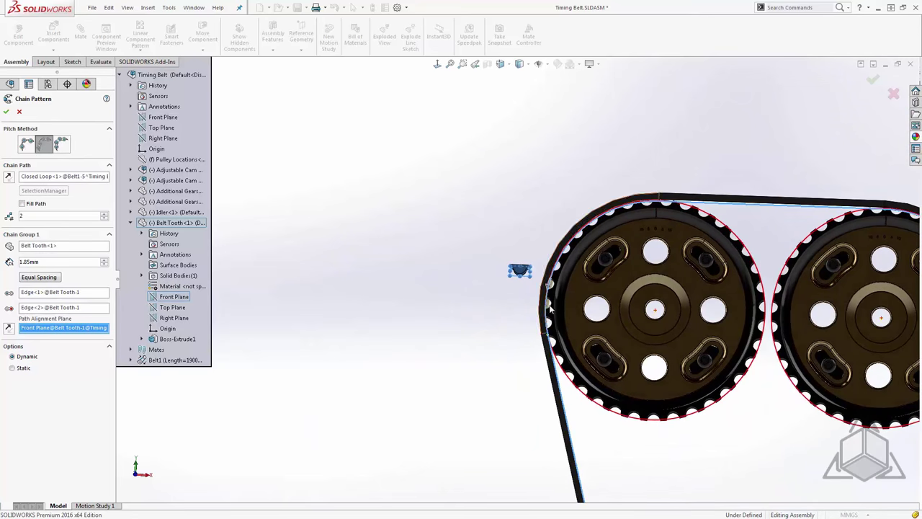
{"action": "scroll", "scroll_direction": "up", "scroll_amount": 3}
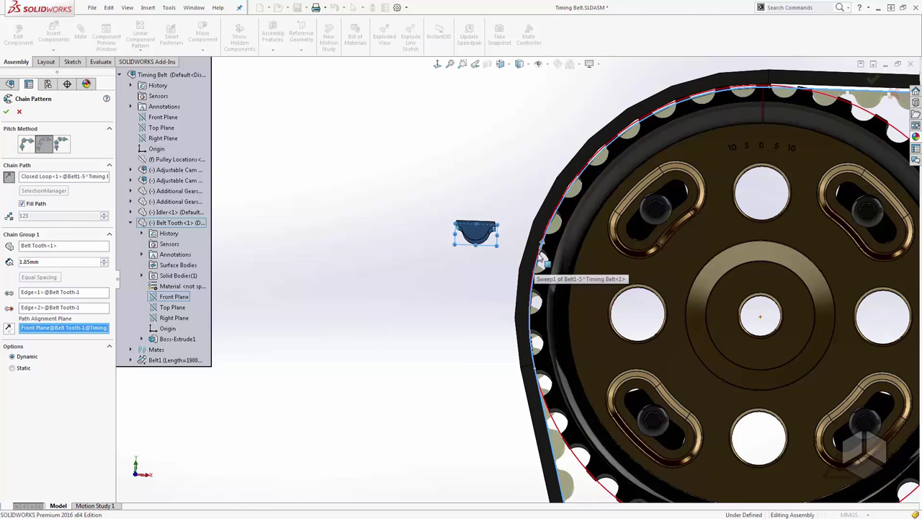
{"action": "mouse_move", "coordinate": [494, 283]}
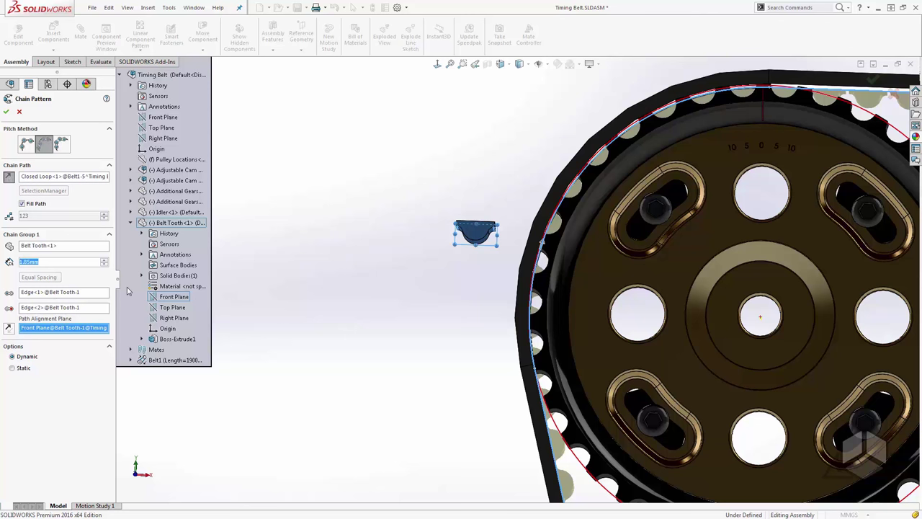
{"action": "type", "text": "1"}
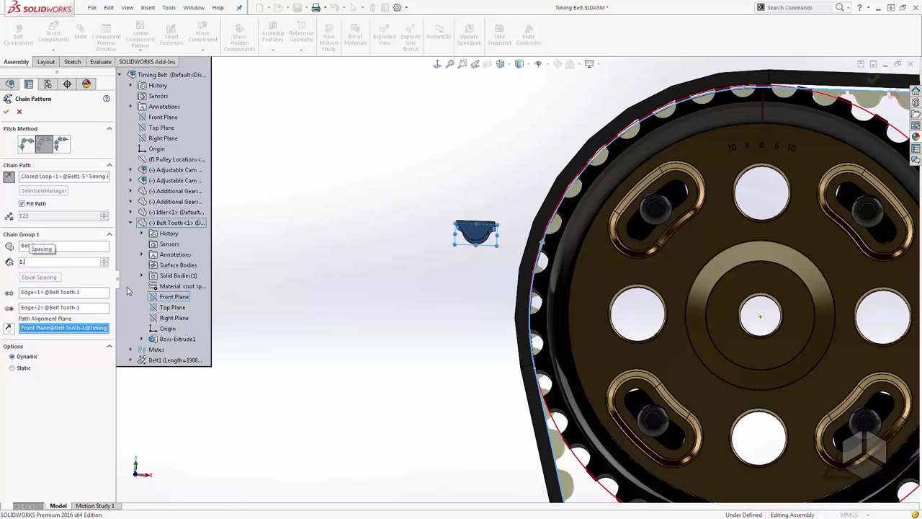
{"action": "type", "text": "1.90mm"}
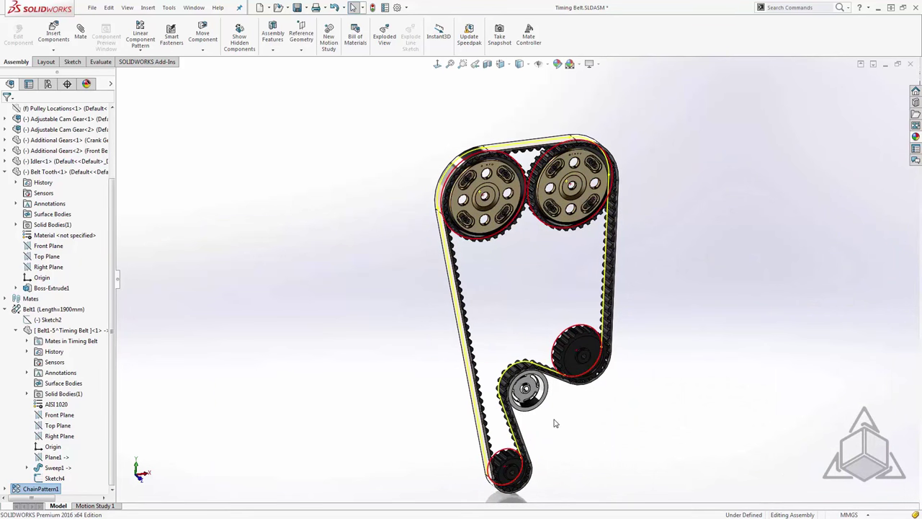
{"action": "mouse_move", "coordinate": [552, 123]}
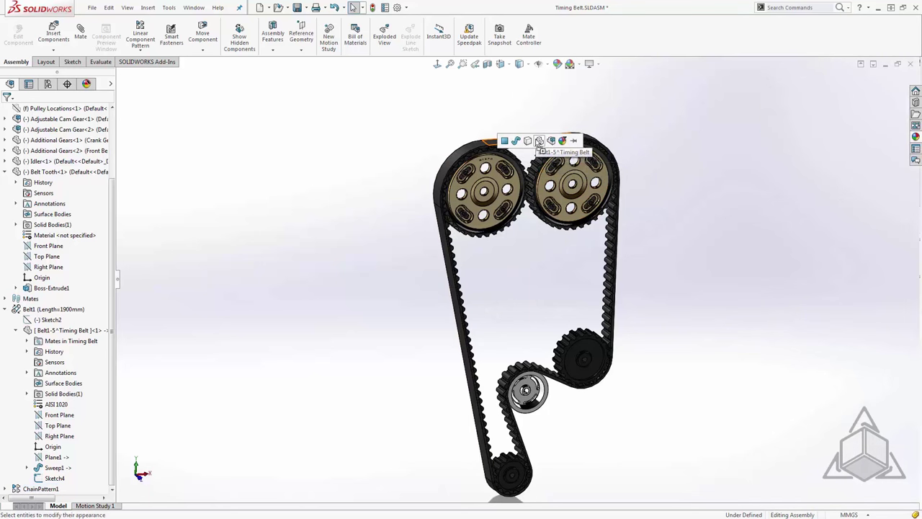
- Change the belt component's appearance, selecting the left cam pulley's rim
{"action": "left_click", "coordinate": [533, 141]}
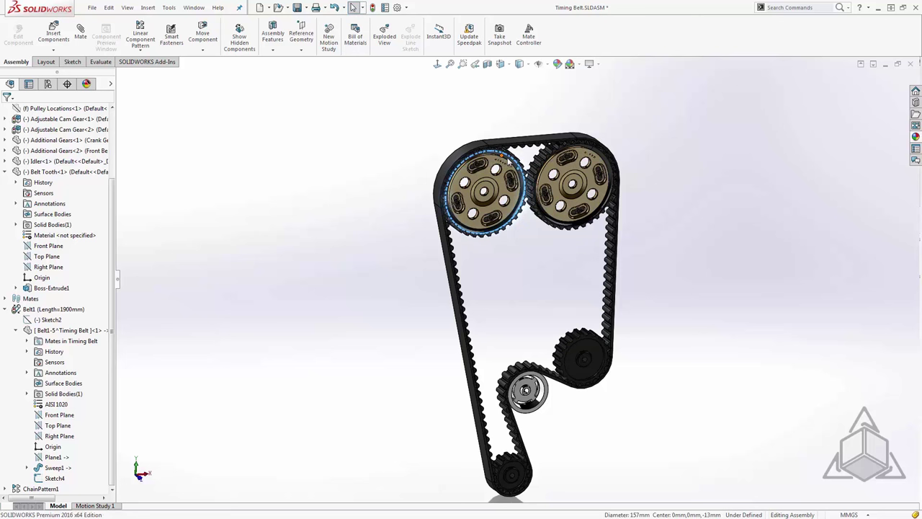
{"action": "left_click", "coordinate": [483, 187]}
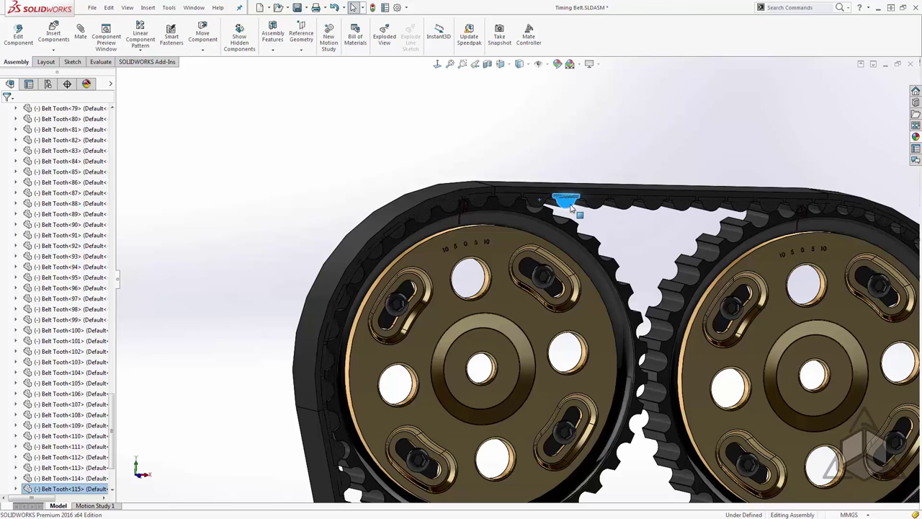
- Drag the pulleys with Move Component to test how the belt follows them
{"action": "scroll", "scroll_direction": "down", "scroll_amount": 3}
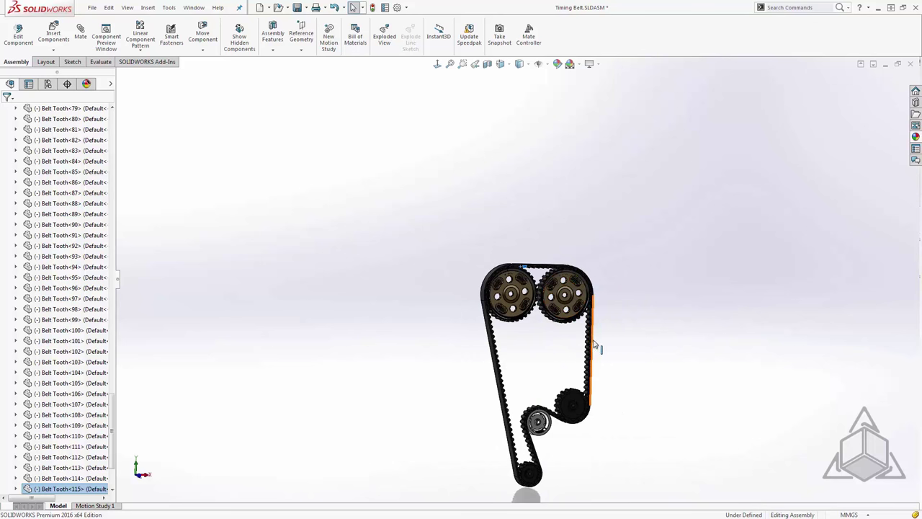
{"action": "left_click", "coordinate": [202, 36]}
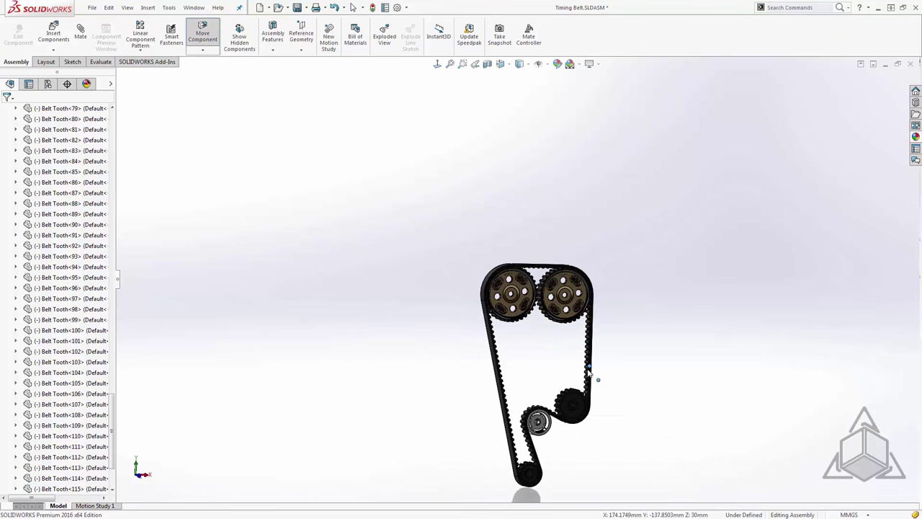
{"action": "mouse_move", "coordinate": [589, 333]}
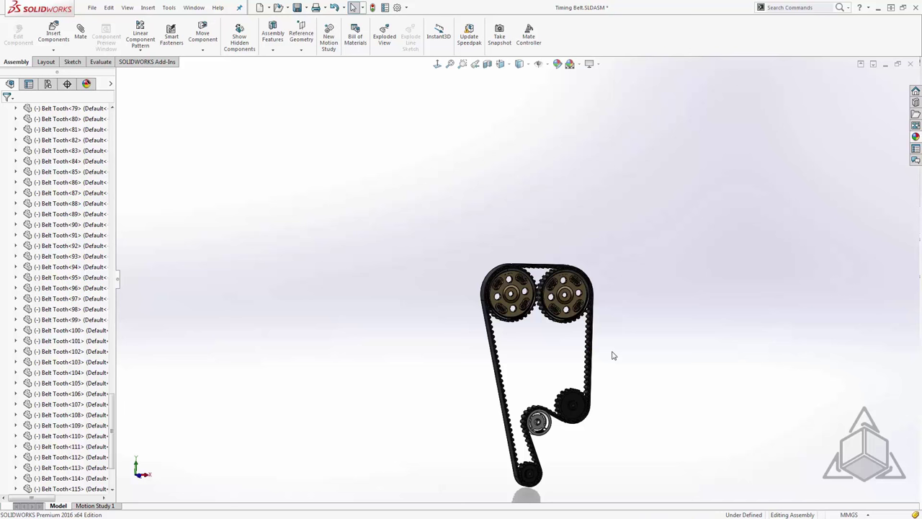
{"action": "mouse_move", "coordinate": [601, 392]}
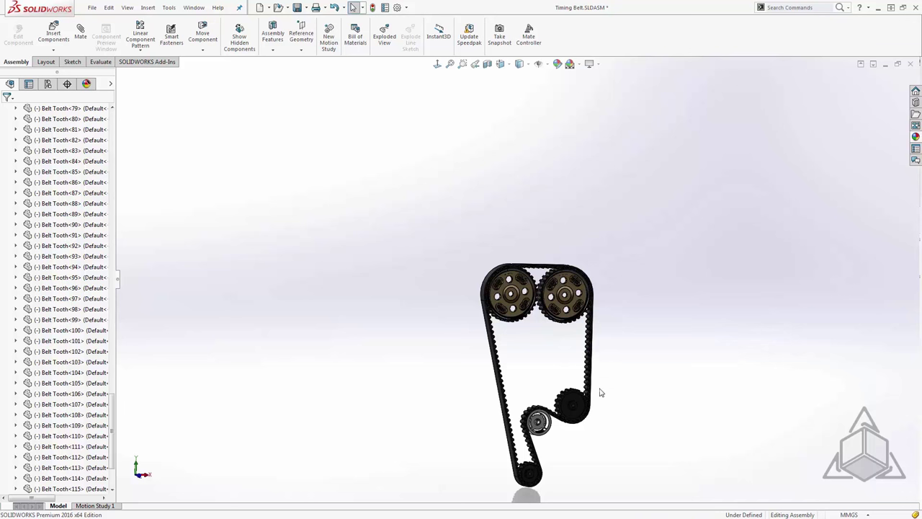
{"action": "mouse_move", "coordinate": [598, 409]}
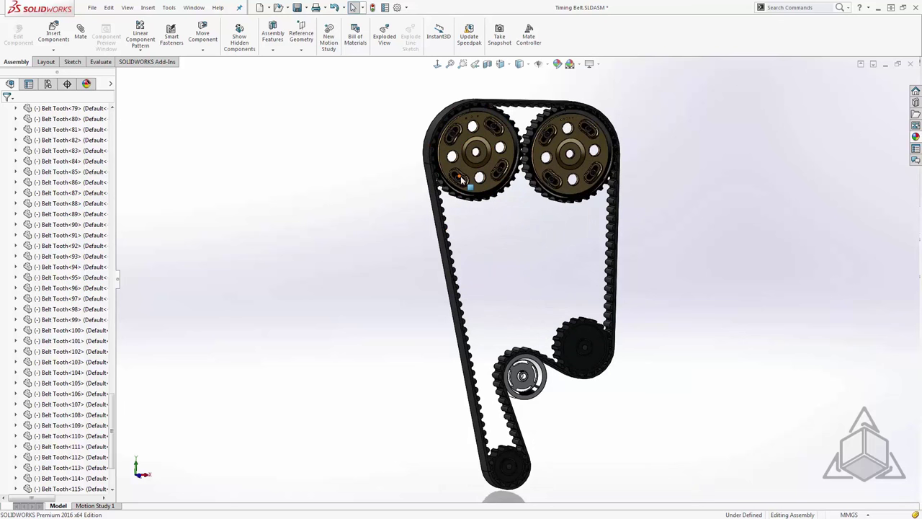
{"action": "mouse_move", "coordinate": [470, 187]}
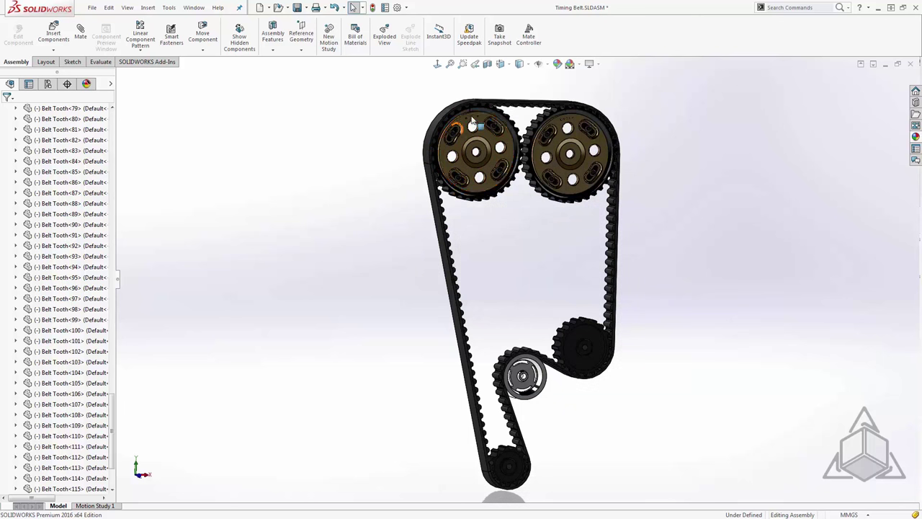
{"action": "mouse_move", "coordinate": [612, 195]}
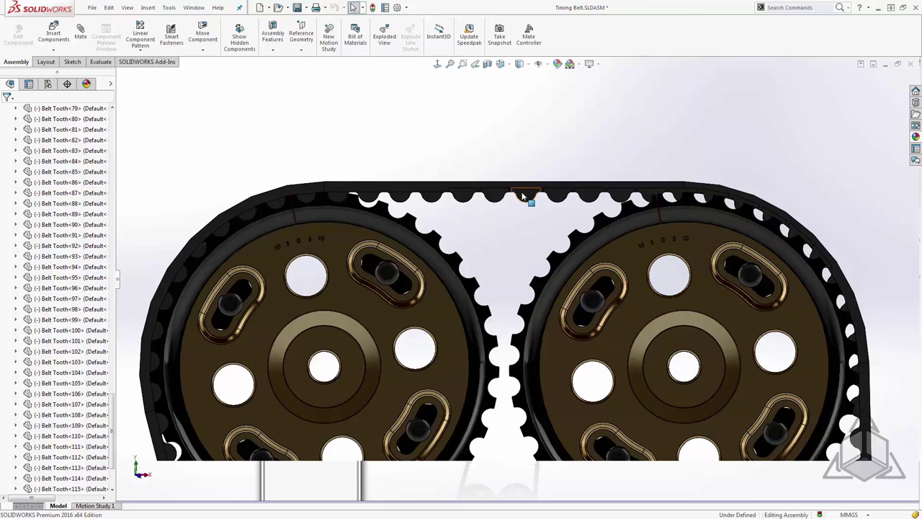
{"action": "mouse_move", "coordinate": [217, 236]}
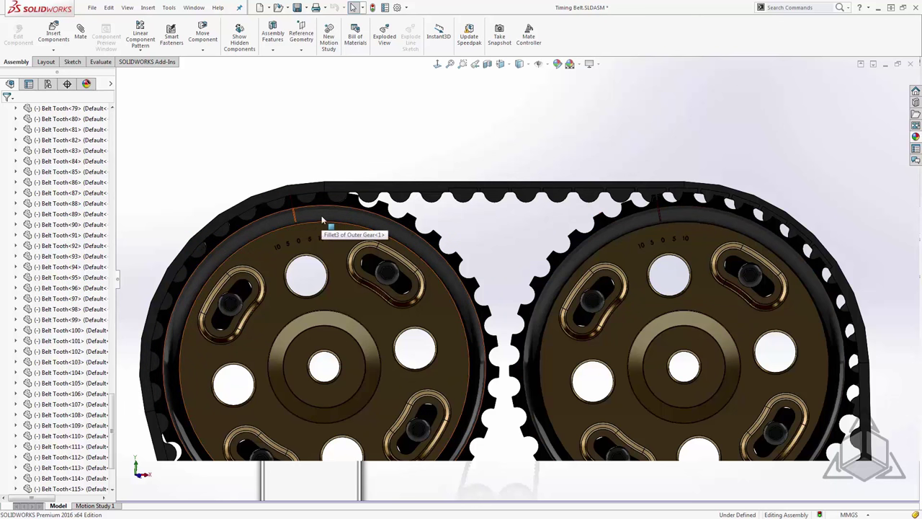
{"action": "mouse_move", "coordinate": [392, 164]}
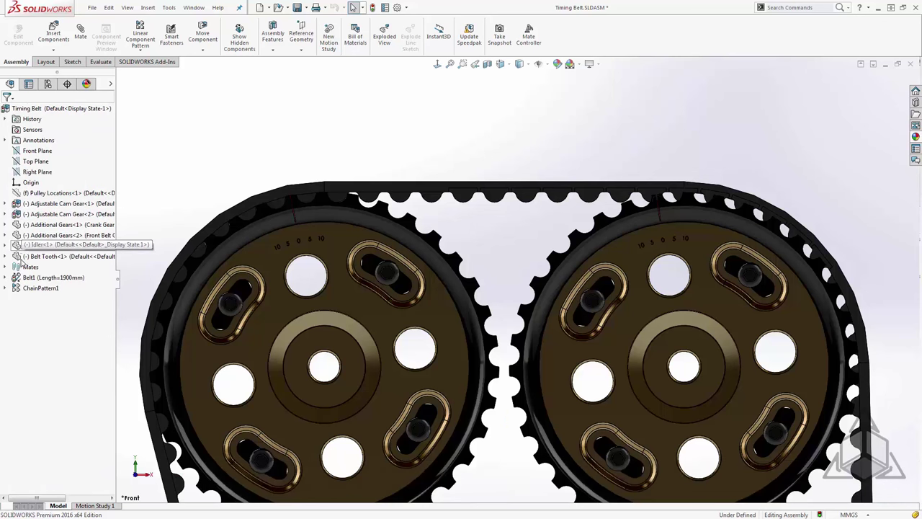
- Edit the Belt1 feature and uncheck Engage belt
{"action": "left_click", "coordinate": [53, 277]}
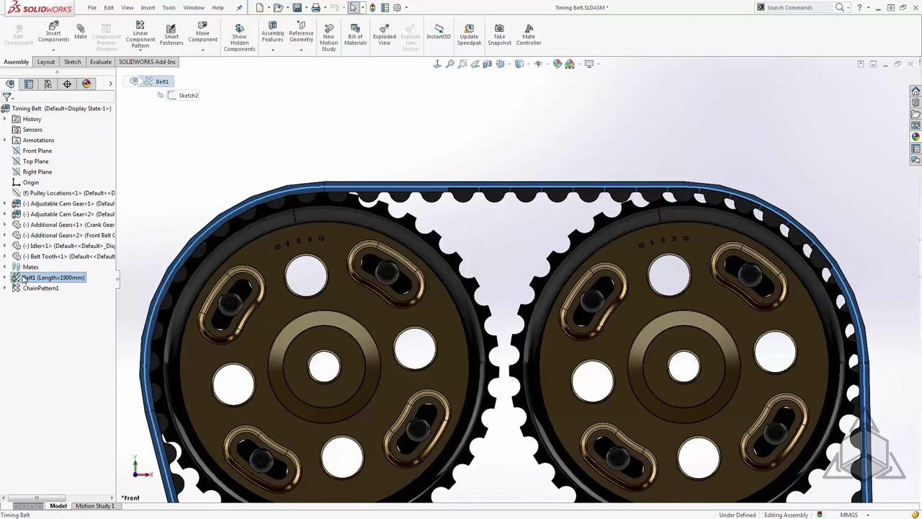
{"action": "right_click", "coordinate": [50, 277]}
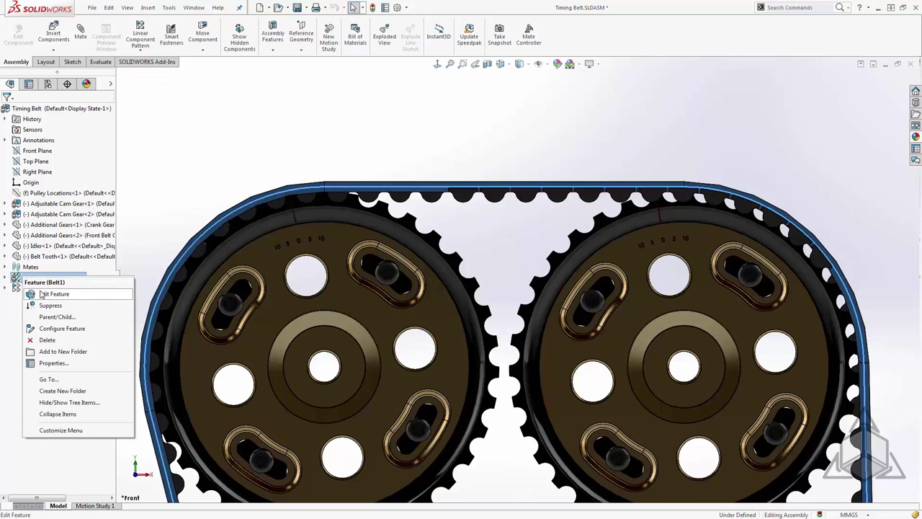
{"action": "left_click", "coordinate": [55, 294]}
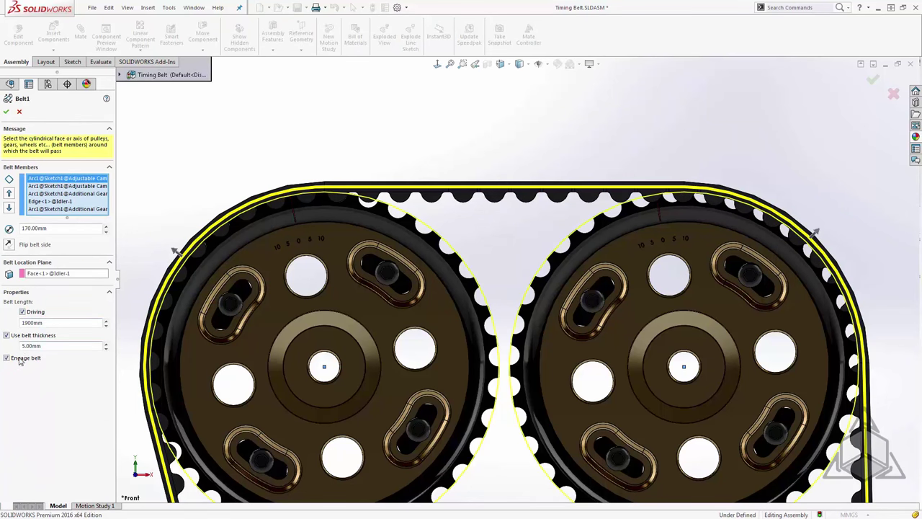
{"action": "left_click", "coordinate": [7, 358]}
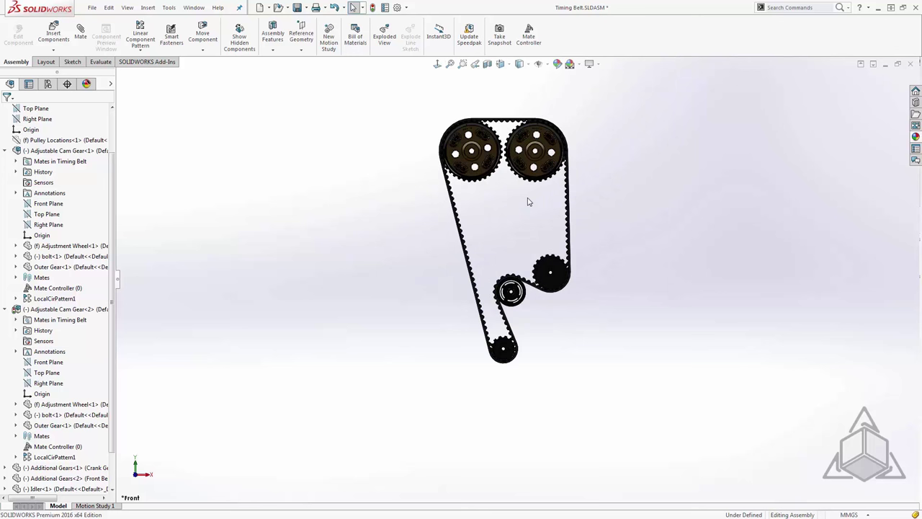
{"action": "mouse_move", "coordinate": [525, 201]}
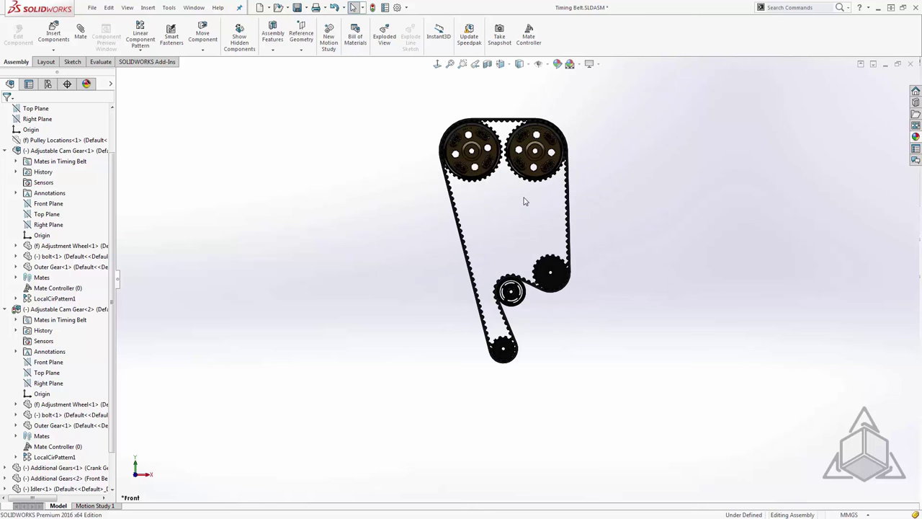
{"action": "mouse_move", "coordinate": [93, 201]}
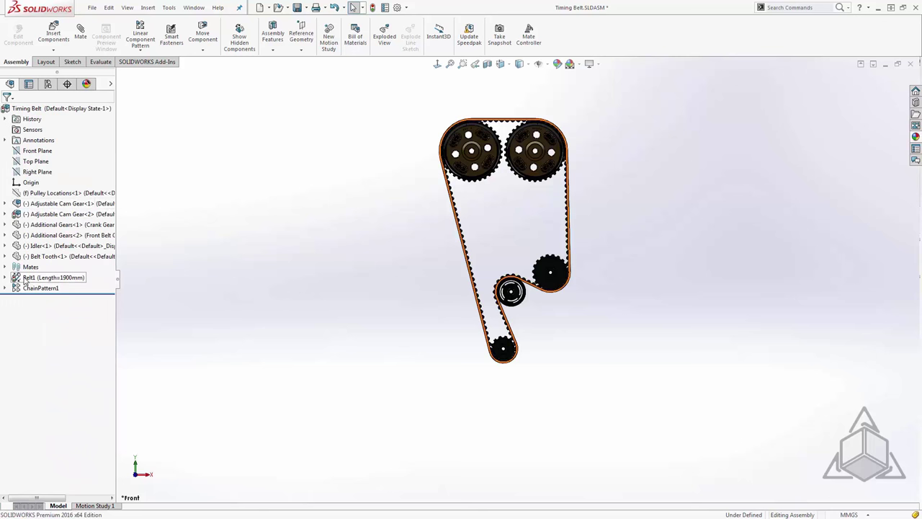
- Reopen Belt1, re-check Engage belt and confirm the feature
{"action": "double_click", "coordinate": [53, 277]}
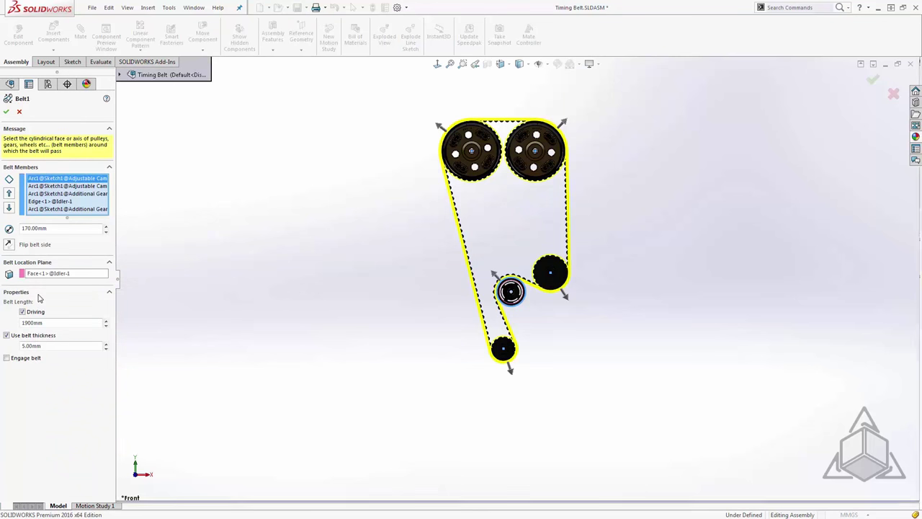
{"action": "left_click", "coordinate": [6, 358]}
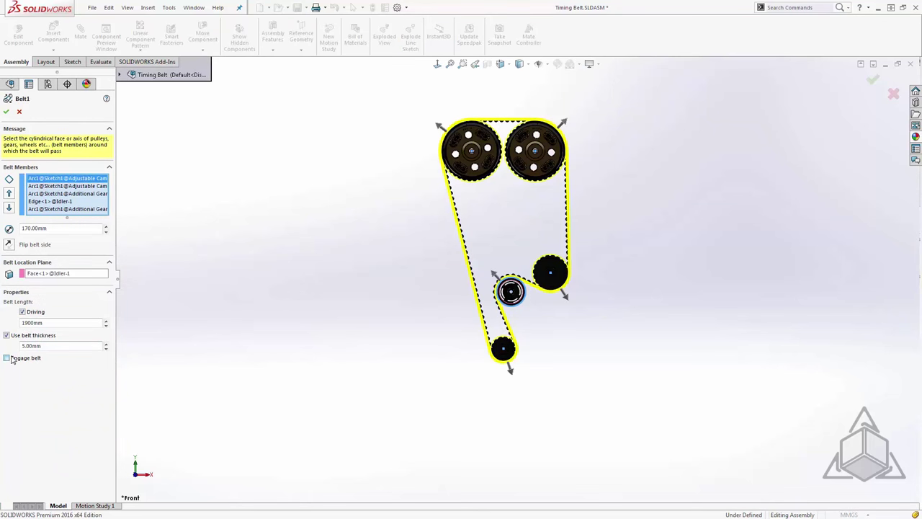
{"action": "left_click", "coordinate": [6, 358]}
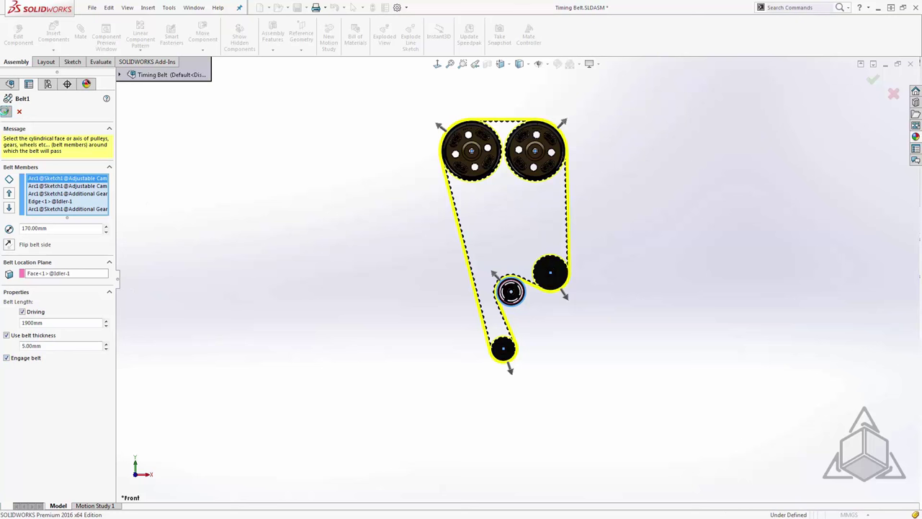
{"action": "left_click", "coordinate": [872, 79]}
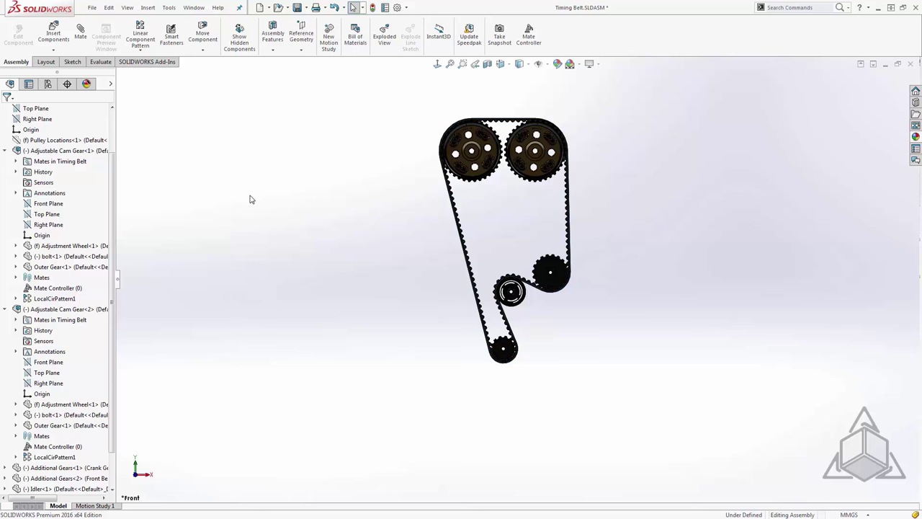
{"action": "left_click", "coordinate": [48, 224]}
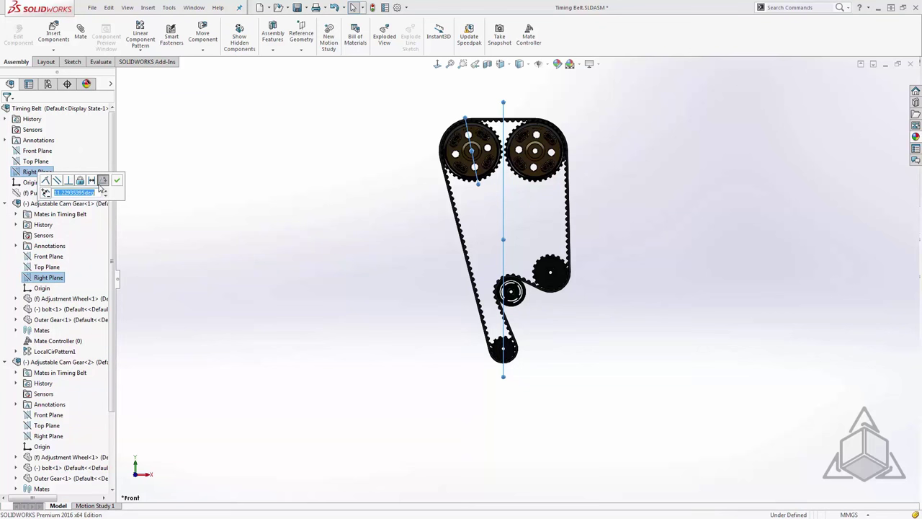
- Enter 0° for the angle mate between the two Right Planes
{"action": "type", "text": "0"}
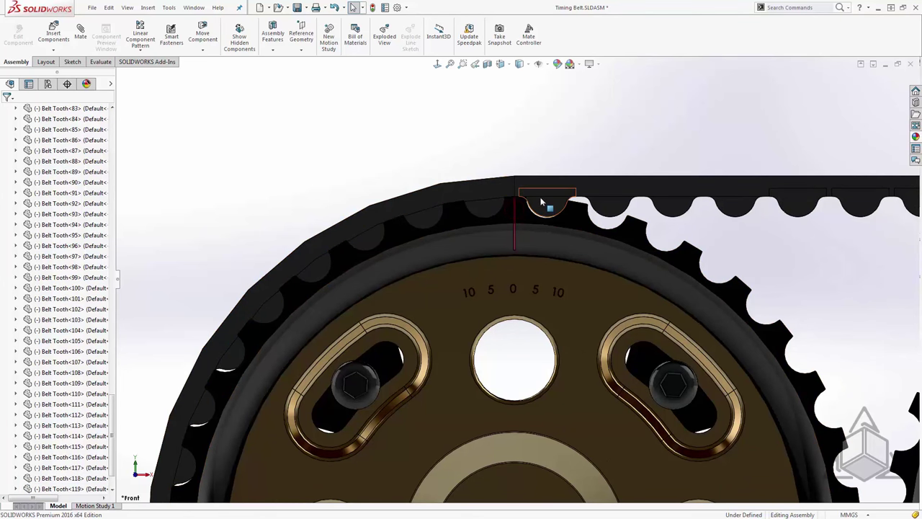
{"action": "scroll", "scroll_direction": "down", "scroll_amount": 3}
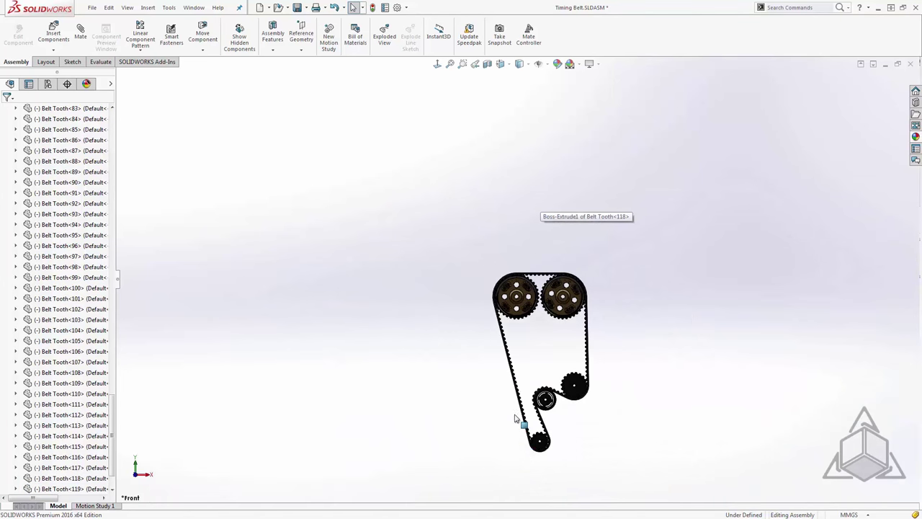
{"action": "mouse_move", "coordinate": [479, 314]}
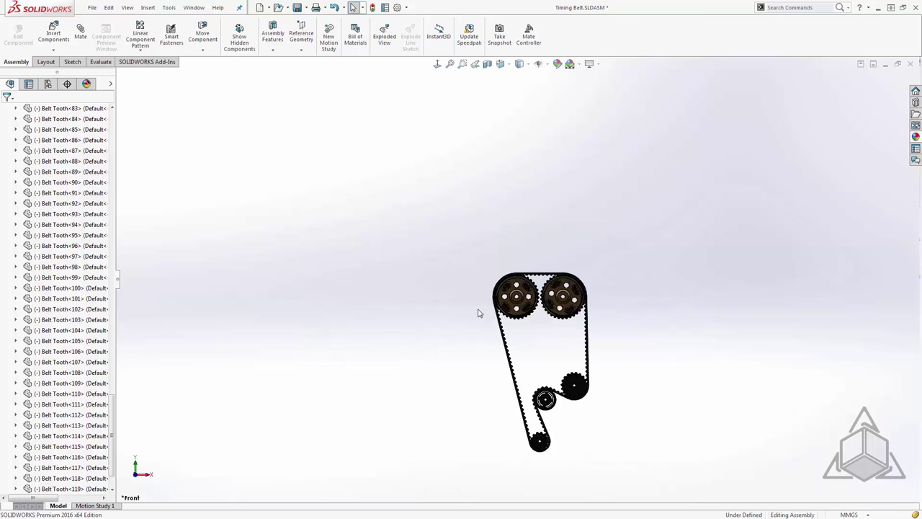
{"action": "mouse_move", "coordinate": [525, 438]}
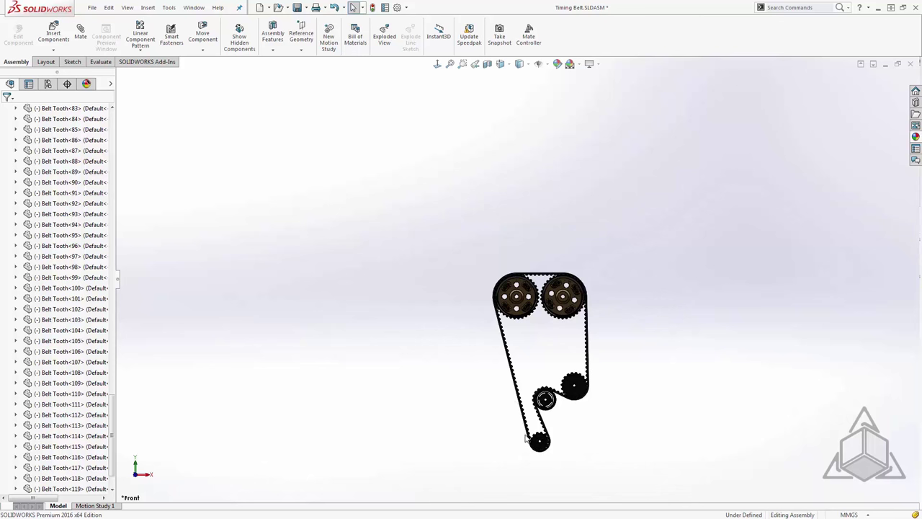
{"action": "mouse_move", "coordinate": [508, 394]}
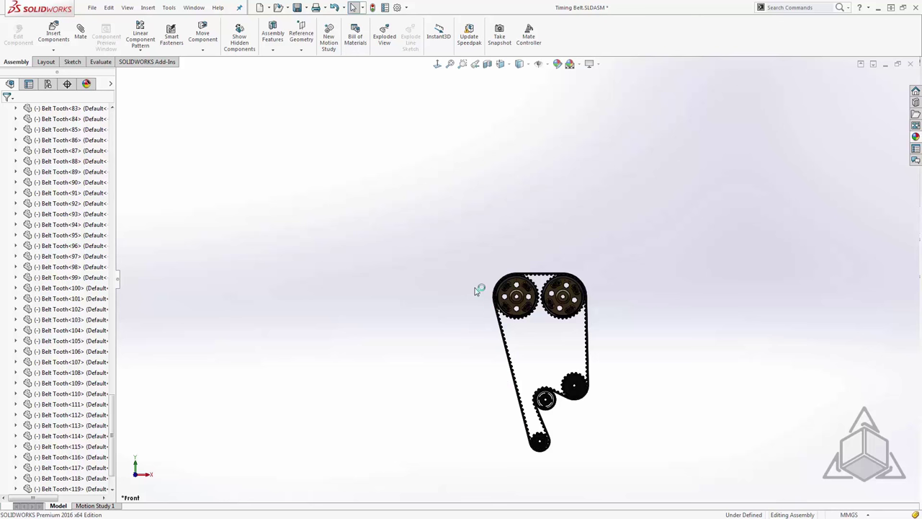
{"action": "left_click", "coordinate": [515, 295]}
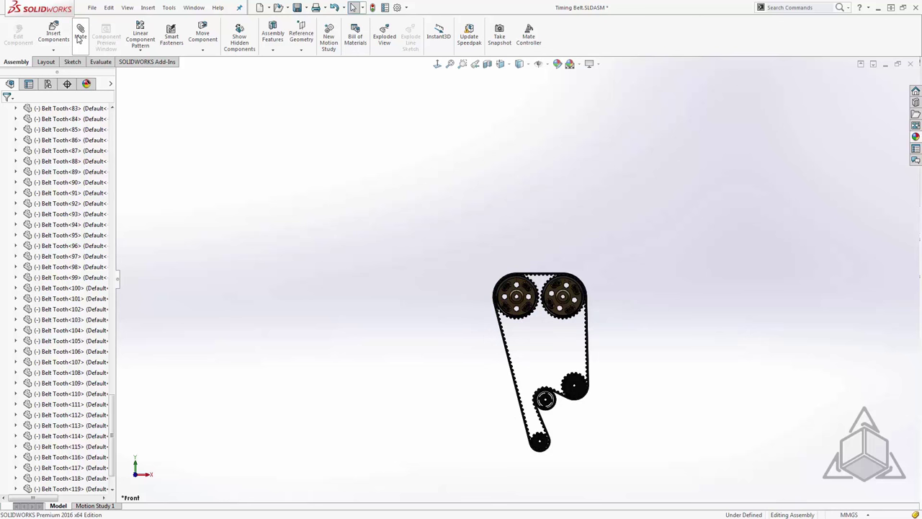
- Mate a Belt Tooth<41> corner vertex to a belt vertex with a Distance mate
{"action": "left_click", "coordinate": [80, 34]}
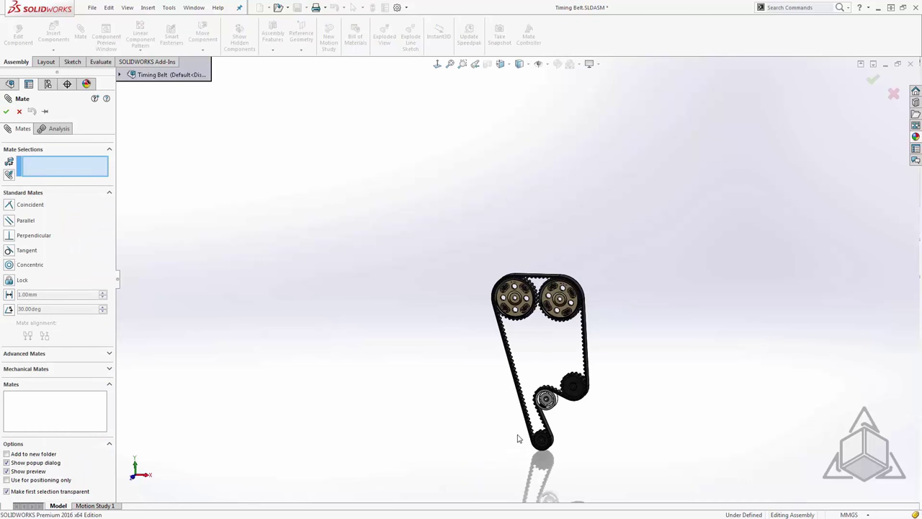
{"action": "scroll", "scroll_direction": "up", "scroll_amount": 3}
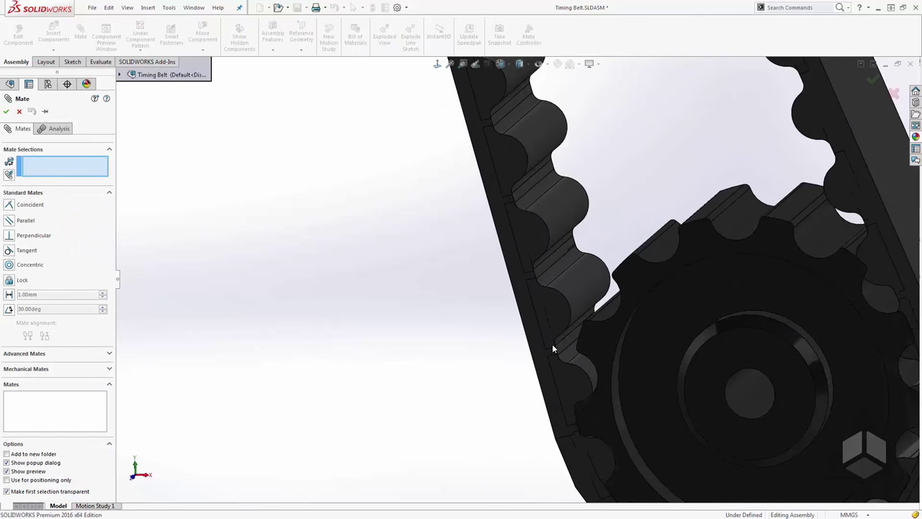
{"action": "mouse_move", "coordinate": [544, 358]}
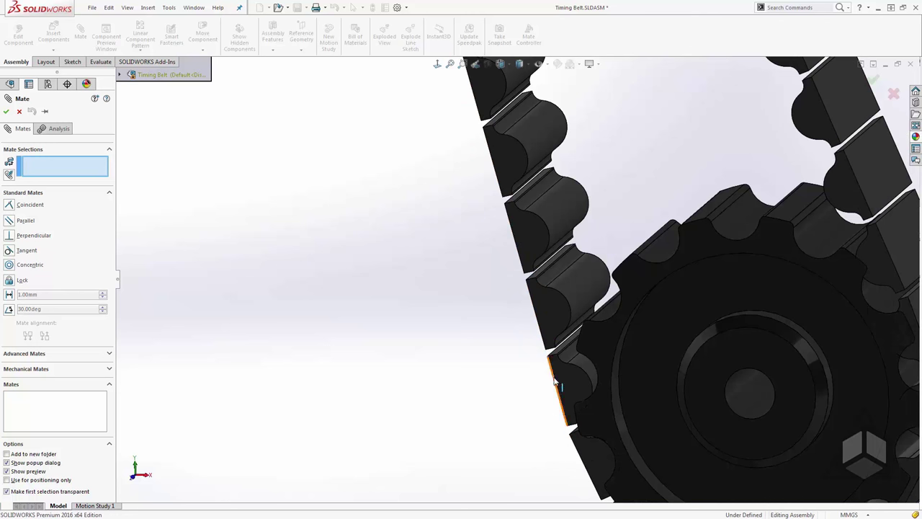
{"action": "left_click", "coordinate": [558, 358]}
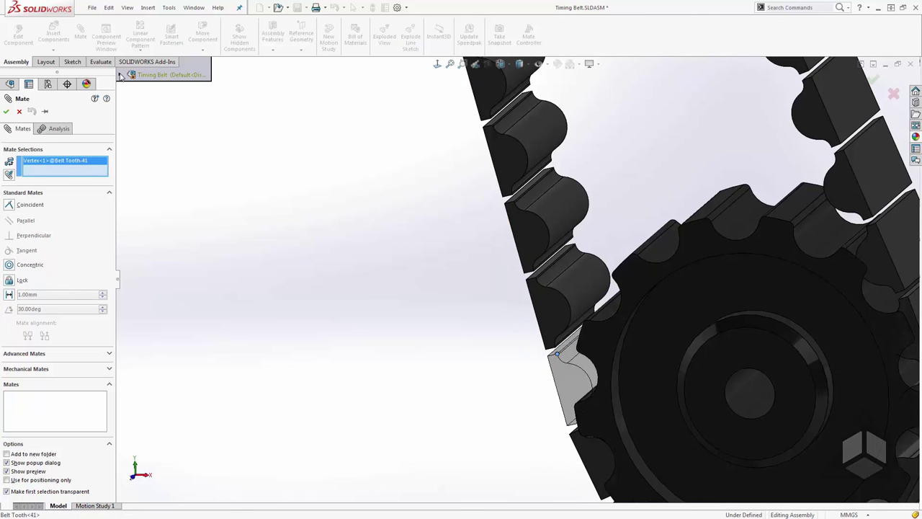
{"action": "left_click", "coordinate": [121, 75]}
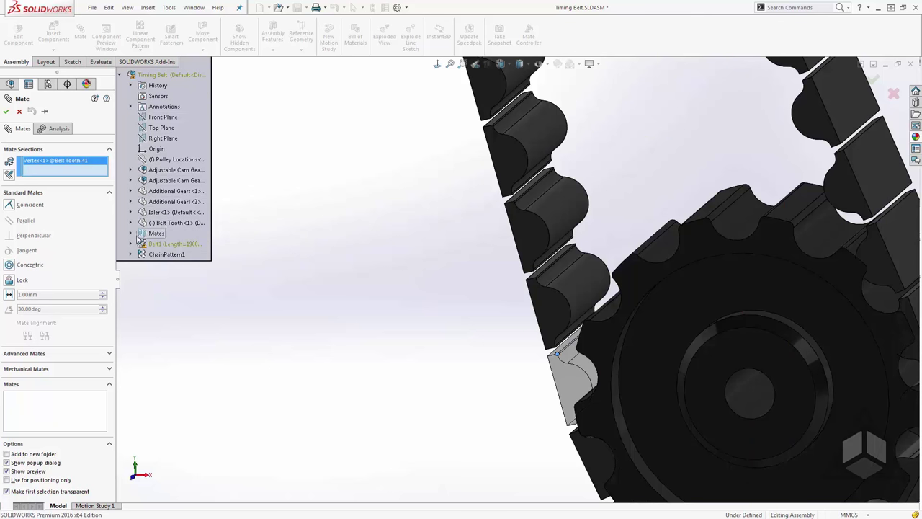
{"action": "left_click", "coordinate": [130, 243]}
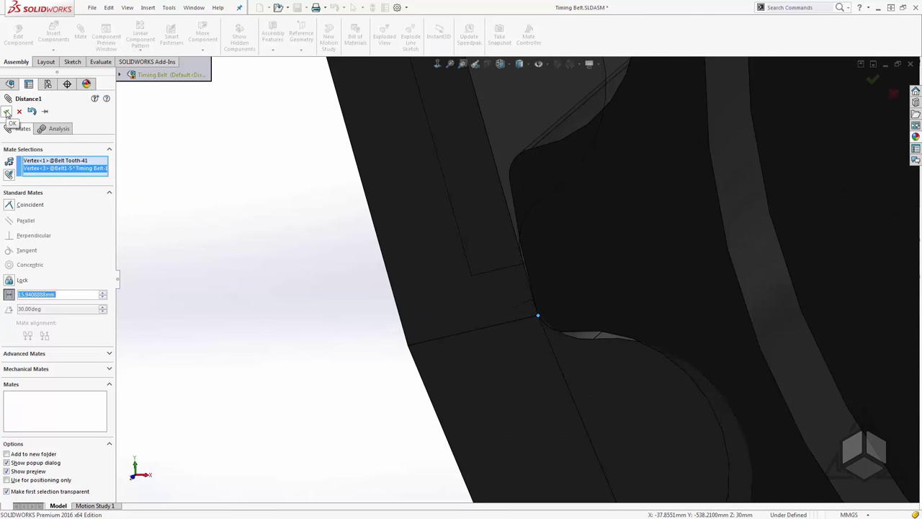
{"action": "left_click", "coordinate": [12, 122]}
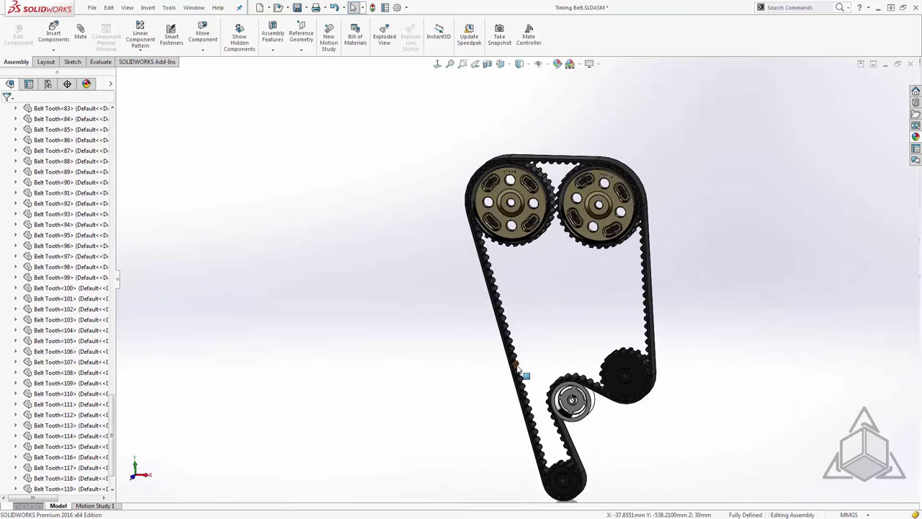
- Start a Mate Controller and add the cam gear's Angle1 mate from the Mates folder
{"action": "left_click_drag", "start_coordinate": [518, 375], "coordinate": [475, 352]}
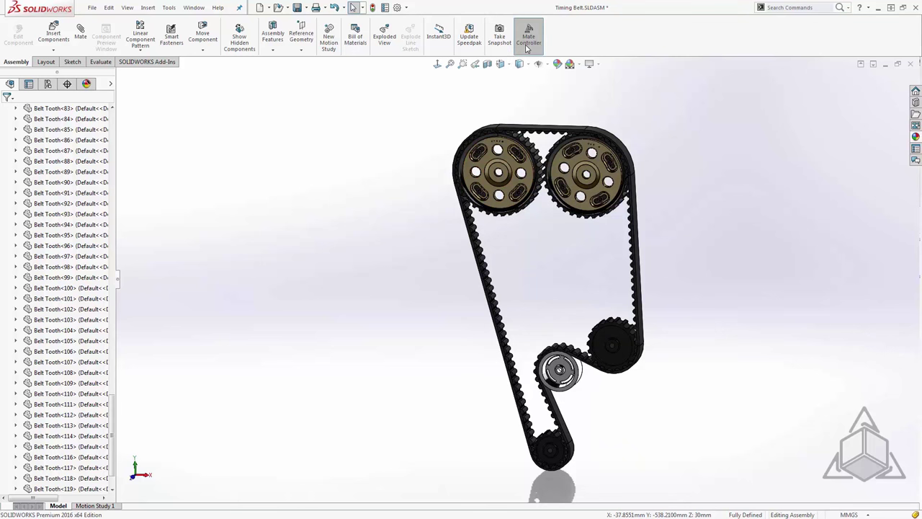
{"action": "left_click", "coordinate": [528, 36]}
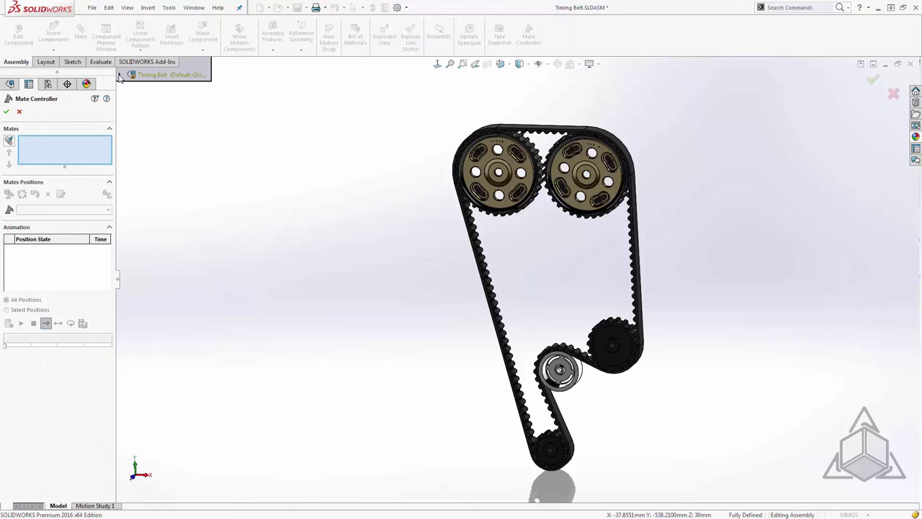
{"action": "left_click", "coordinate": [120, 74]}
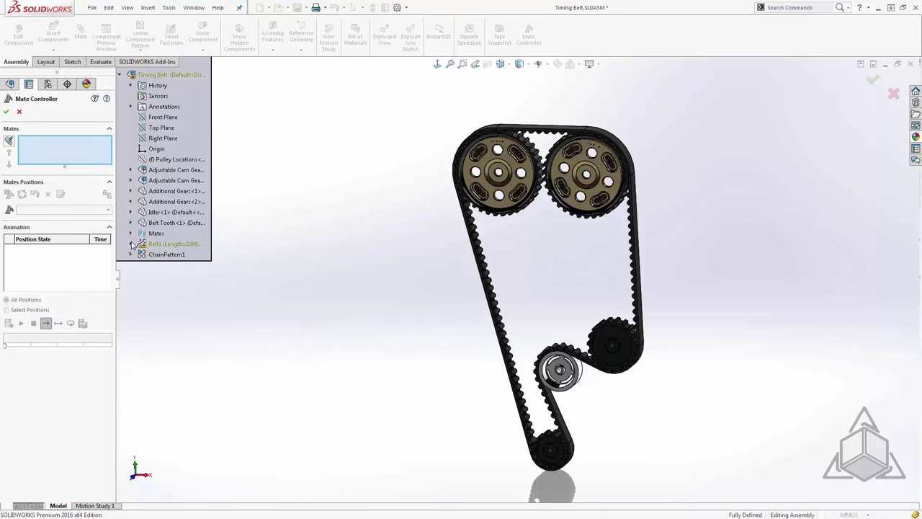
{"action": "left_click", "coordinate": [130, 232]}
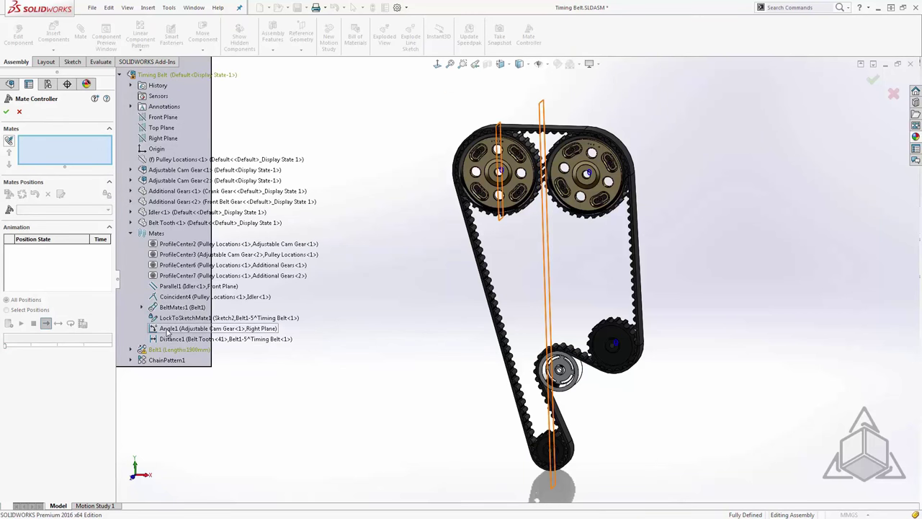
{"action": "left_click", "coordinate": [169, 327]}
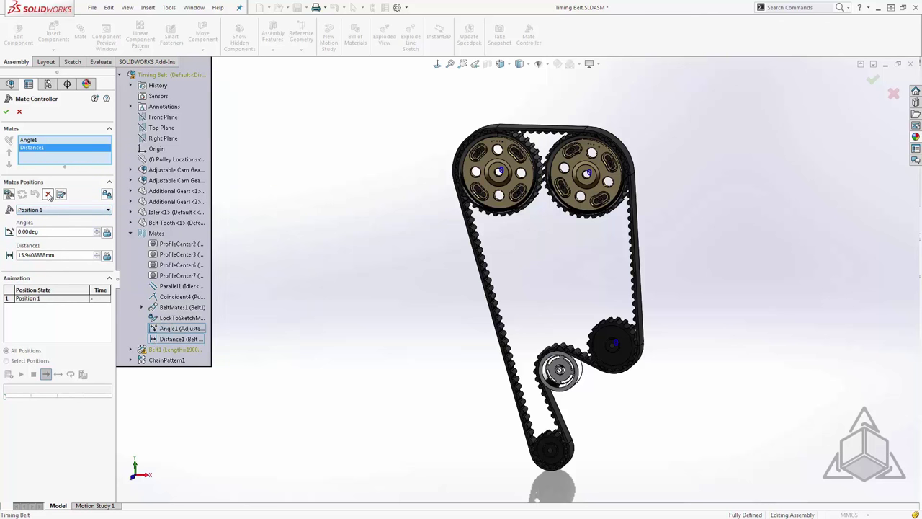
- Replace the default Position 1 with a new position named Home
{"action": "left_click", "coordinate": [48, 195]}
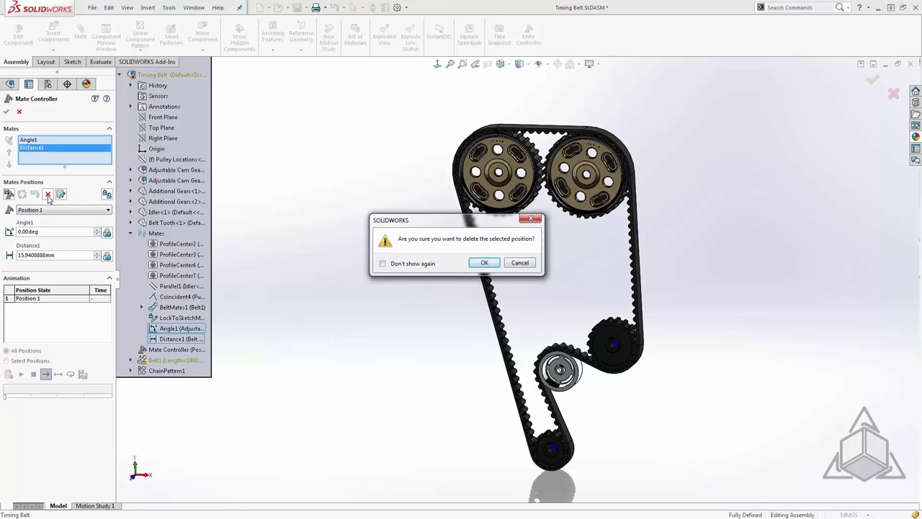
{"action": "left_click", "coordinate": [484, 262]}
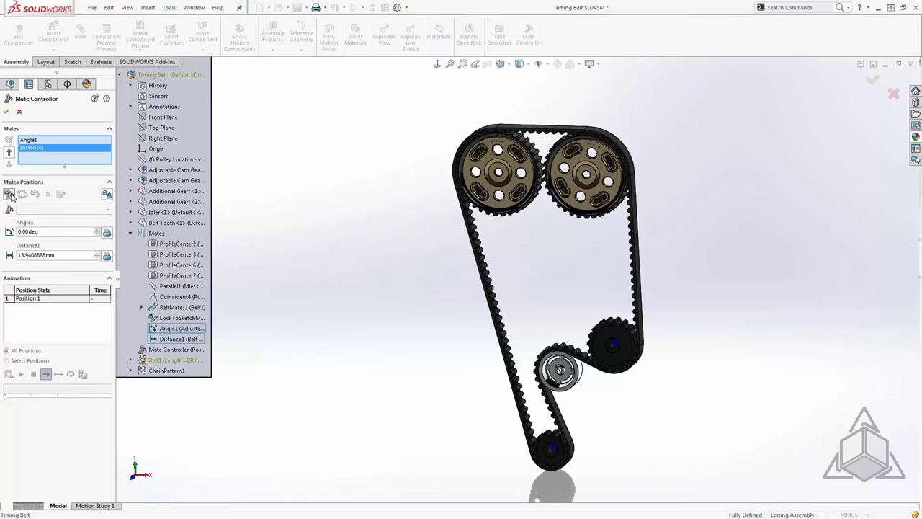
{"action": "left_click", "coordinate": [9, 195]}
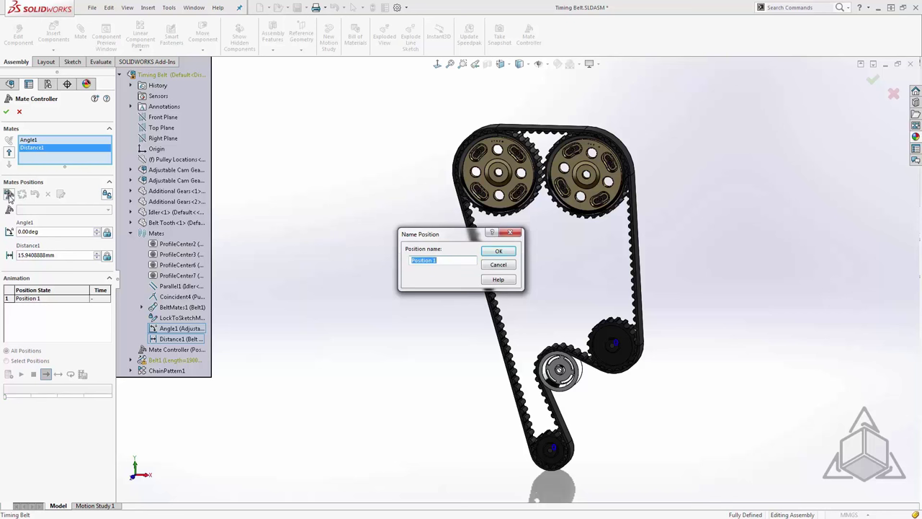
{"action": "type", "text": "Home"}
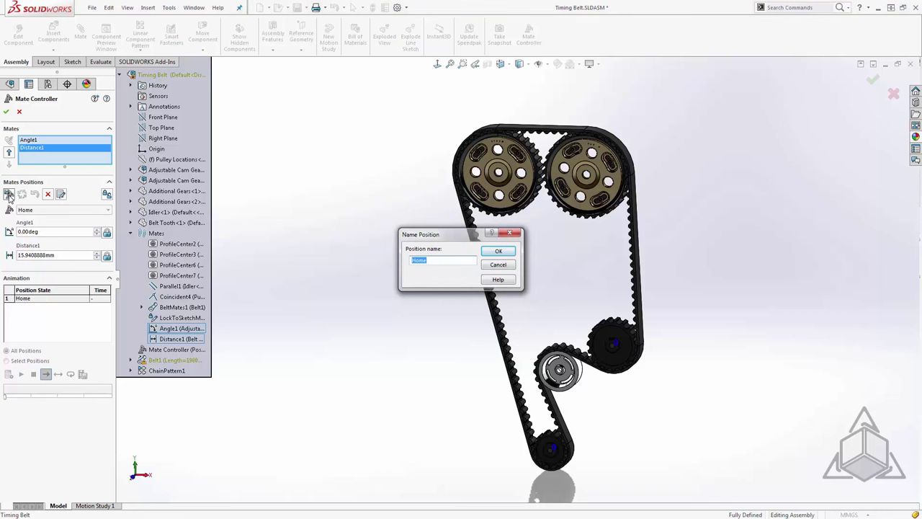
{"action": "left_click", "coordinate": [497, 251]}
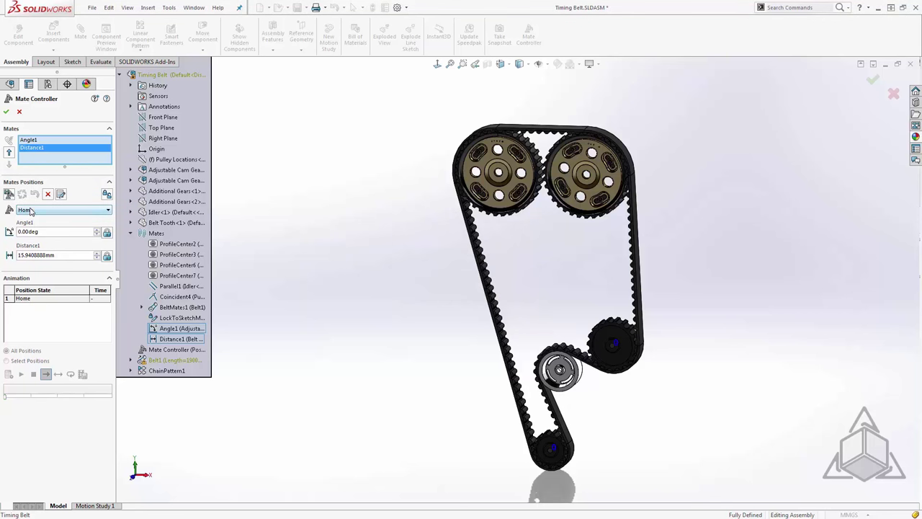
- Add a second Mate Controller position named Spin
{"action": "left_click", "coordinate": [9, 195]}
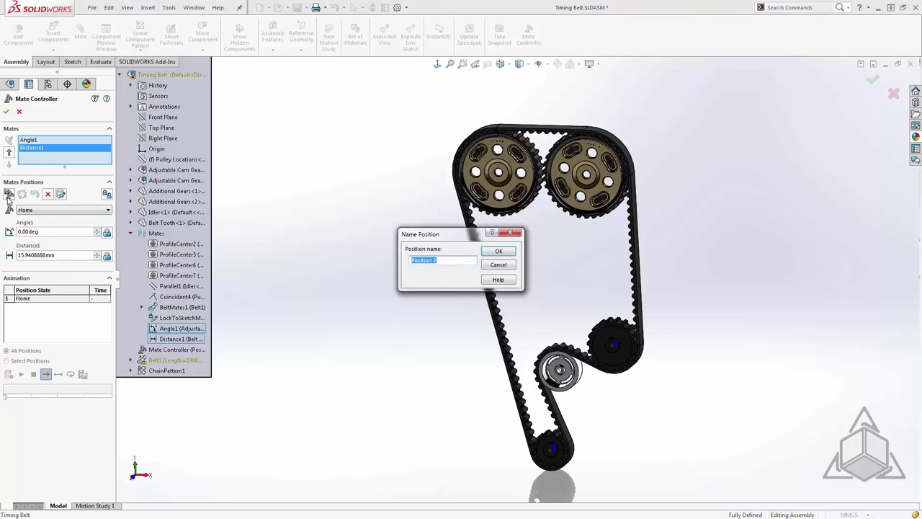
{"action": "type", "text": "Sp"}
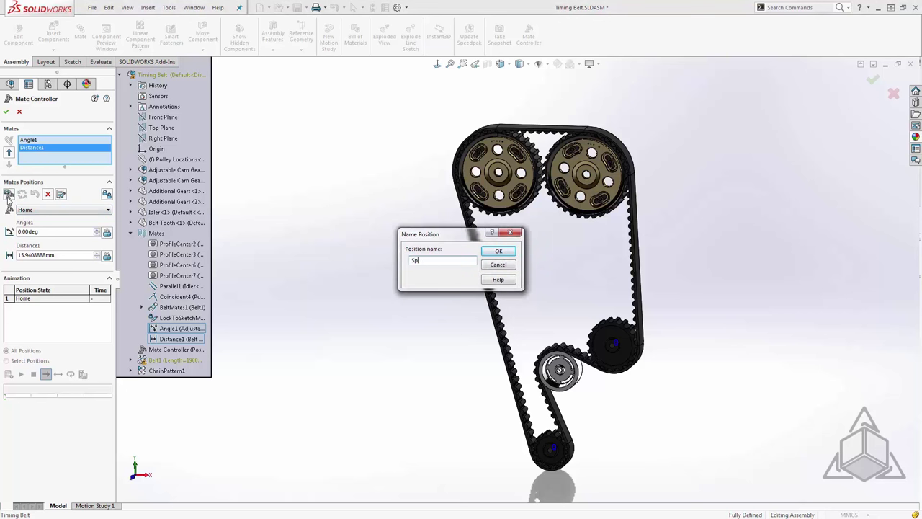
{"action": "left_click", "coordinate": [498, 251]}
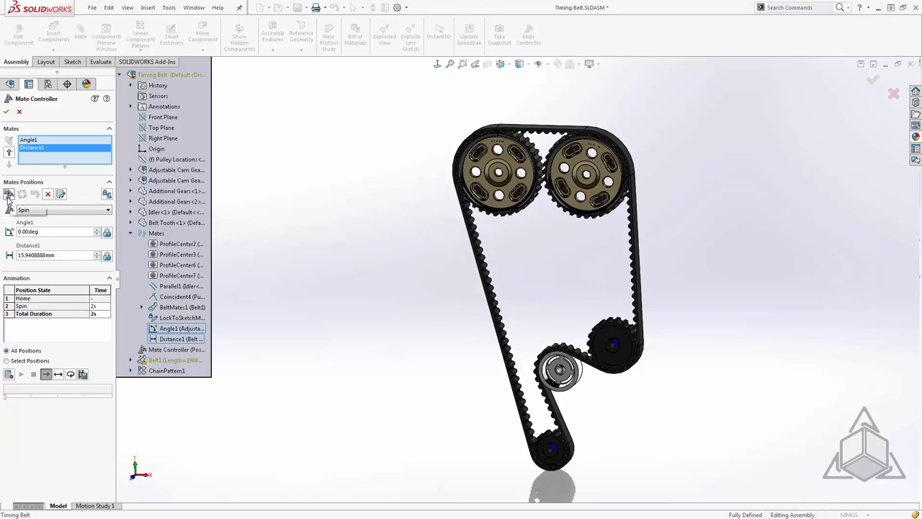
{"action": "mouse_move", "coordinate": [10, 193]}
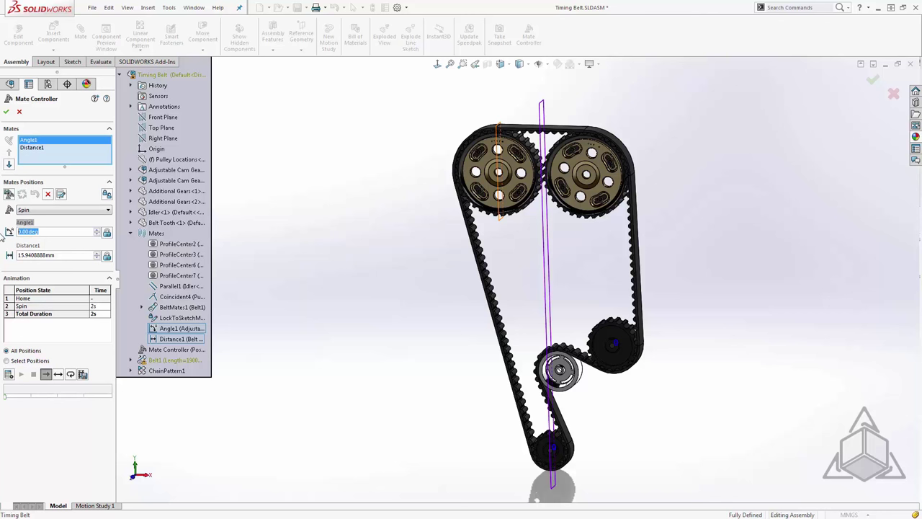
- Store Angle1 at 90° and Distance1 at 120 mm in the Spin position, then preview the animation
{"action": "type", "text": "9"}
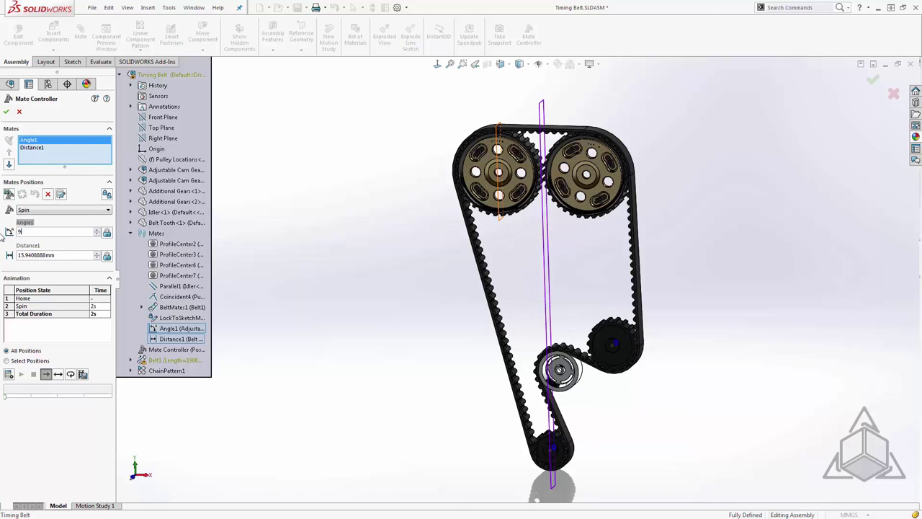
{"action": "type", "text": "0.00deg"}
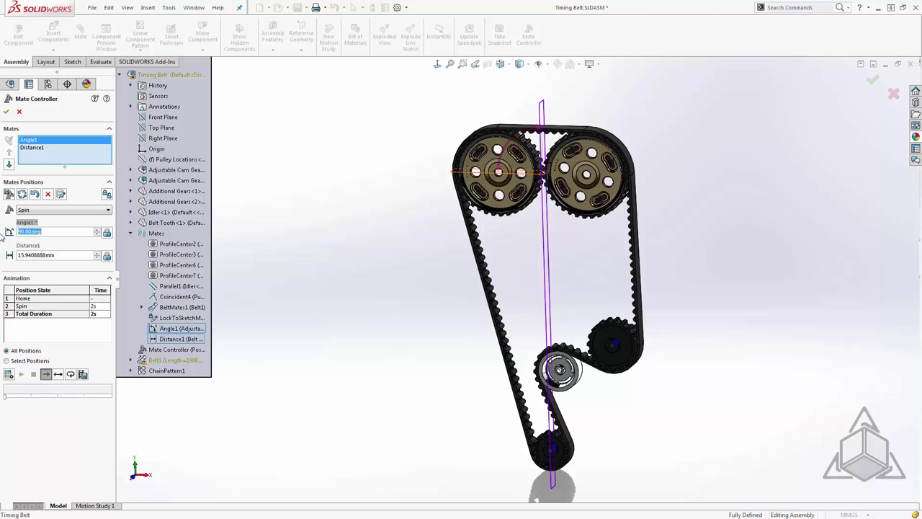
{"action": "left_click", "coordinate": [32, 148]}
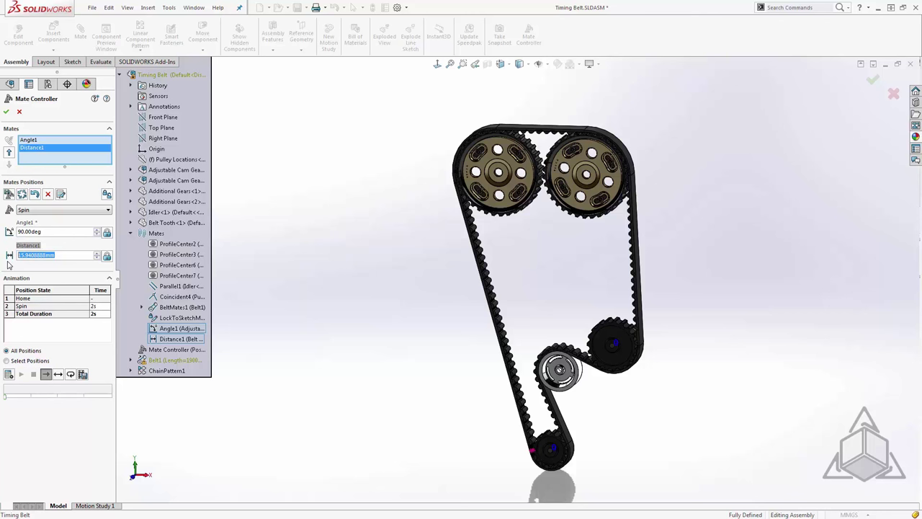
{"action": "type", "text": "120.00mm"}
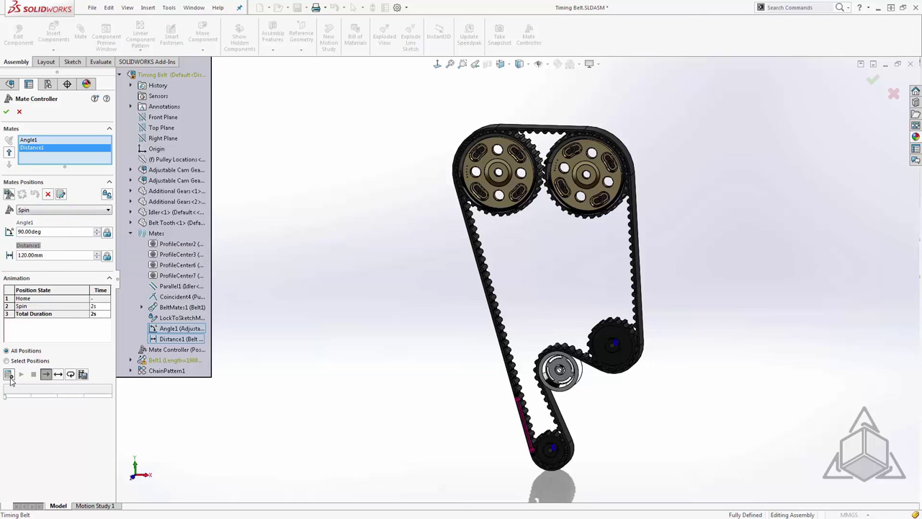
{"action": "left_click", "coordinate": [9, 374]}
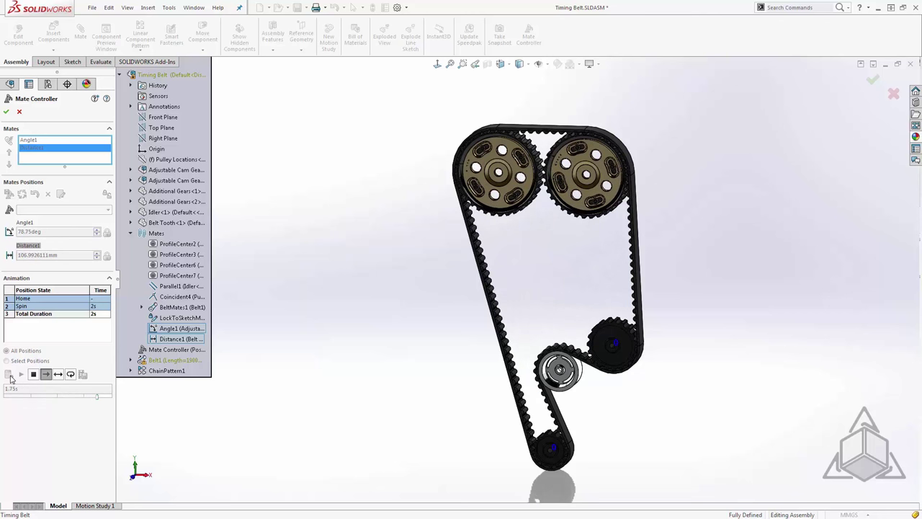
- Recalculate and replay the Home-to-Spin animation, then accept Mate Controller1
{"action": "left_click", "coordinate": [21, 374]}
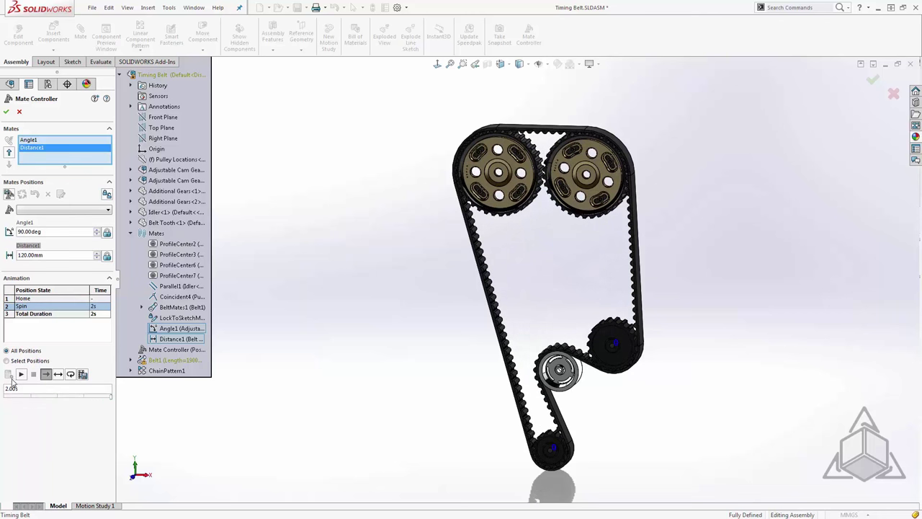
{"action": "left_click", "coordinate": [20, 374]}
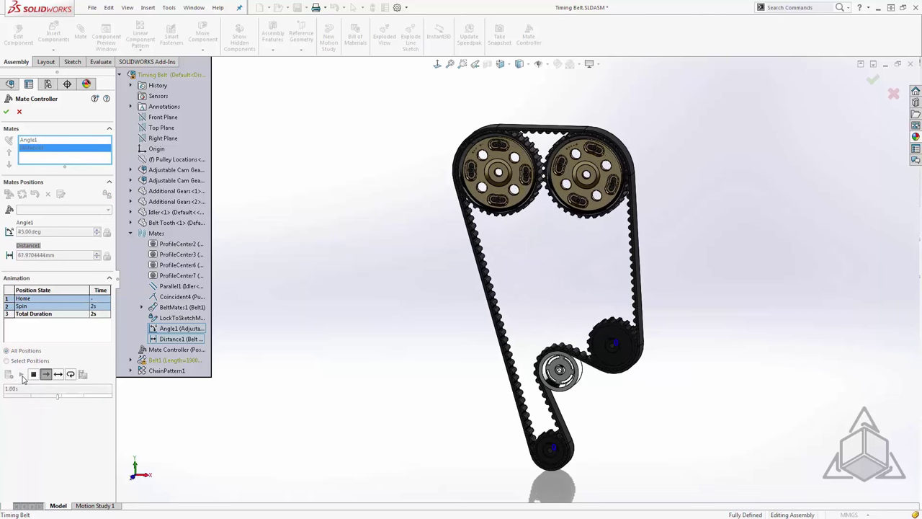
{"action": "left_click", "coordinate": [20, 374]}
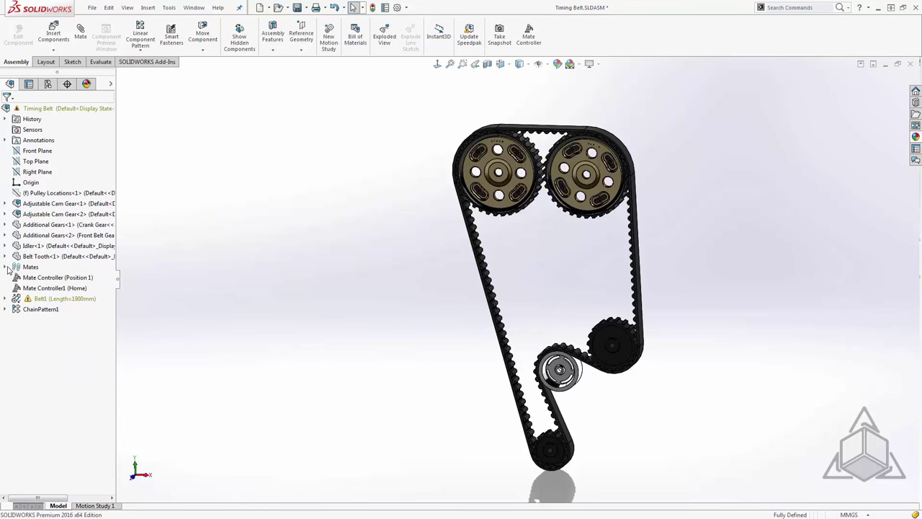
- Expand Mates, reopen Mate Controller1, replay the Home-to-Spin animation, and close it again
{"action": "left_click", "coordinate": [5, 267]}
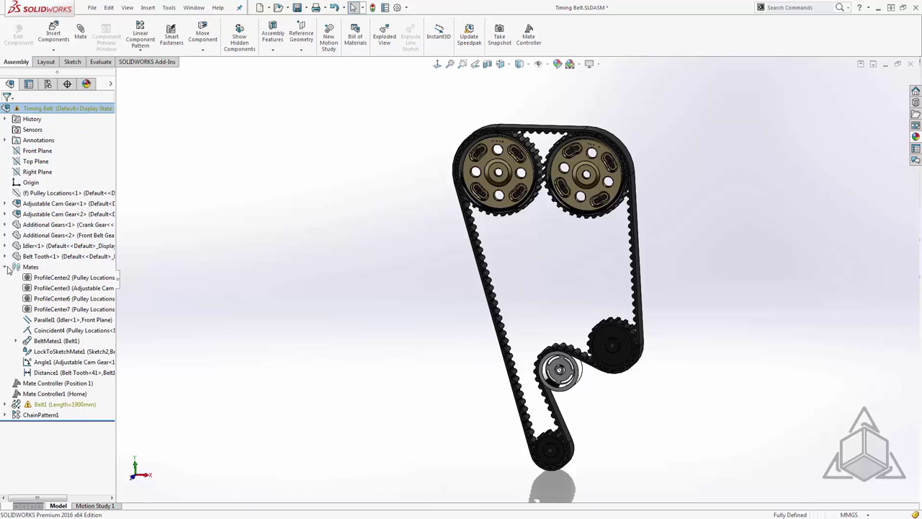
{"action": "left_click", "coordinate": [57, 361]}
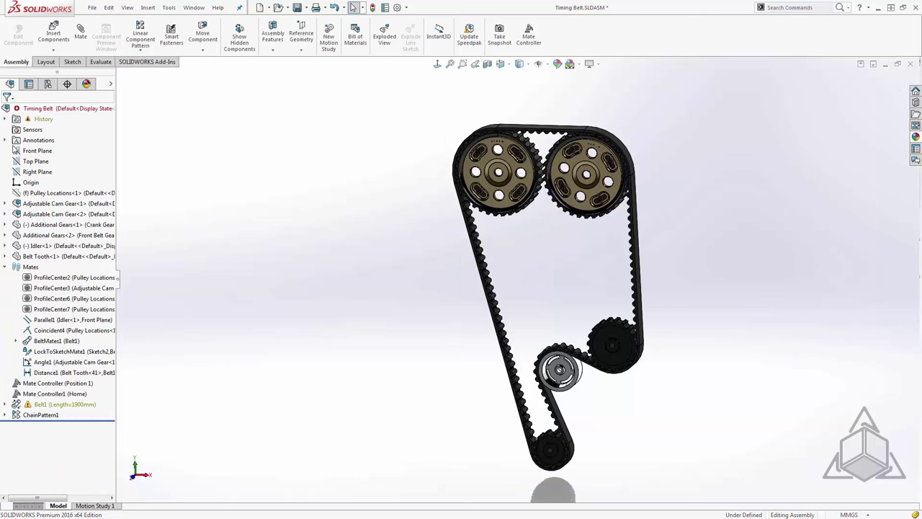
{"action": "left_click", "coordinate": [57, 382]}
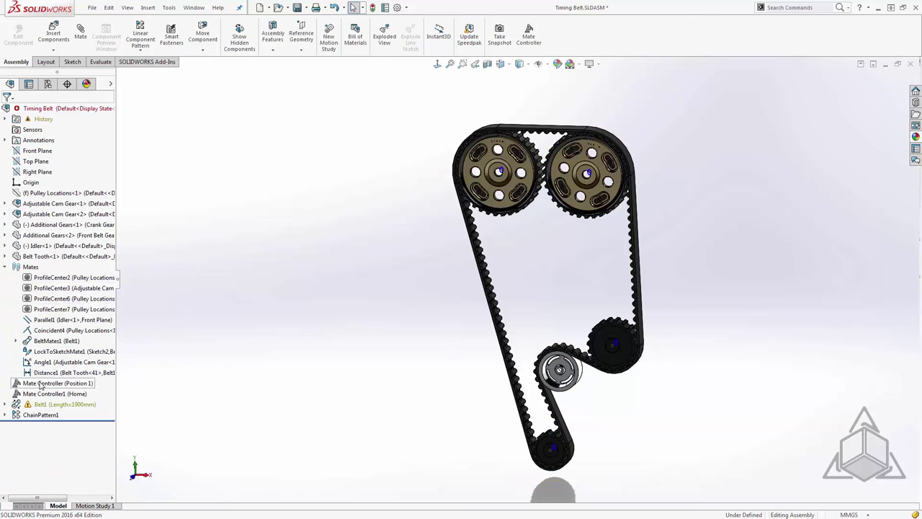
{"action": "right_click", "coordinate": [57, 382]}
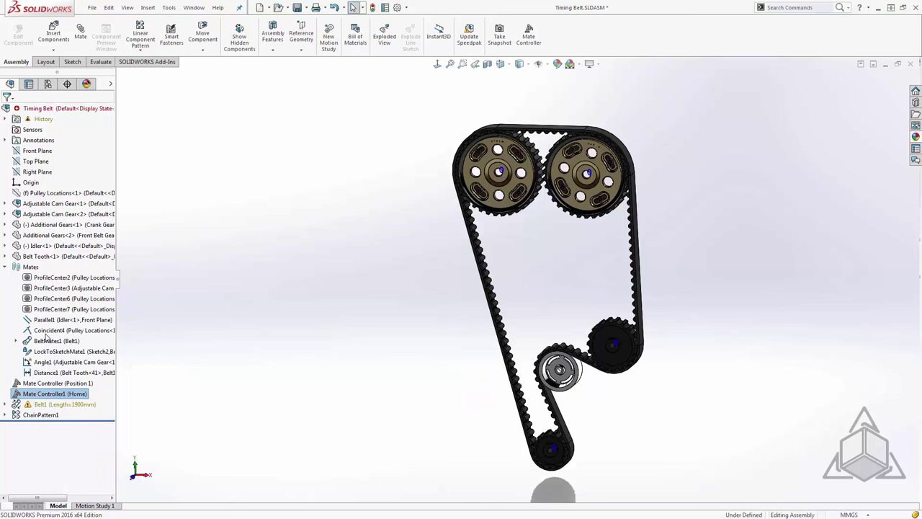
{"action": "double_click", "coordinate": [54, 394]}
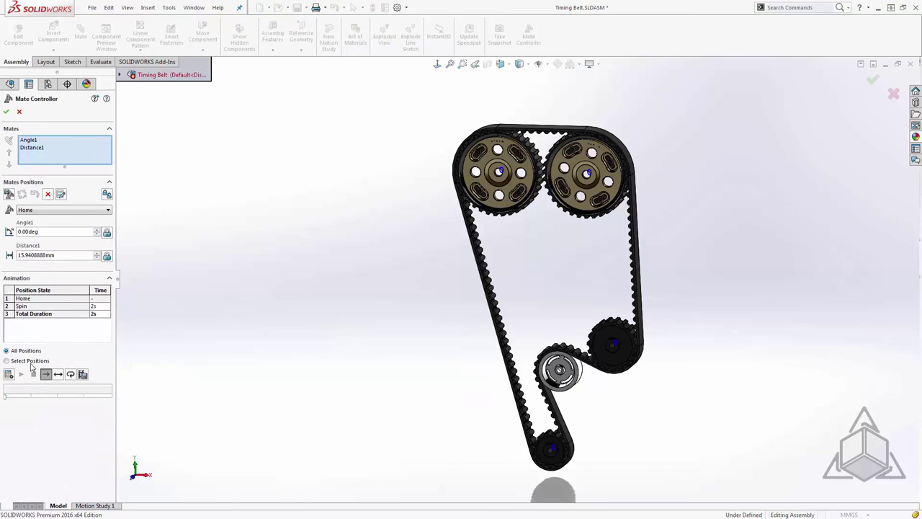
{"action": "left_click", "coordinate": [9, 373]}
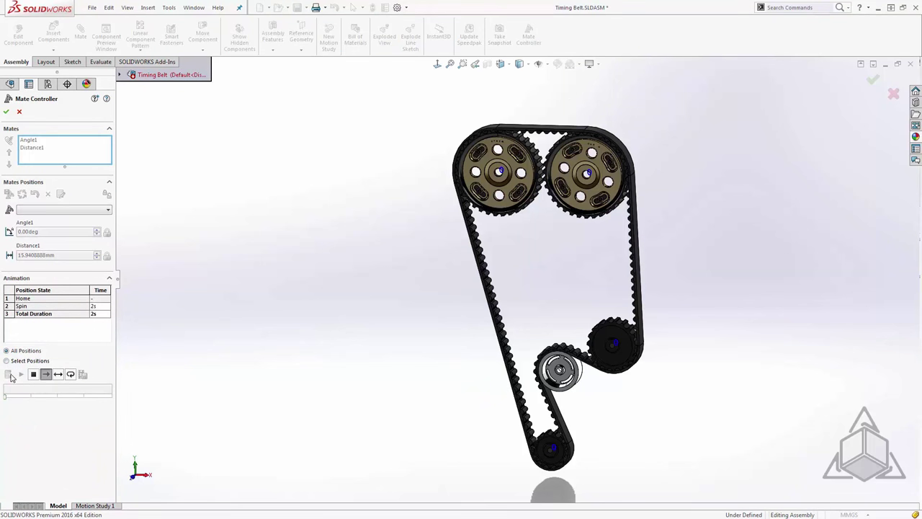
{"action": "left_click", "coordinate": [21, 374]}
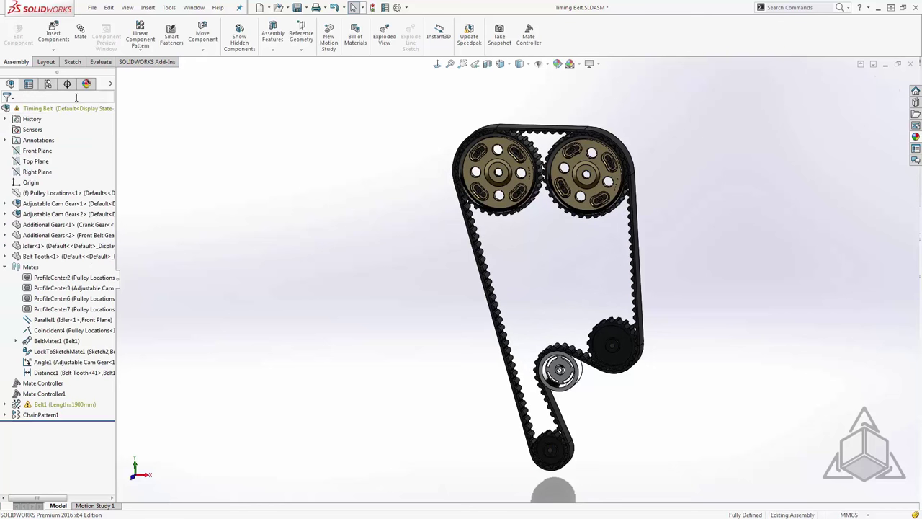
- Add a camera with a 24mm Wide Angle lens under Scene, Lights, and Cameras
{"action": "left_click", "coordinate": [86, 84]}
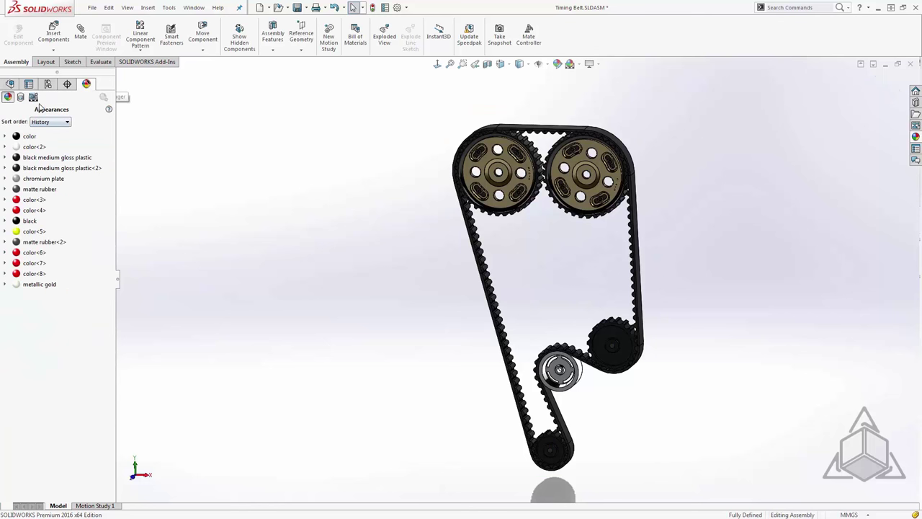
{"action": "right_click", "coordinate": [30, 146]}
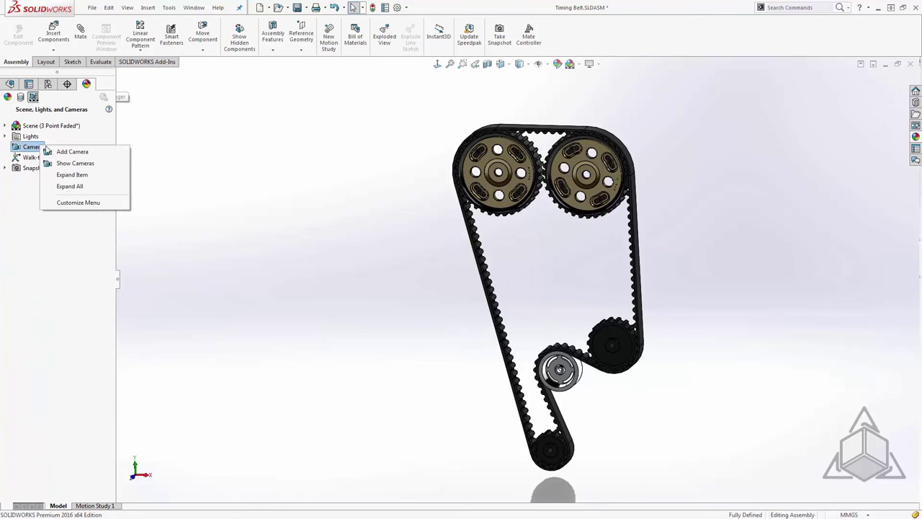
{"action": "left_click", "coordinate": [72, 151]}
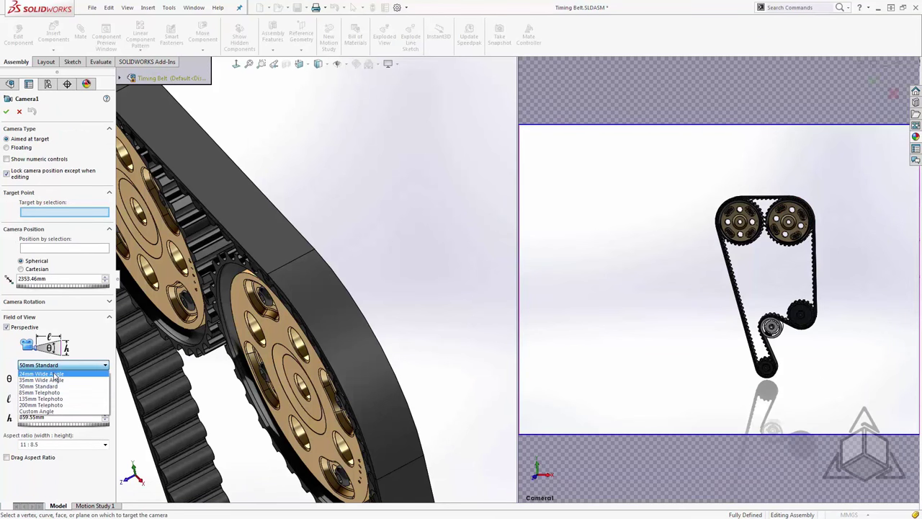
{"action": "left_click", "coordinate": [41, 373]}
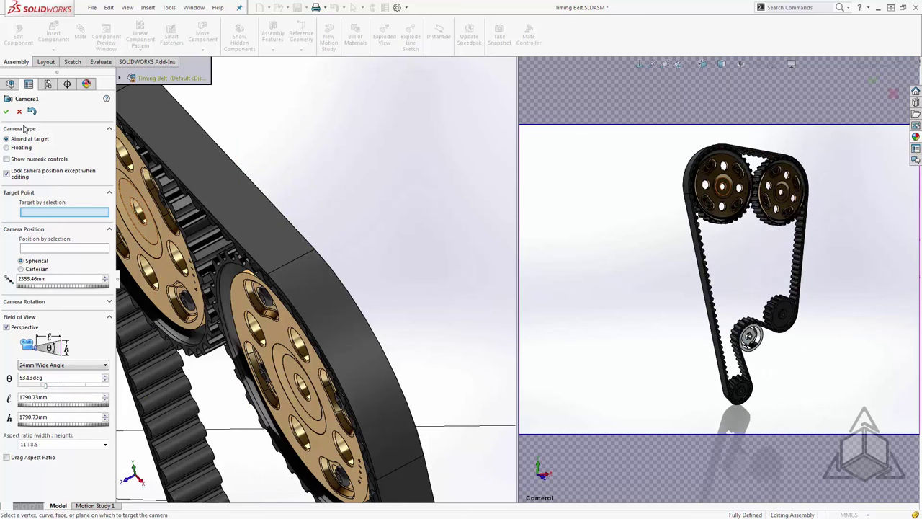
{"action": "left_click", "coordinate": [6, 111]}
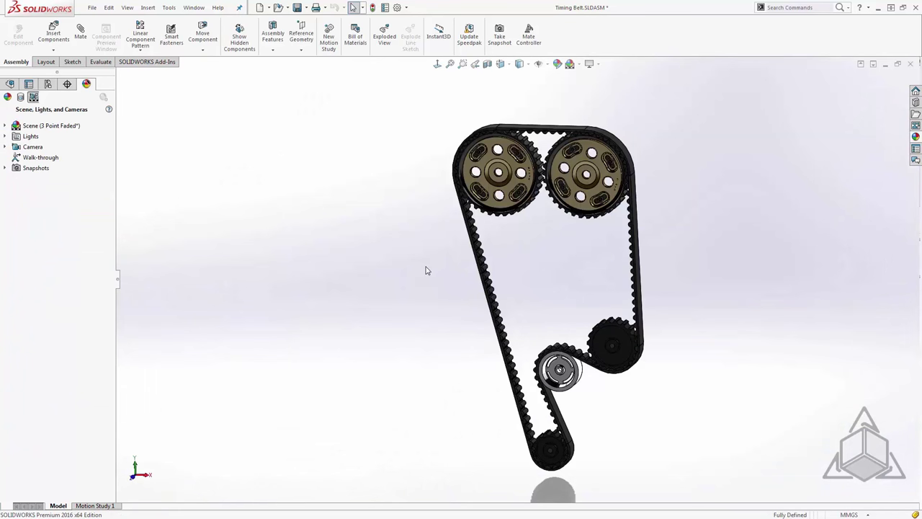
- View through Camera1 and play the Mate Controller's Home-to-Spin animation
{"action": "key", "text": "space"}
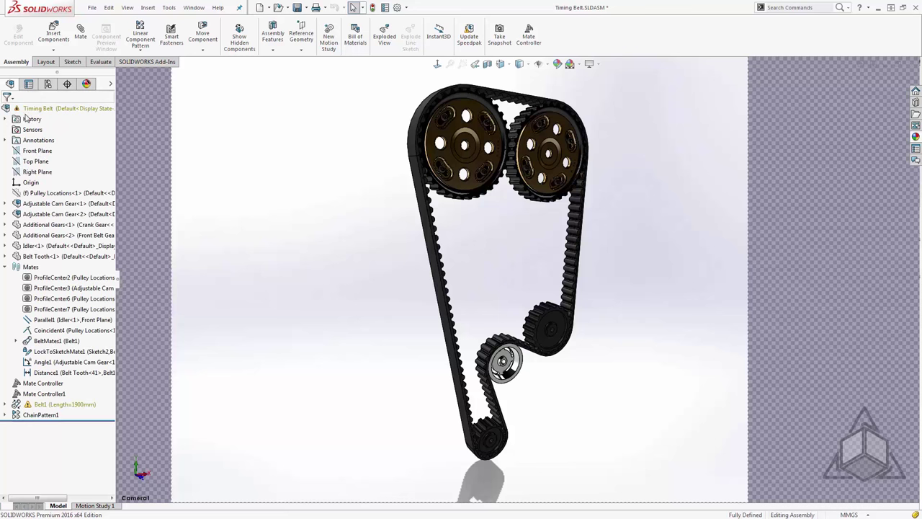
{"action": "left_click", "coordinate": [44, 393]}
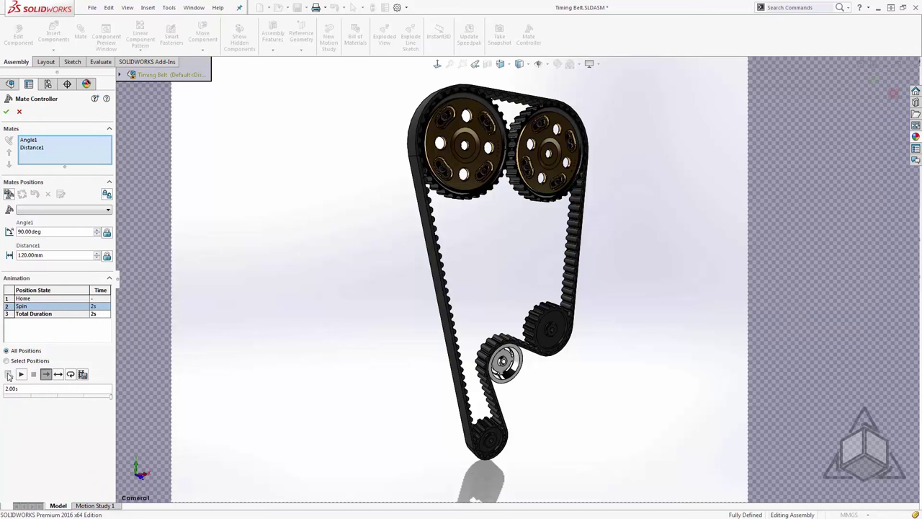
{"action": "left_click", "coordinate": [20, 374]}
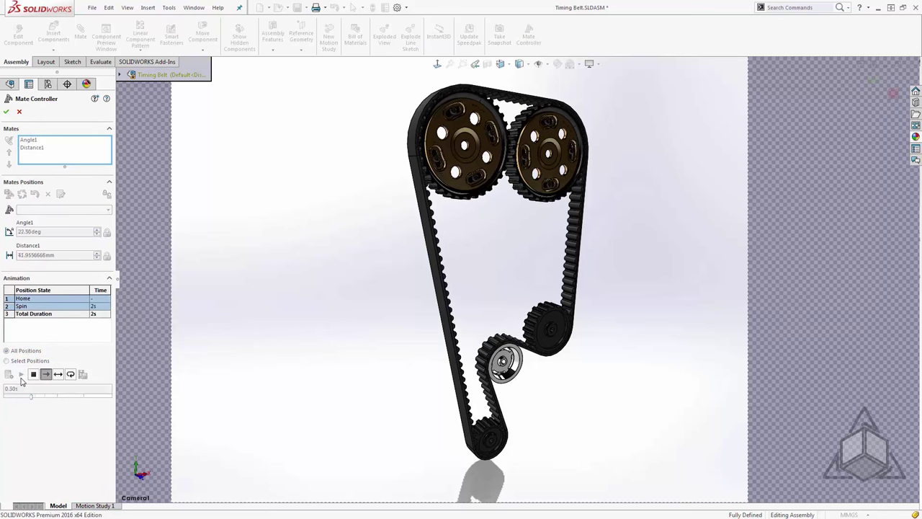